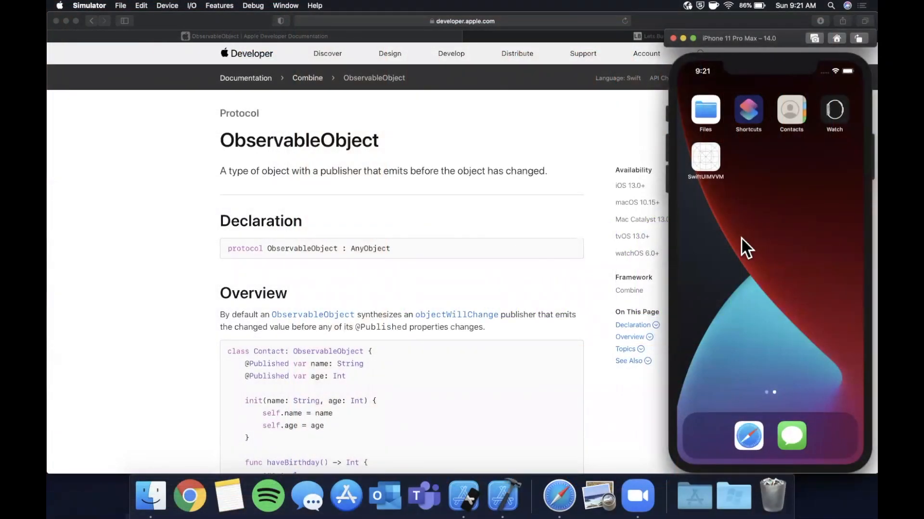
{"action": "mouse_move", "coordinate": [775, 203]}
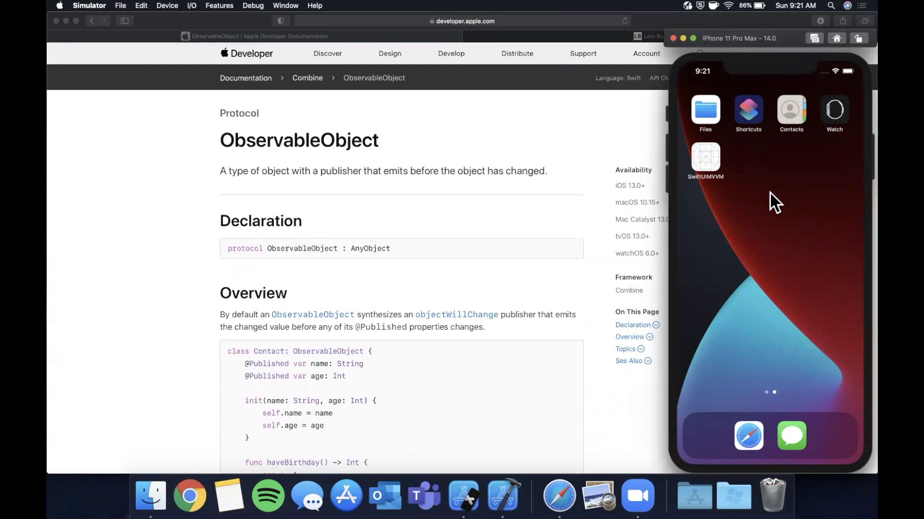
{"action": "mouse_move", "coordinate": [706, 182]}
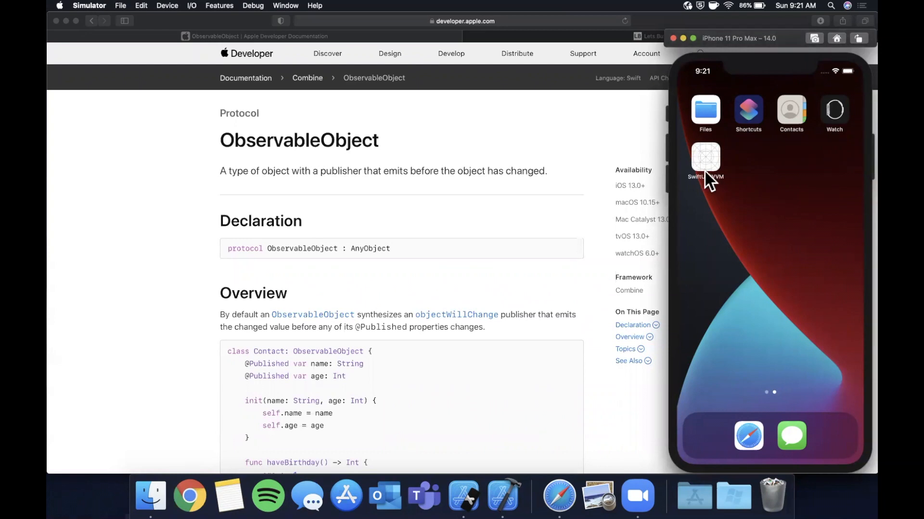
- Launch SwiftUIMVVM in the Simulator and refresh the To Do List to show five tasks
{"action": "left_click", "coordinate": [705, 161]}
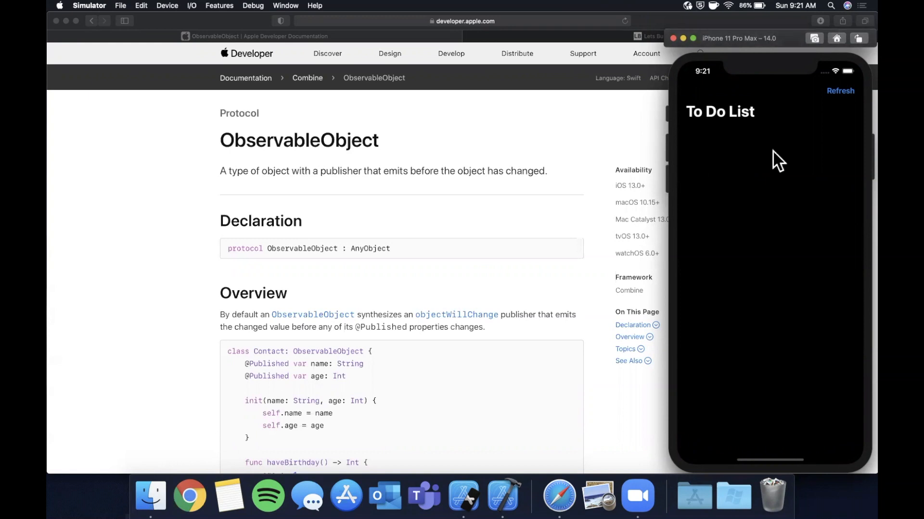
{"action": "mouse_move", "coordinate": [778, 261]}
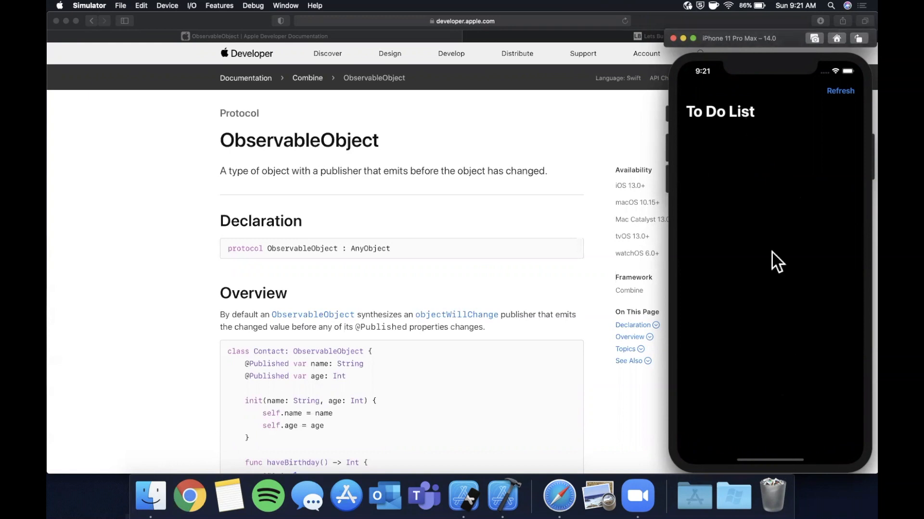
{"action": "mouse_move", "coordinate": [830, 97]}
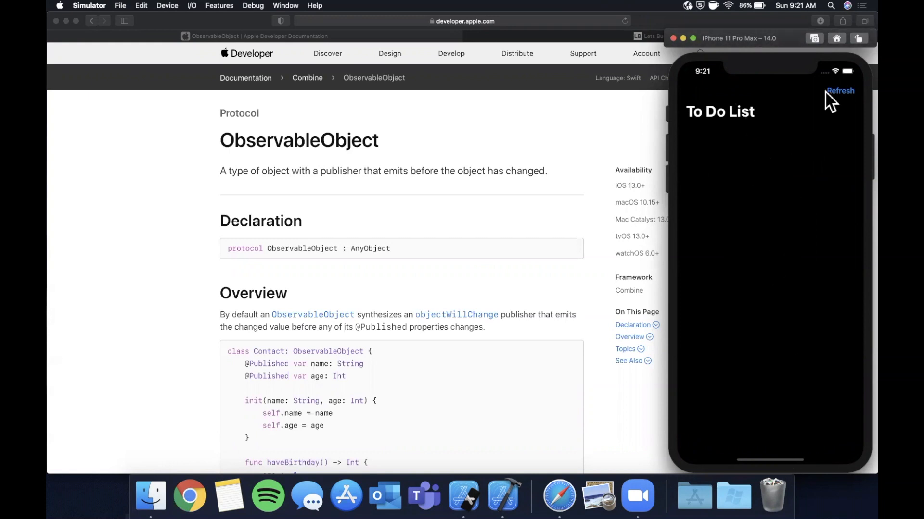
{"action": "left_click", "coordinate": [840, 90]}
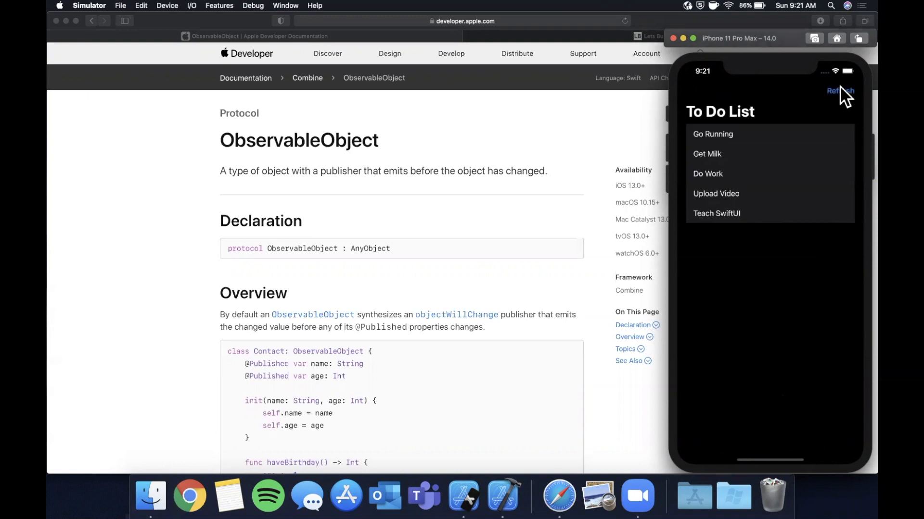
{"action": "mouse_move", "coordinate": [815, 127]}
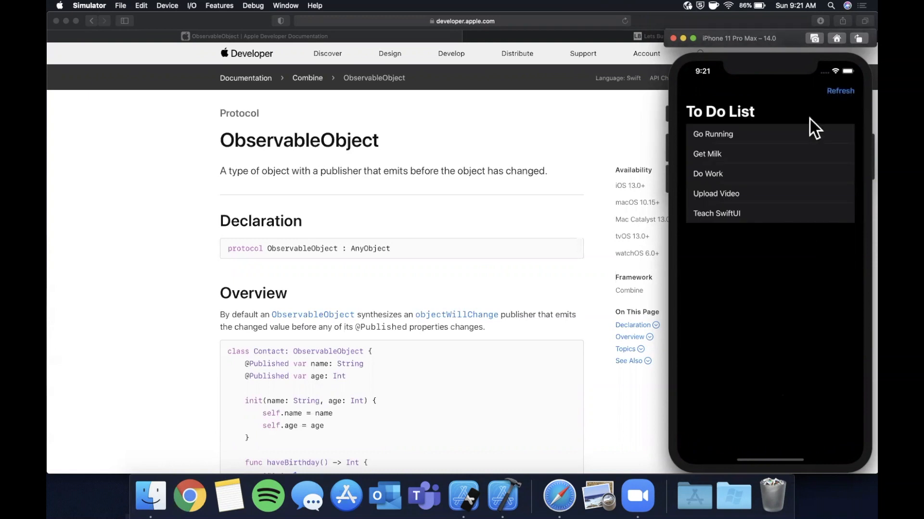
{"action": "mouse_move", "coordinate": [766, 243]}
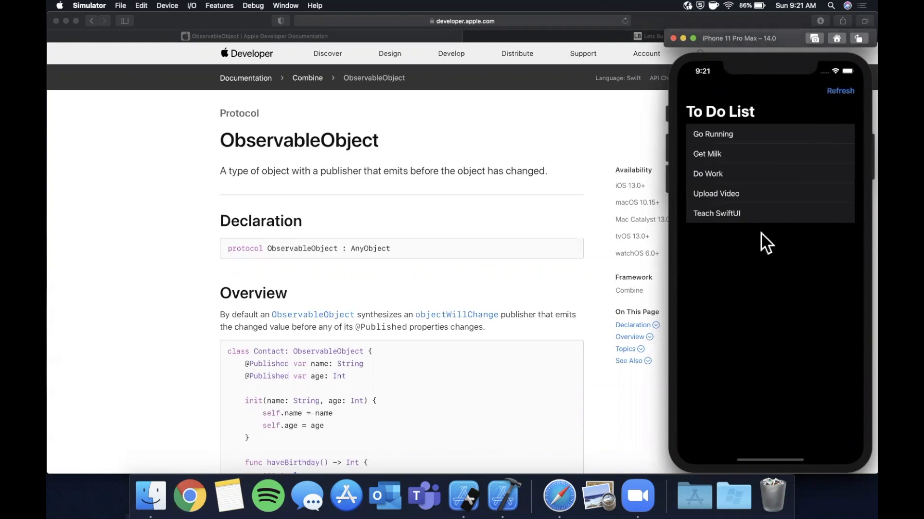
{"action": "mouse_move", "coordinate": [713, 180]}
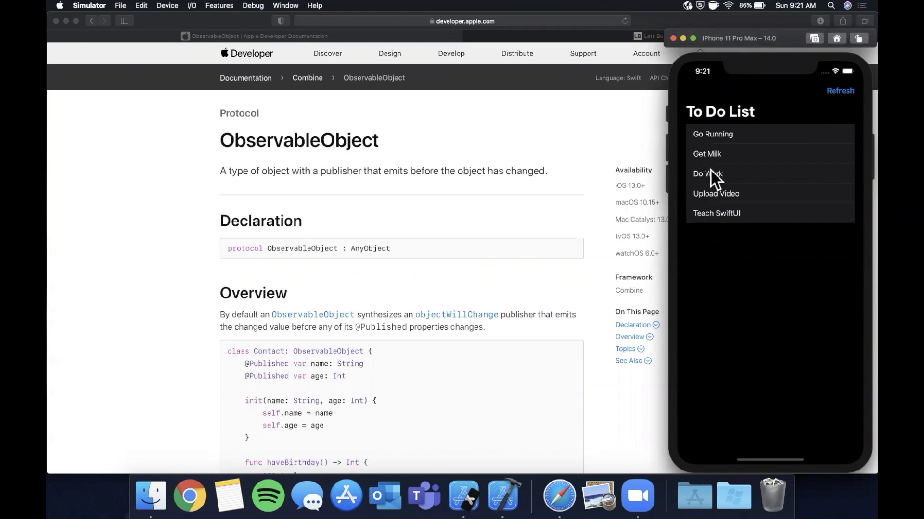
{"action": "mouse_move", "coordinate": [757, 204]}
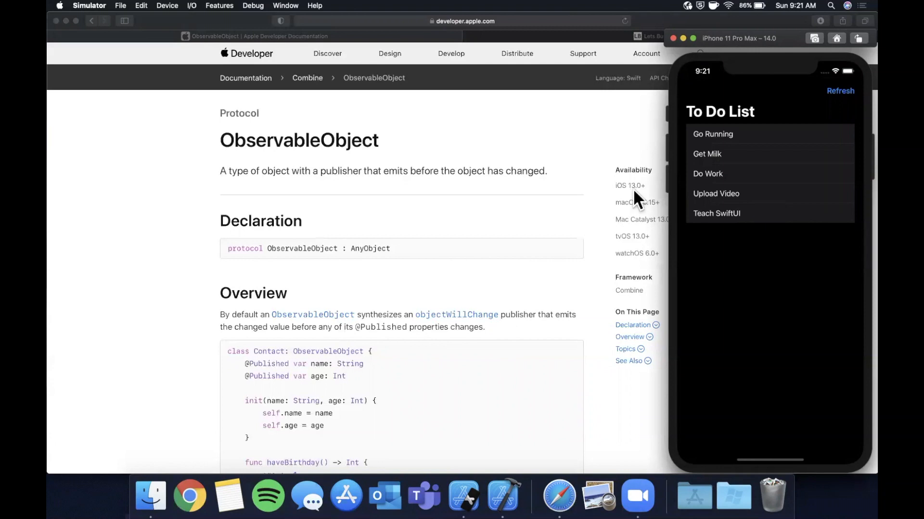
{"action": "mouse_move", "coordinate": [245, 203]}
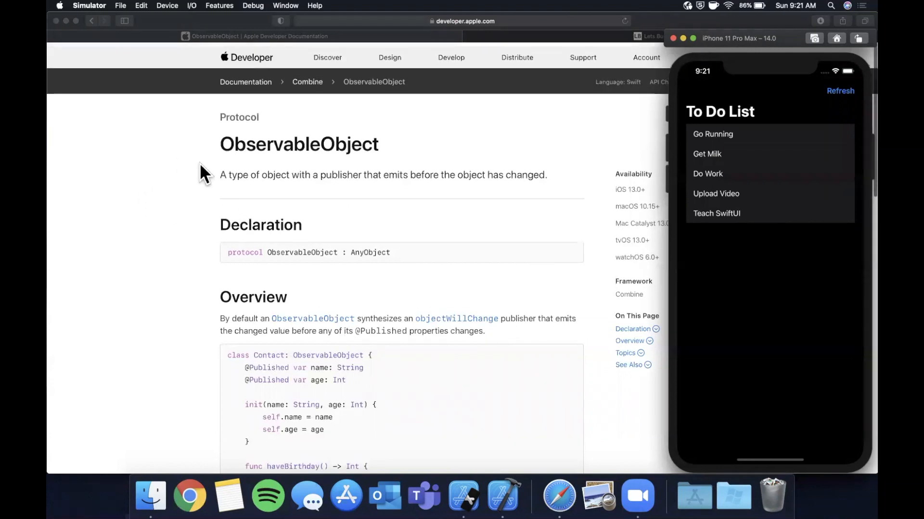
{"action": "scroll", "scroll_direction": "down", "scroll_amount": 3}
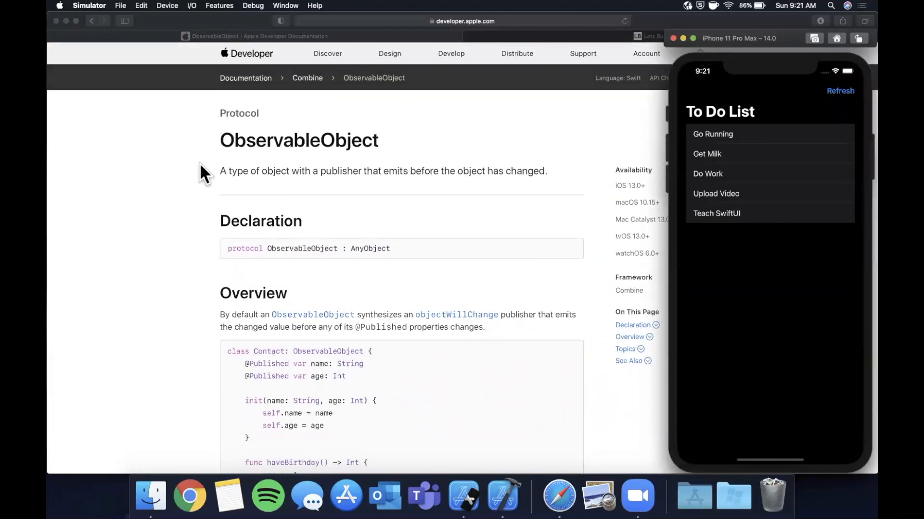
{"action": "mouse_move", "coordinate": [747, 235]}
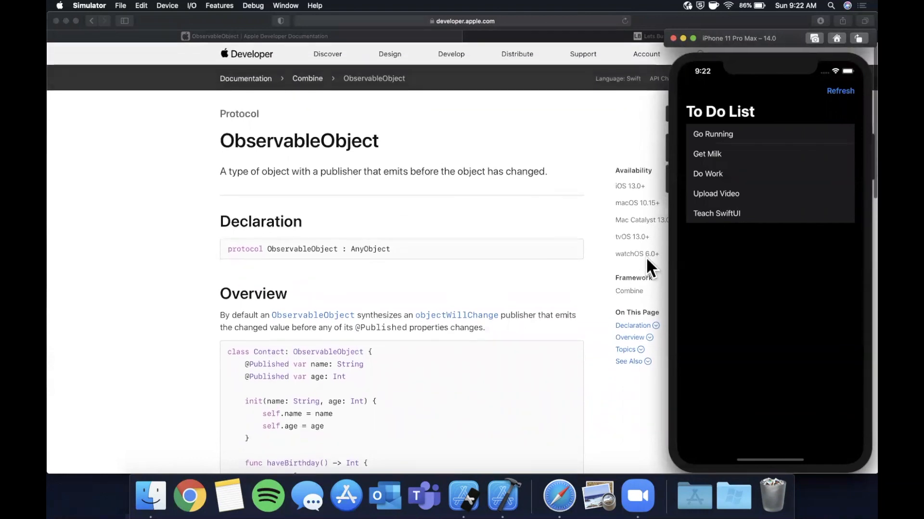
{"action": "mouse_move", "coordinate": [774, 261]}
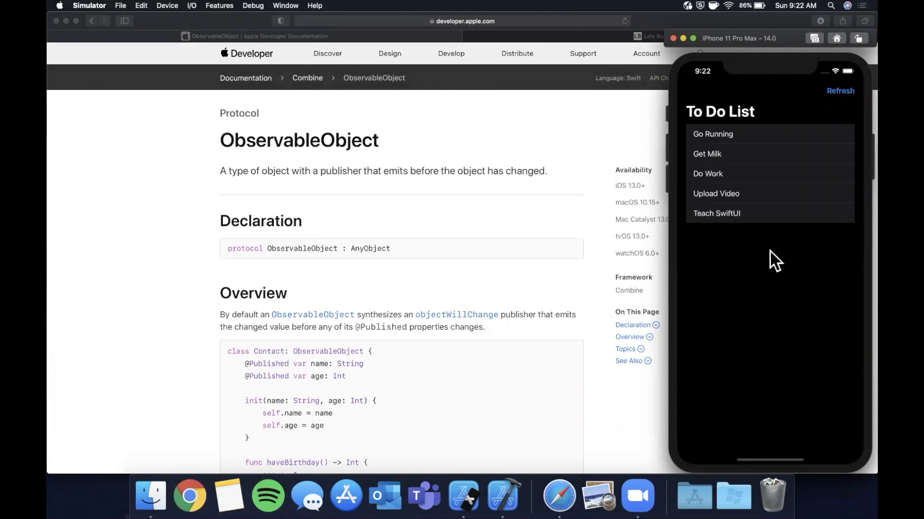
{"action": "mouse_move", "coordinate": [754, 286]}
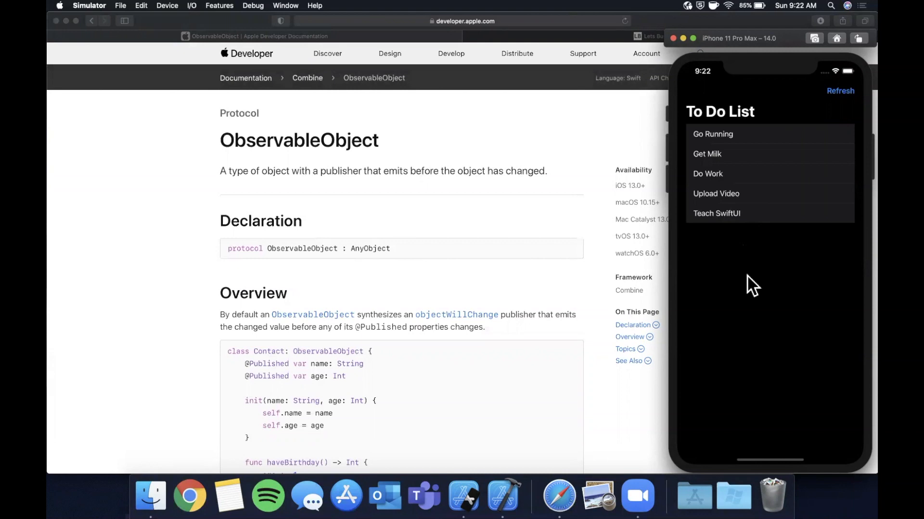
{"action": "mouse_move", "coordinate": [557, 231]}
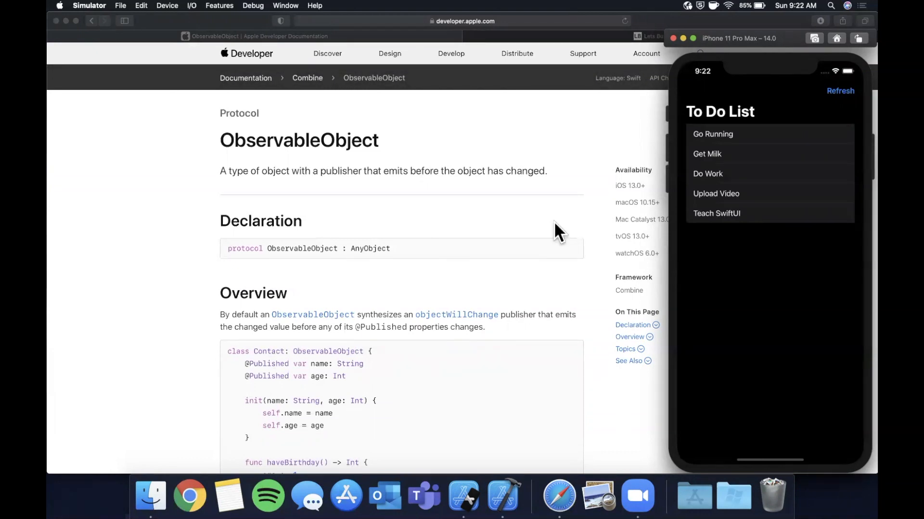
{"action": "mouse_move", "coordinate": [286, 171]}
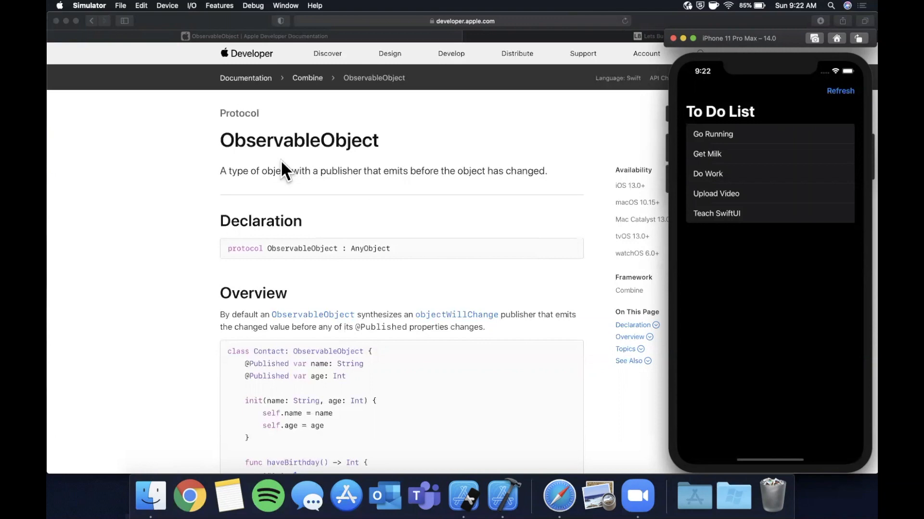
{"action": "mouse_move", "coordinate": [300, 27]}
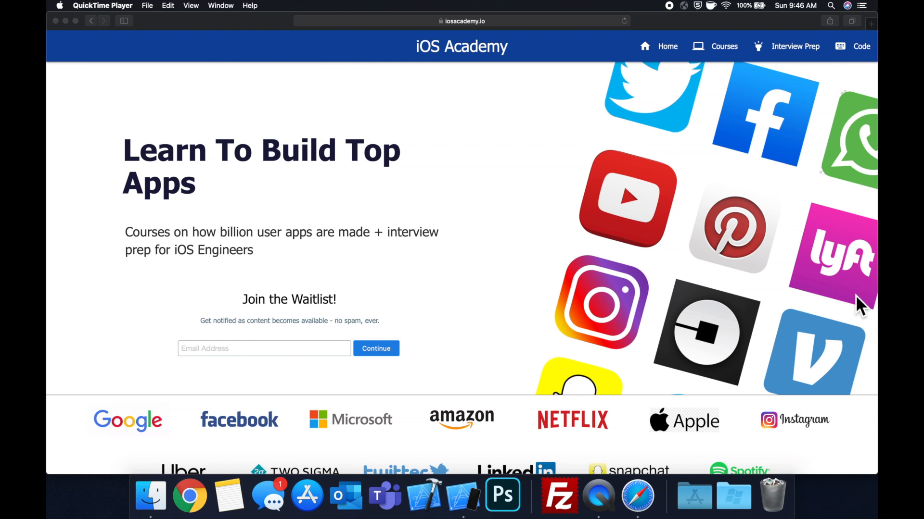
- Scroll down through the iOS Academy homepage's course sections
{"action": "scroll", "scroll_direction": "down", "scroll_amount": 3}
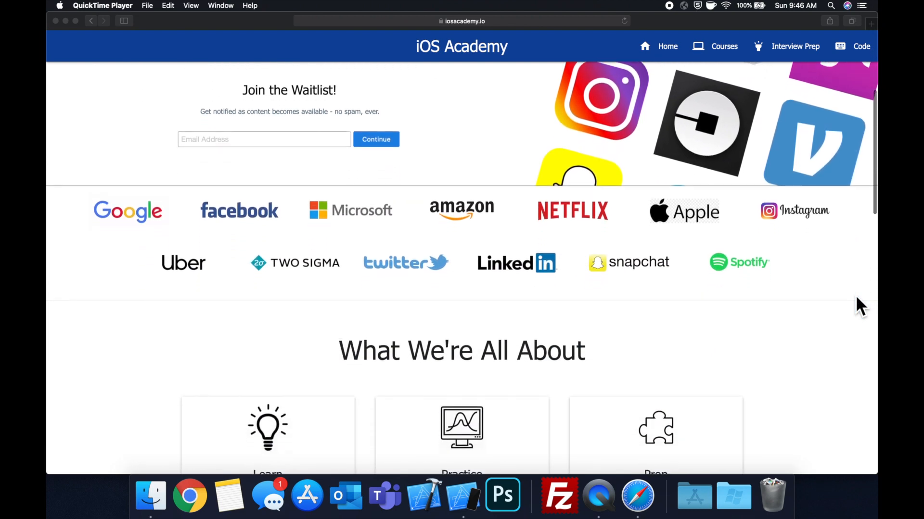
{"action": "scroll", "scroll_direction": "down", "scroll_amount": 3}
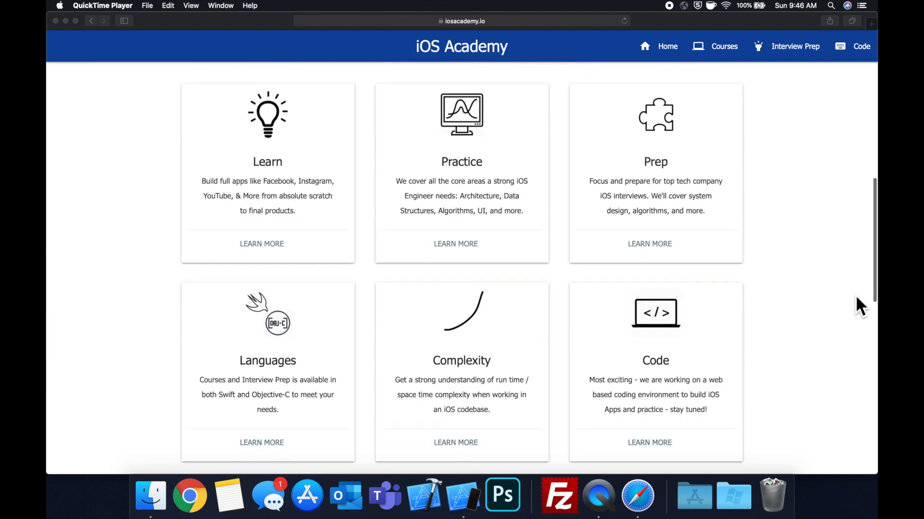
{"action": "scroll", "scroll_direction": "down", "scroll_amount": 3}
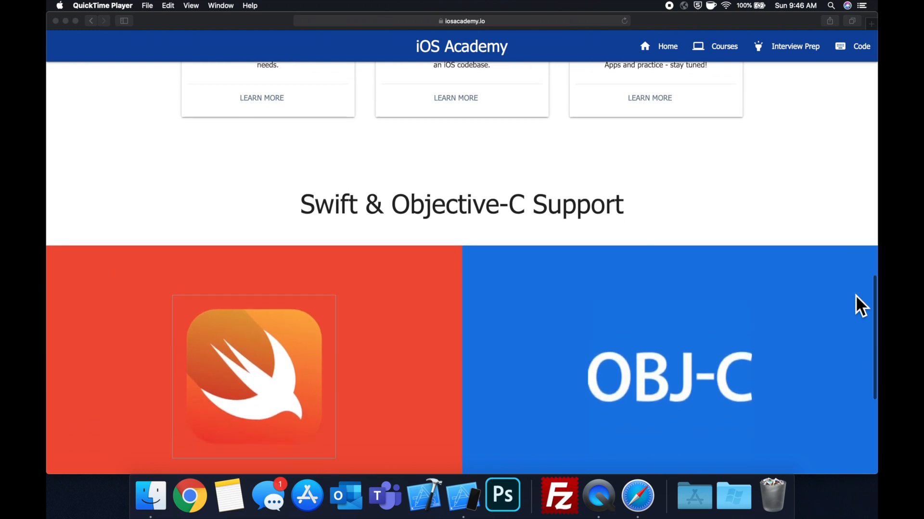
{"action": "scroll", "scroll_direction": "down", "scroll_amount": 3}
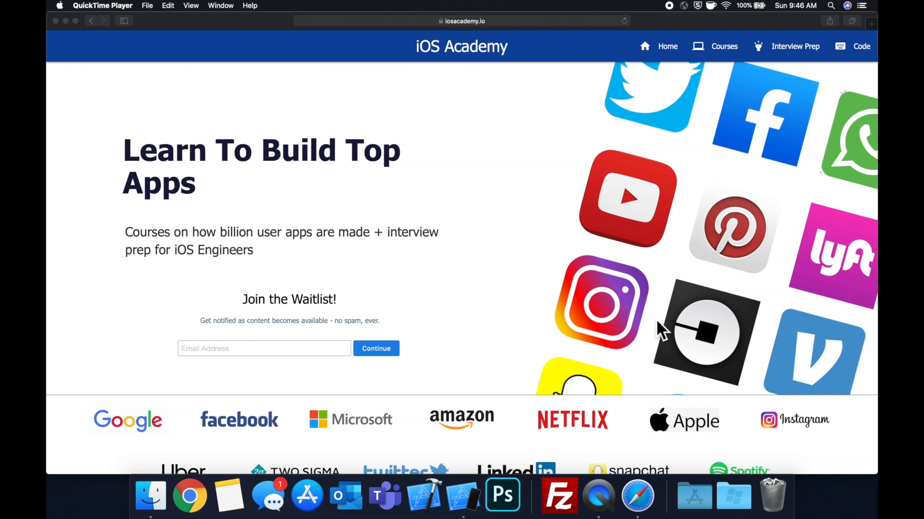
{"action": "mouse_move", "coordinate": [446, 310]}
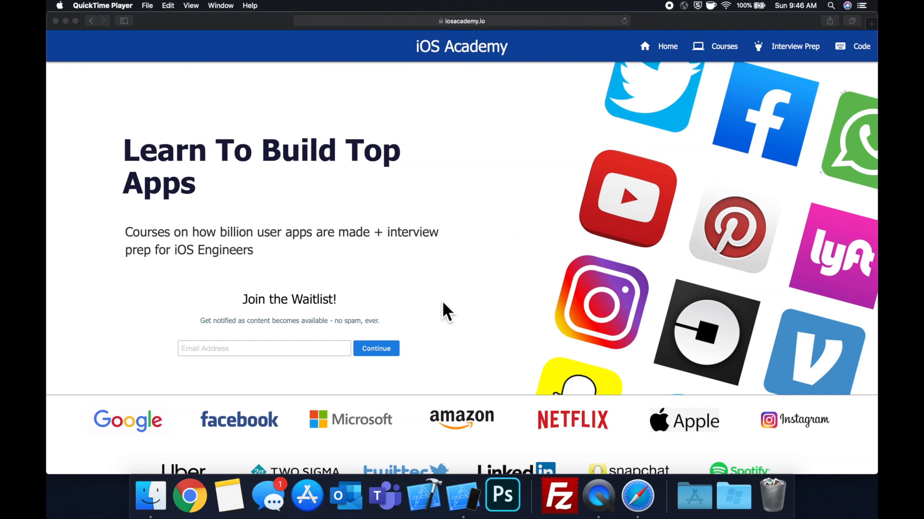
{"action": "mouse_move", "coordinate": [377, 397]}
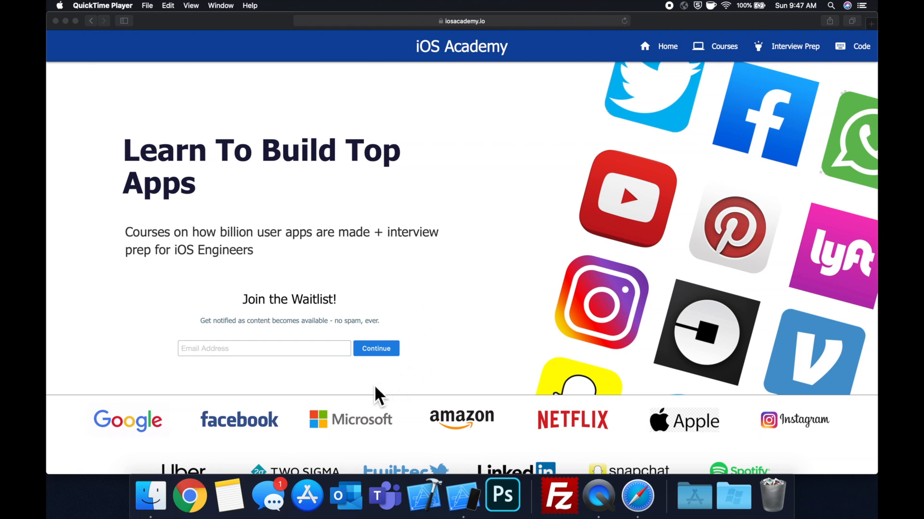
{"action": "mouse_move", "coordinate": [292, 403]}
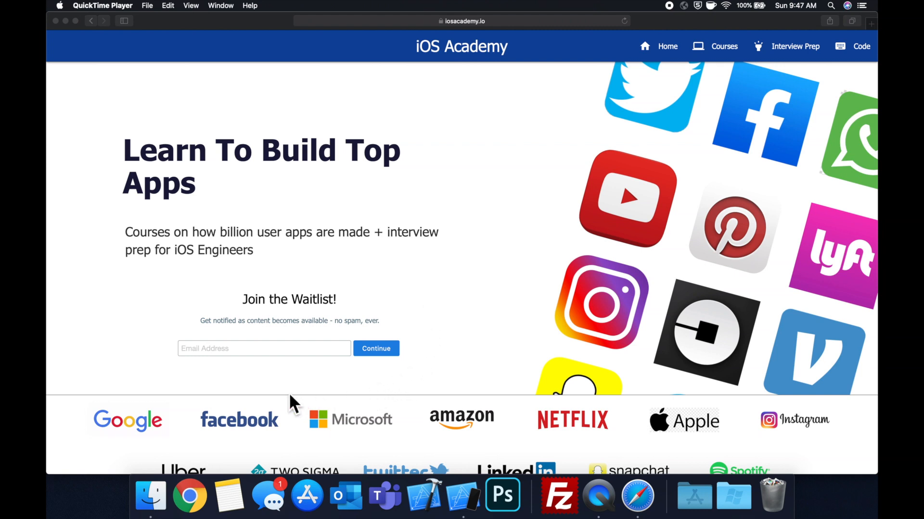
{"action": "mouse_move", "coordinate": [335, 396]}
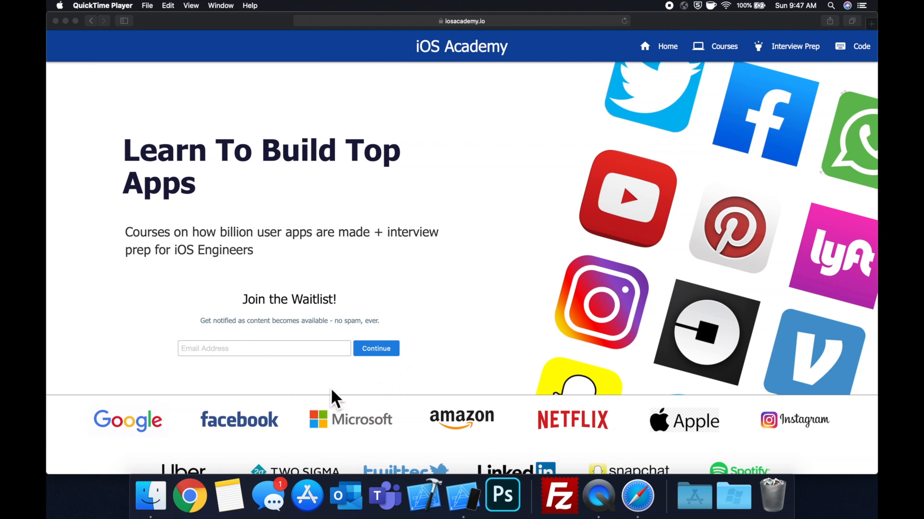
{"action": "mouse_move", "coordinate": [383, 394]}
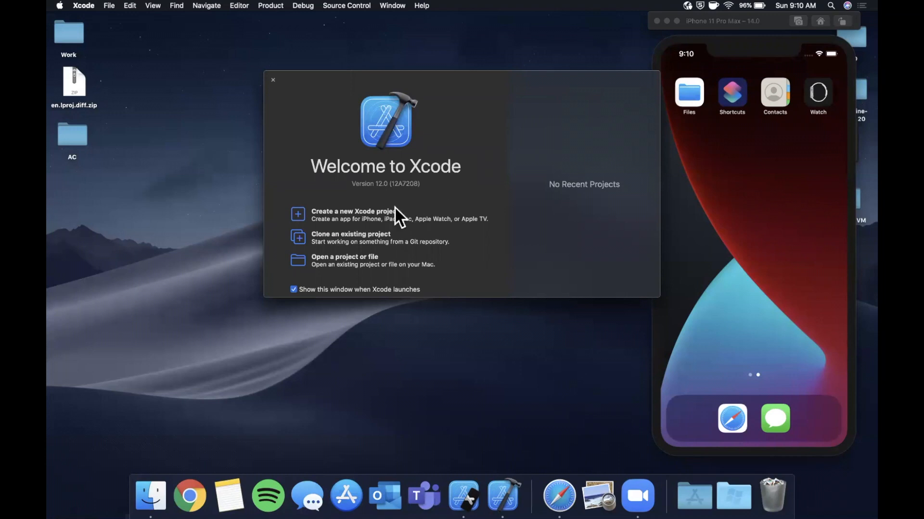
- Create a new SwiftUI project named SwiftUIMVVM on the Desktop, replacing the existing folder
{"action": "left_click", "coordinate": [353, 214]}
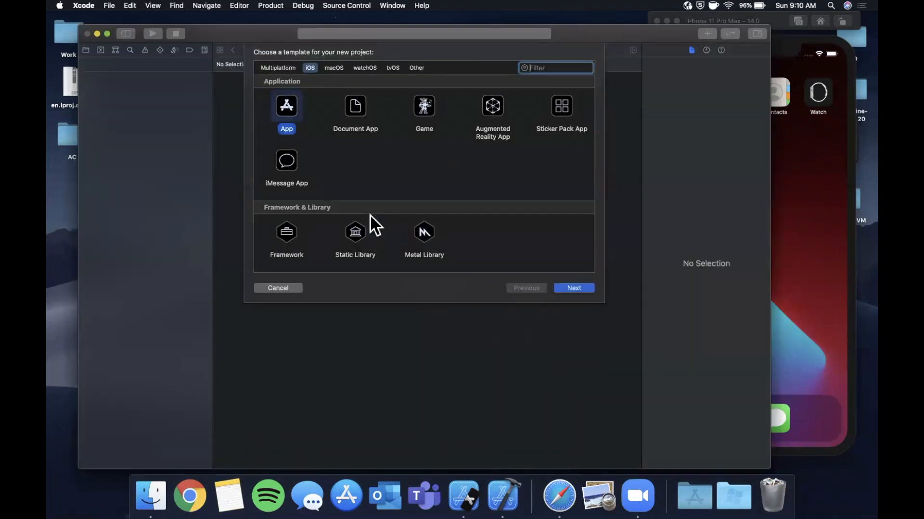
{"action": "left_click", "coordinate": [572, 287]}
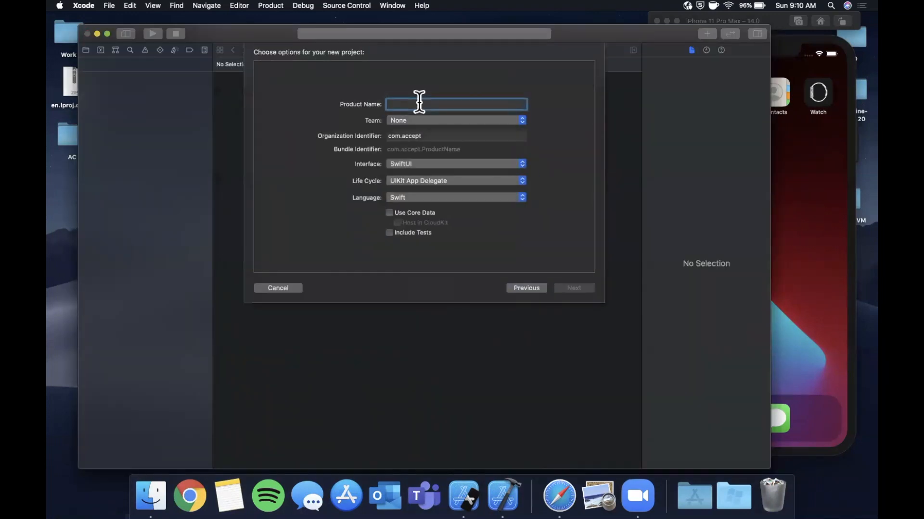
{"action": "type", "text": "SwiftUIMV"}
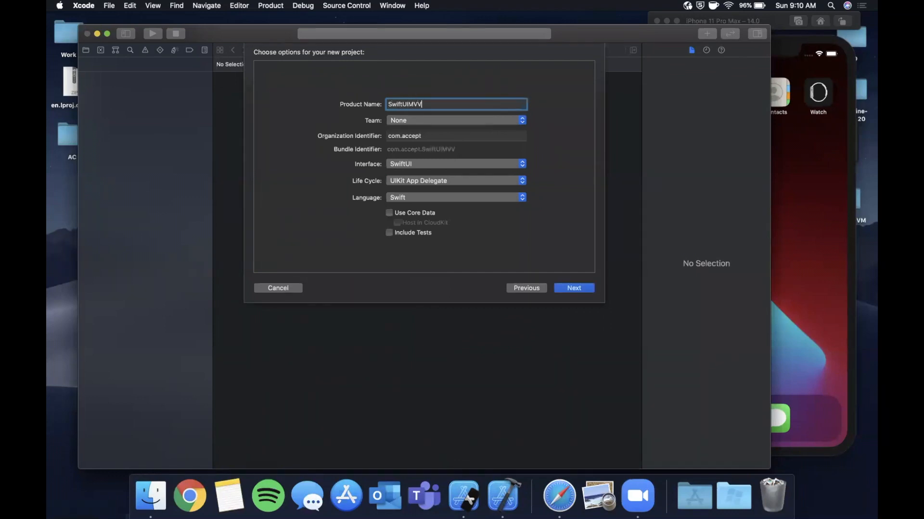
{"action": "type", "text": "VM"}
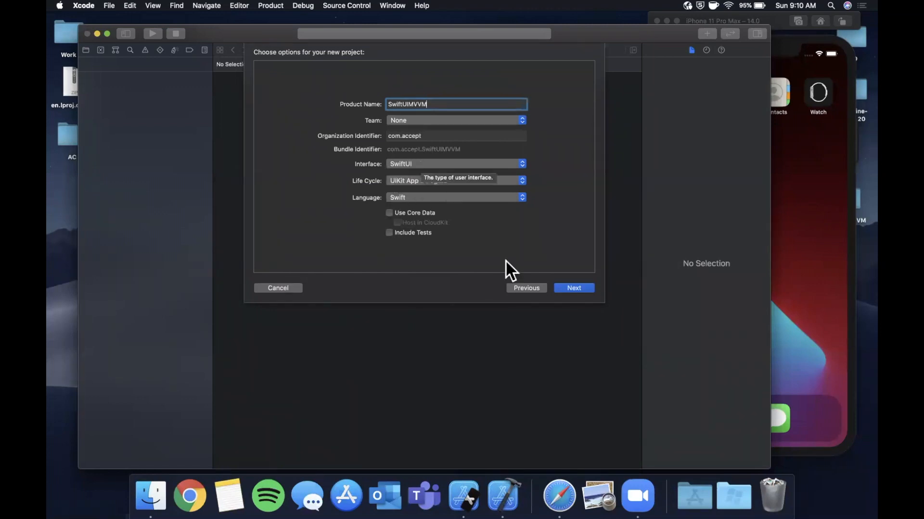
{"action": "left_click", "coordinate": [572, 287]}
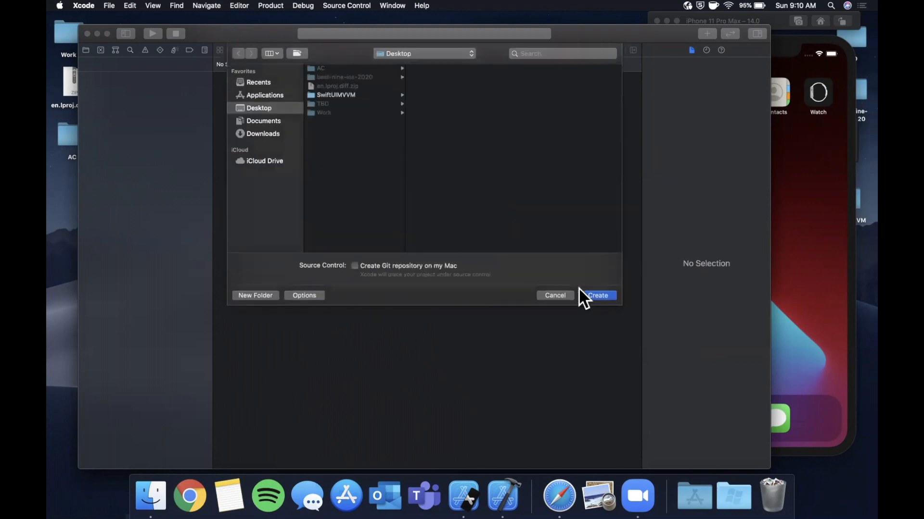
{"action": "left_click", "coordinate": [597, 296]}
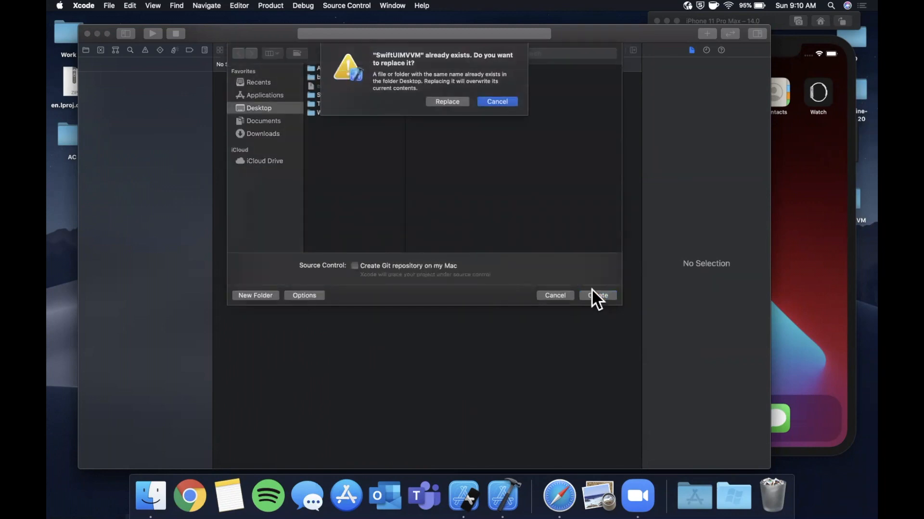
{"action": "mouse_move", "coordinate": [459, 121]}
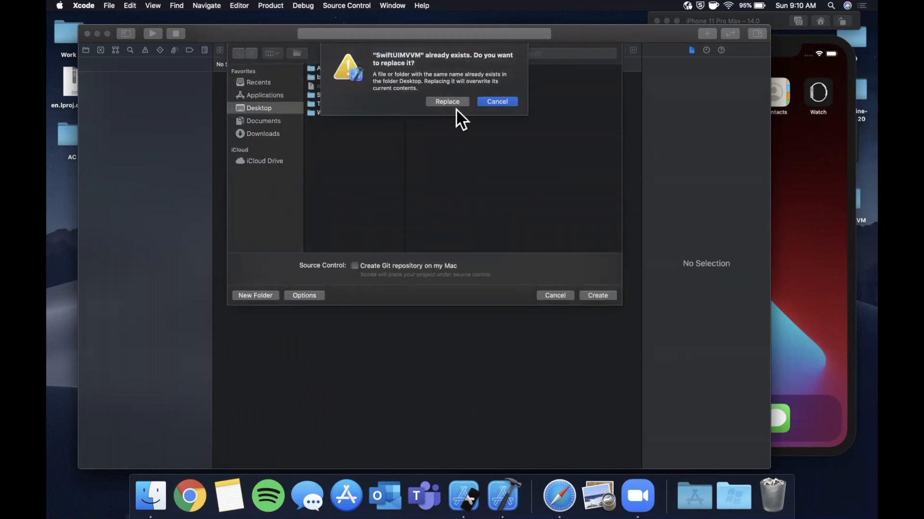
{"action": "left_click", "coordinate": [446, 101]}
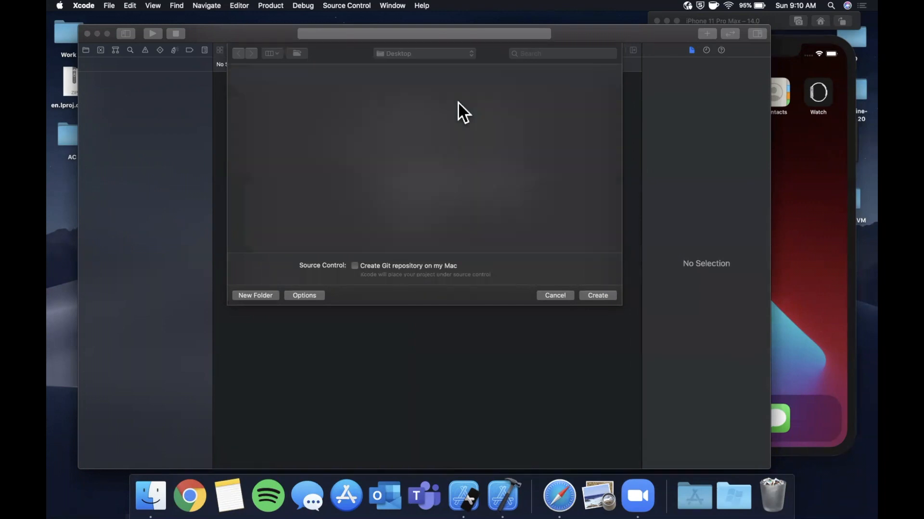
- Finish project creation so ContentView.swift opens in the editor
{"action": "left_click", "coordinate": [597, 295]}
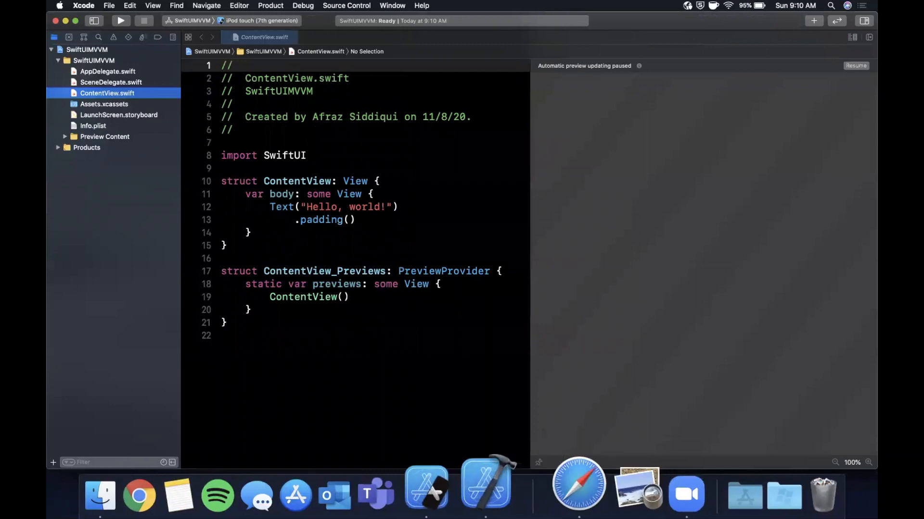
{"action": "left_click", "coordinate": [464, 491]}
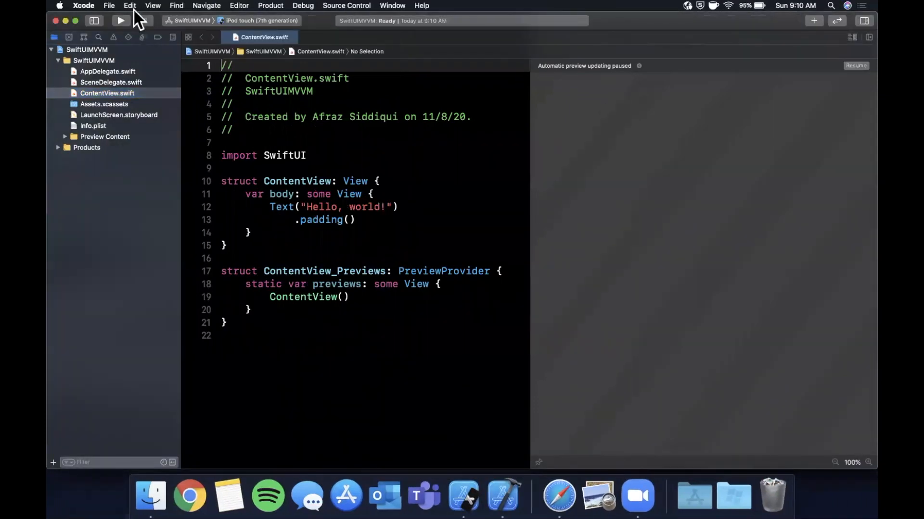
- Set the run destination to the iPhone 11 Pro Max simulator
{"action": "left_click", "coordinate": [258, 20]}
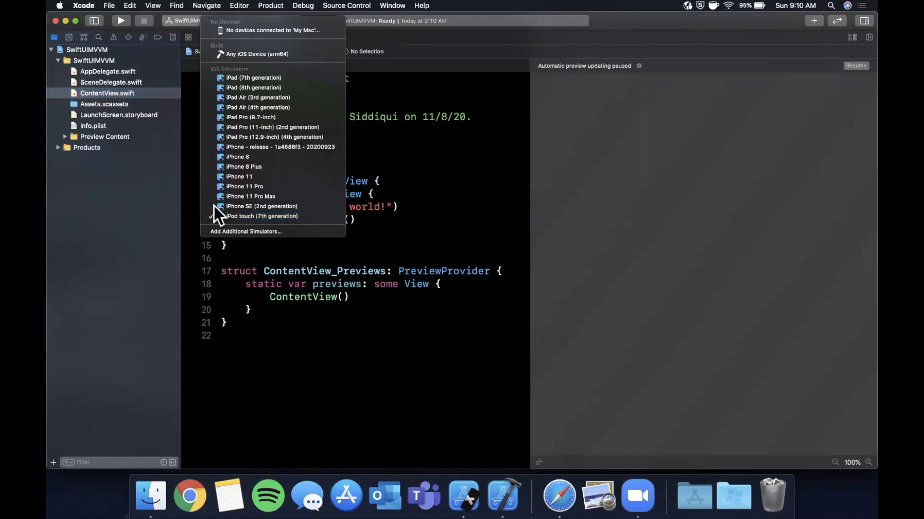
{"action": "mouse_move", "coordinate": [250, 196]}
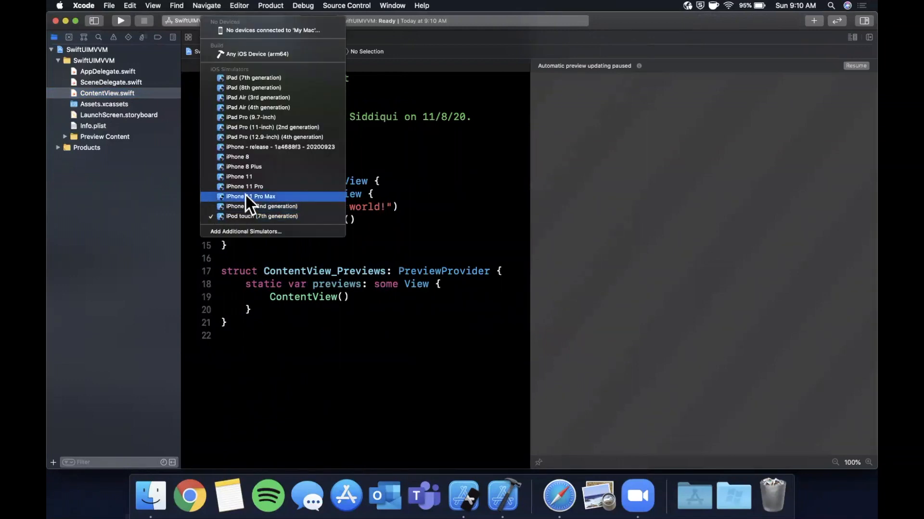
{"action": "left_click", "coordinate": [250, 196]}
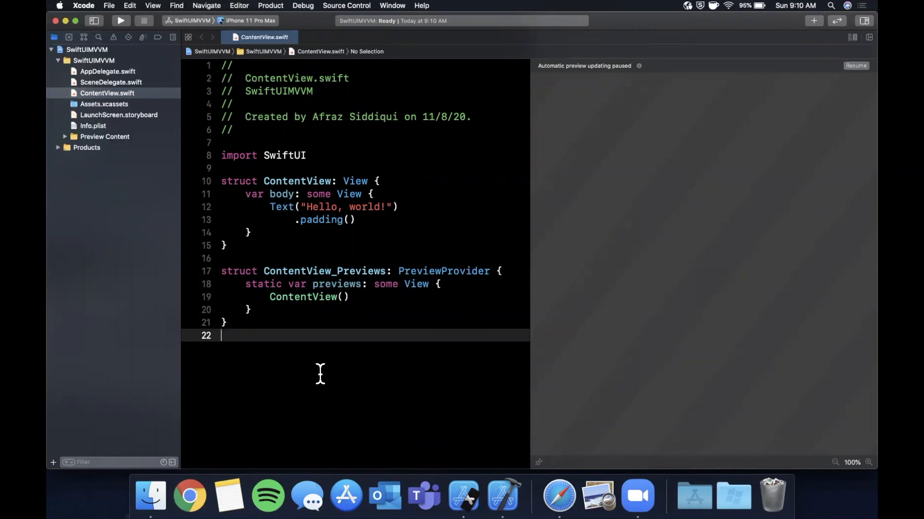
{"action": "mouse_move", "coordinate": [320, 291]}
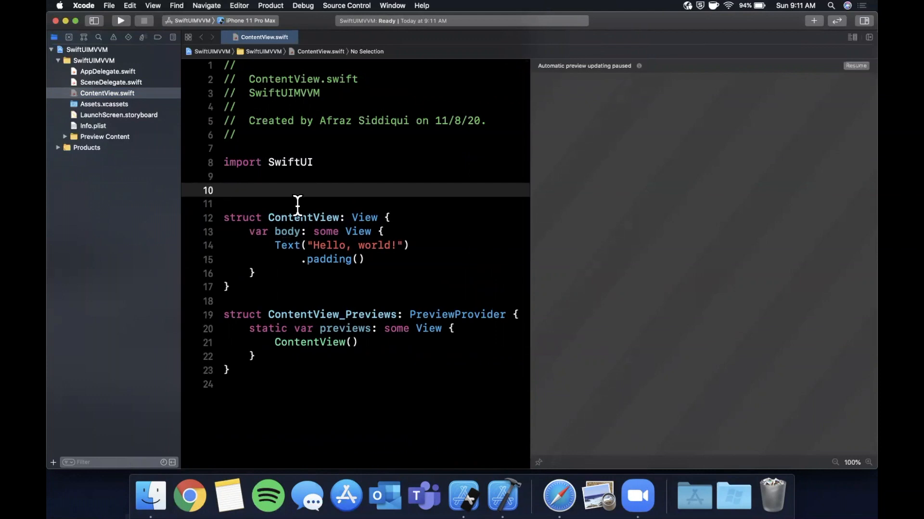
- Place the cursor on the blank line above the ContentView struct
{"action": "left_click", "coordinate": [236, 190]}
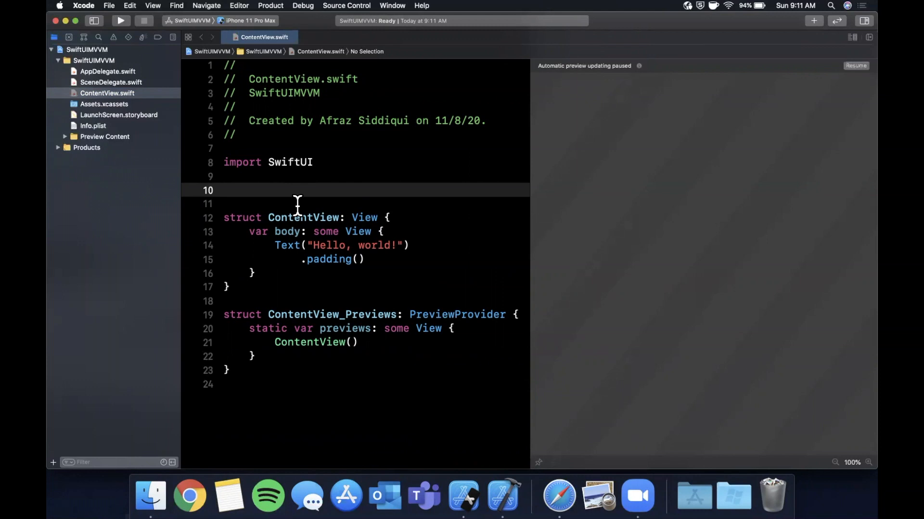
- Write struct ToDoListItem: Identifiable with var id = UUID() and var action: String
{"action": "type", "text": "struct T"}
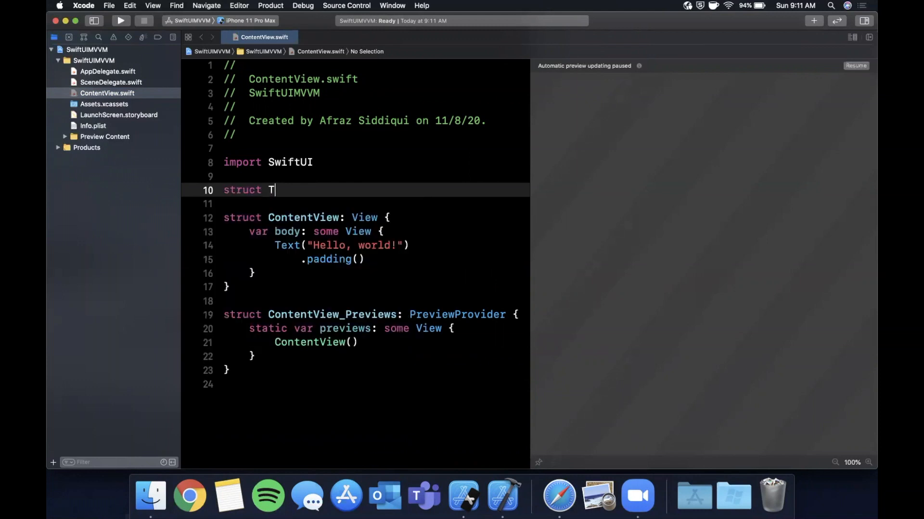
{"action": "type", "text": "oDoListItem"}
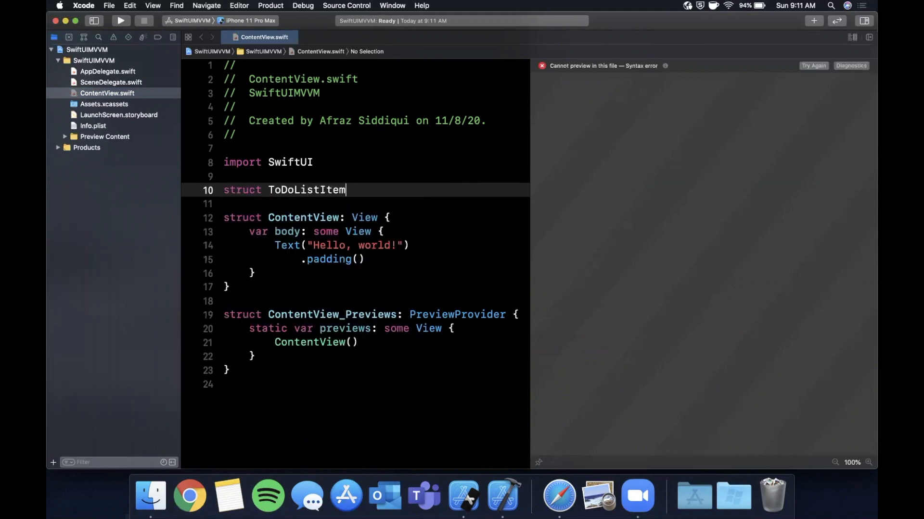
{"action": "type", "text": ": Identifiable {"}
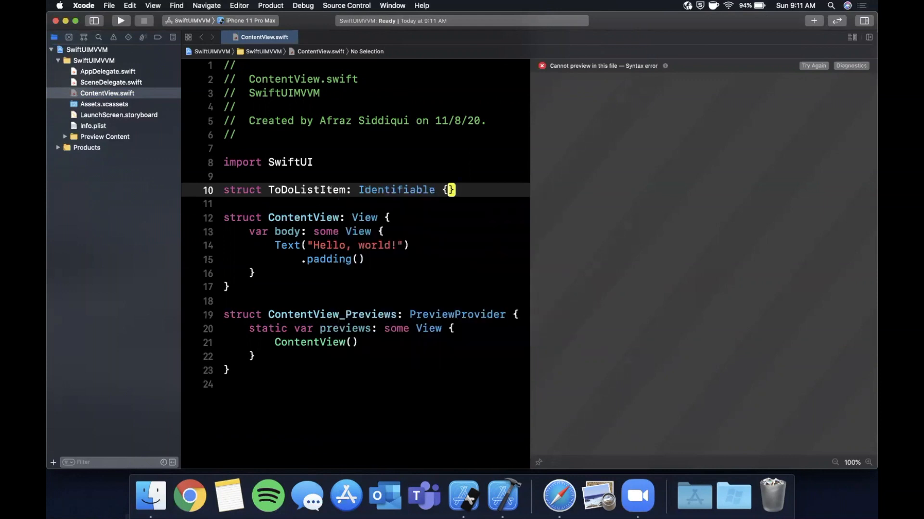
{"action": "type", "text": "var id = UUID("}
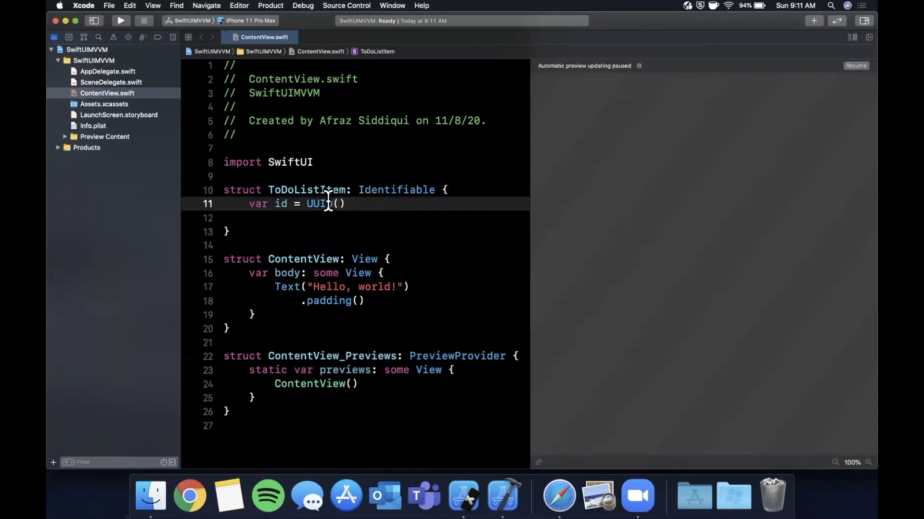
{"action": "key", "text": "return"}
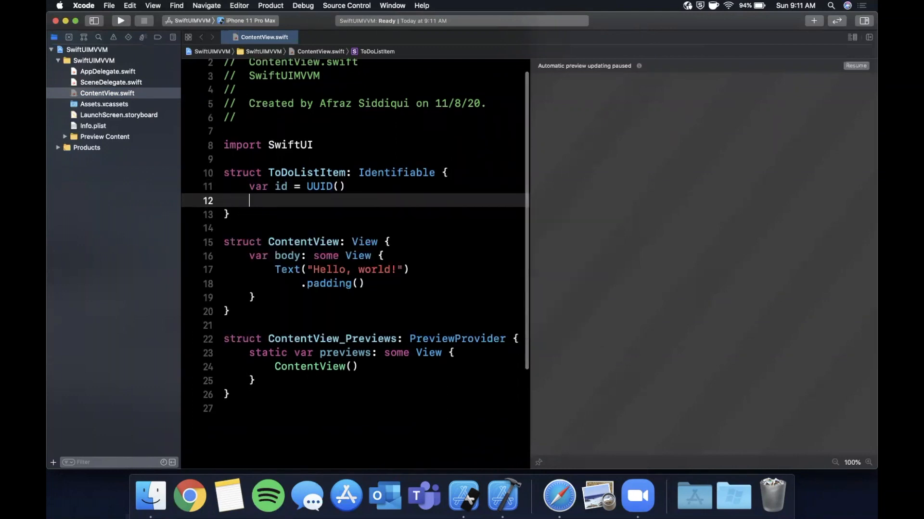
{"action": "type", "text": "var action"}
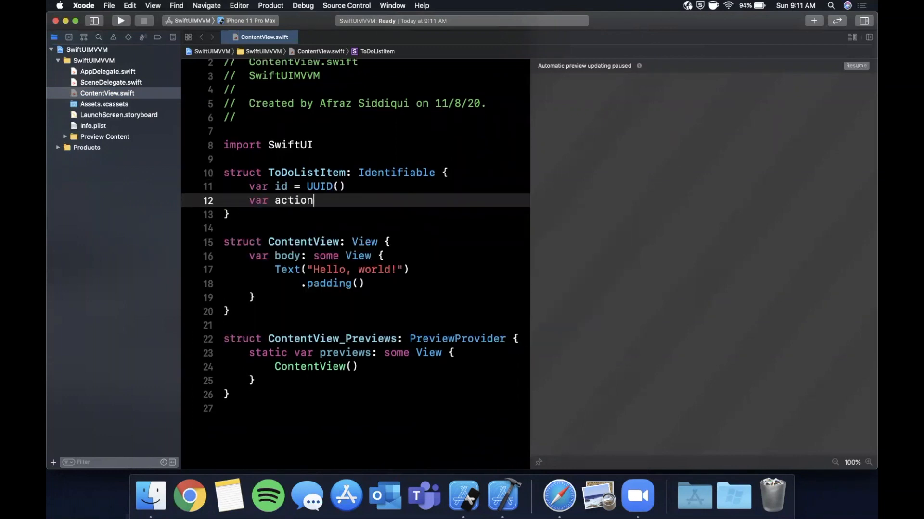
{"action": "type", "text": ": String"}
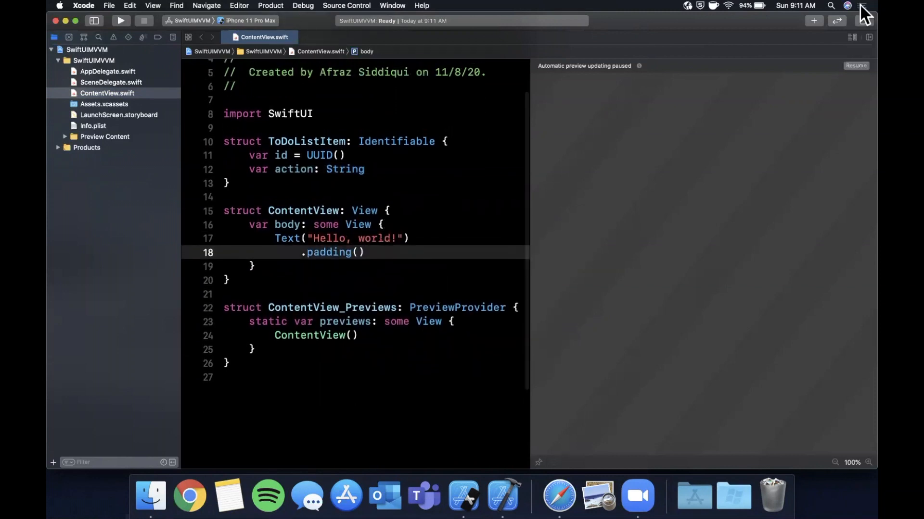
- Resume the canvas preview so Hello, world! renders on an iPhone
{"action": "left_click", "coordinate": [854, 65]}
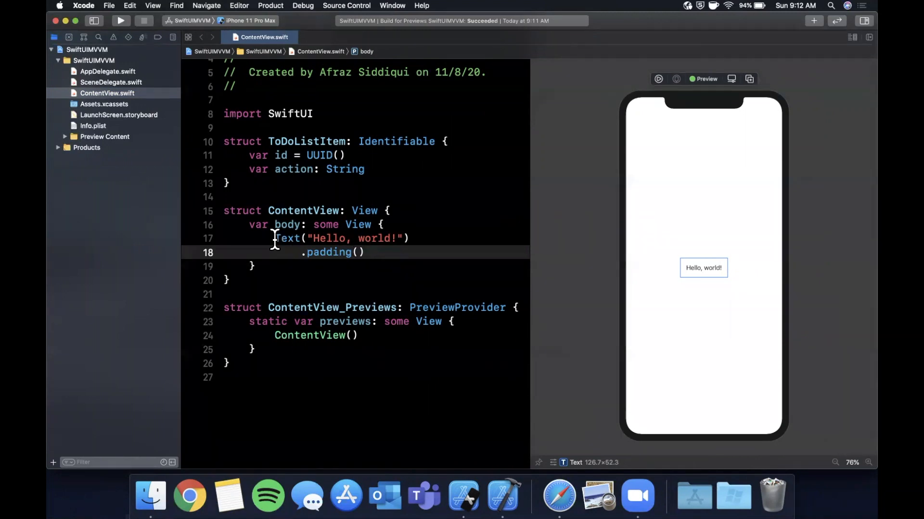
- Wrap the body in a NavigationView with a VStack containing List(items) { item in }
{"action": "type", "text": "NavigationView {"}
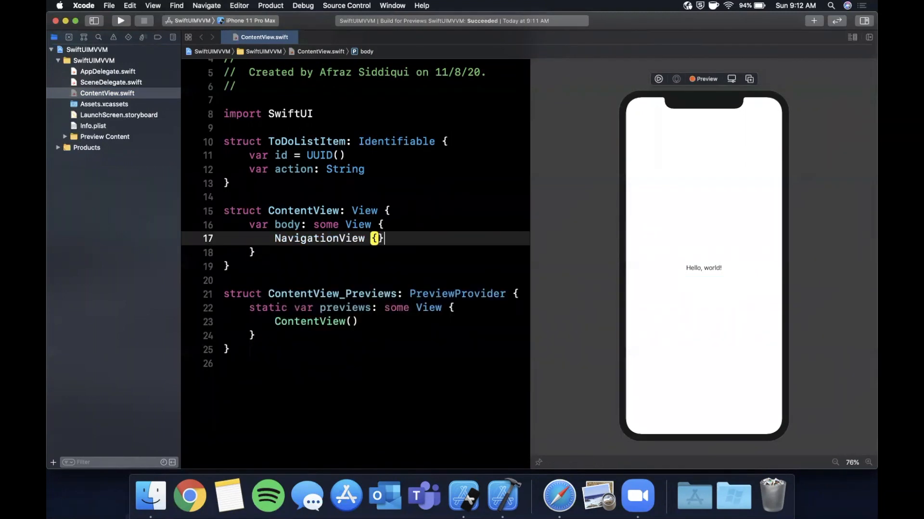
{"action": "type", "text": "VSTOP {"}
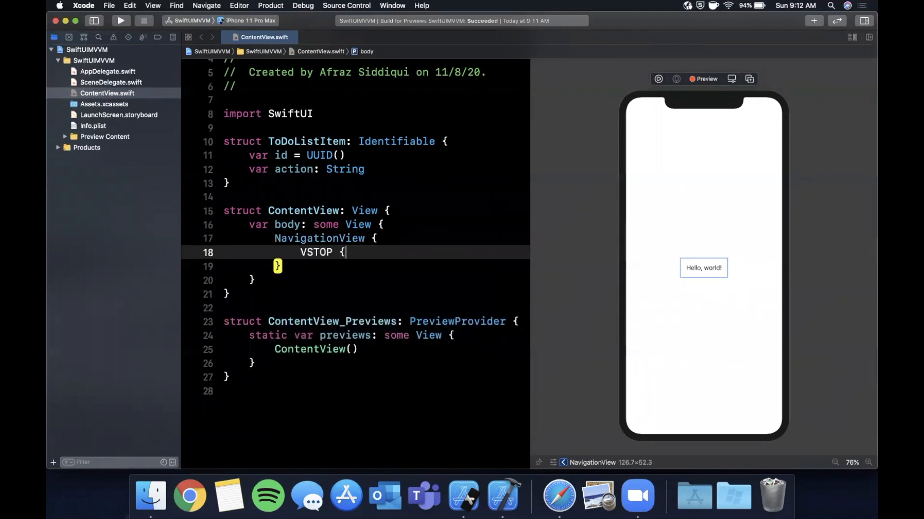
{"action": "type", "text": "VStack"}
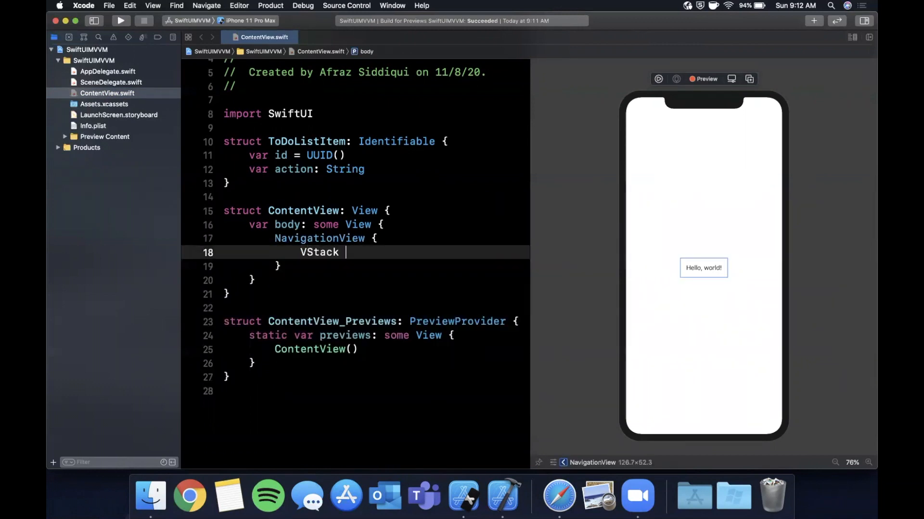
{"action": "type", "text": "{"}
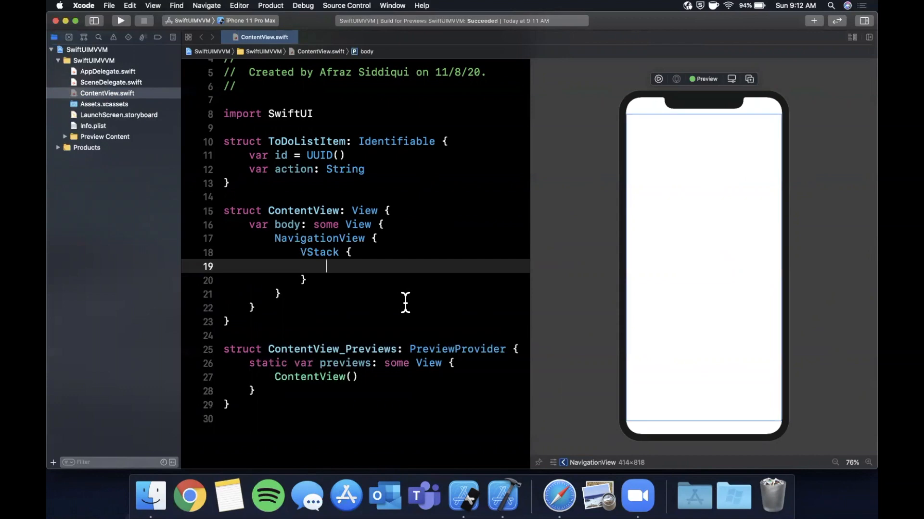
{"action": "type", "text": "List(item"}
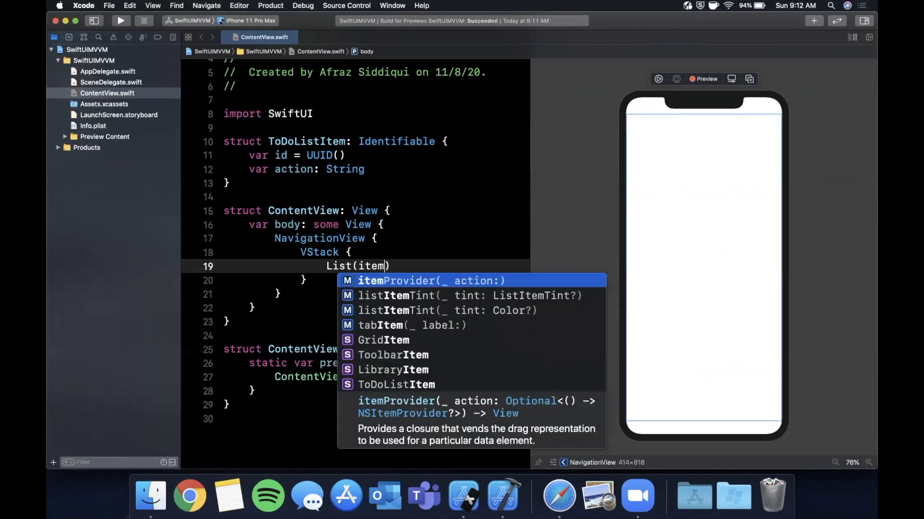
{"action": "type", "text": "s) { item"}
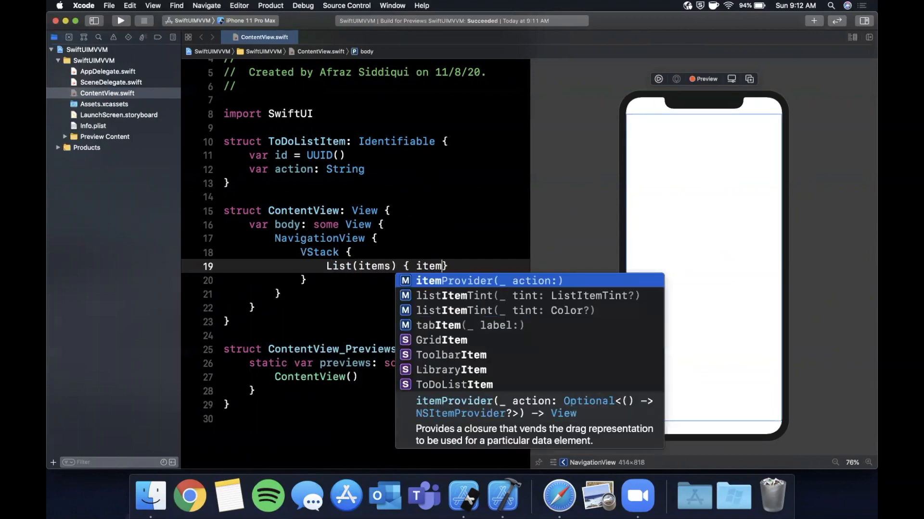
{"action": "type", "text": "in"}
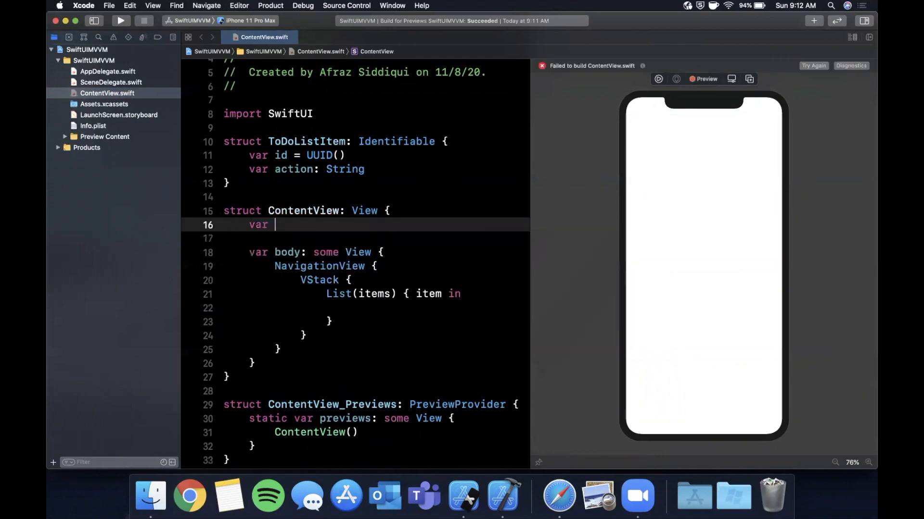
- Declare items: [ToDoListItem] holding a "Get Milk" item, show Text(item.action), and begin .navigationTitle
{"action": "type", "text": "items:"}
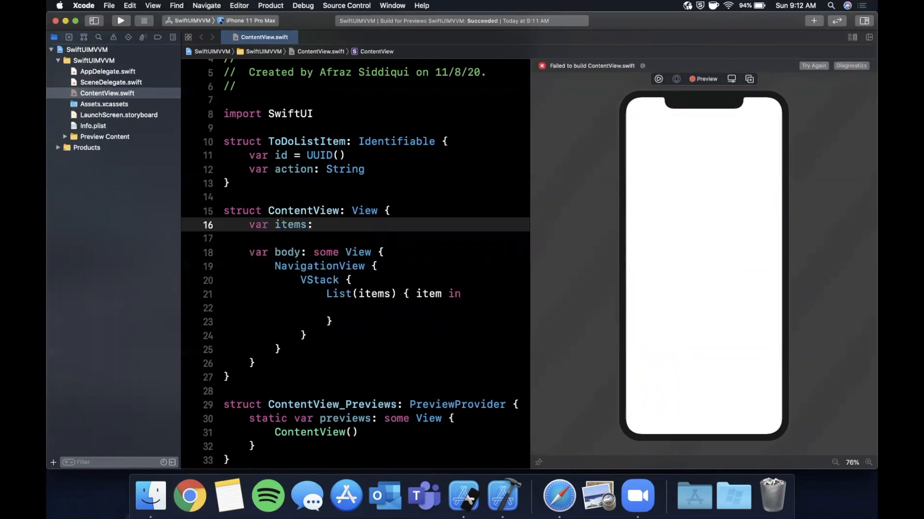
{"action": "type", "text": "[]"}
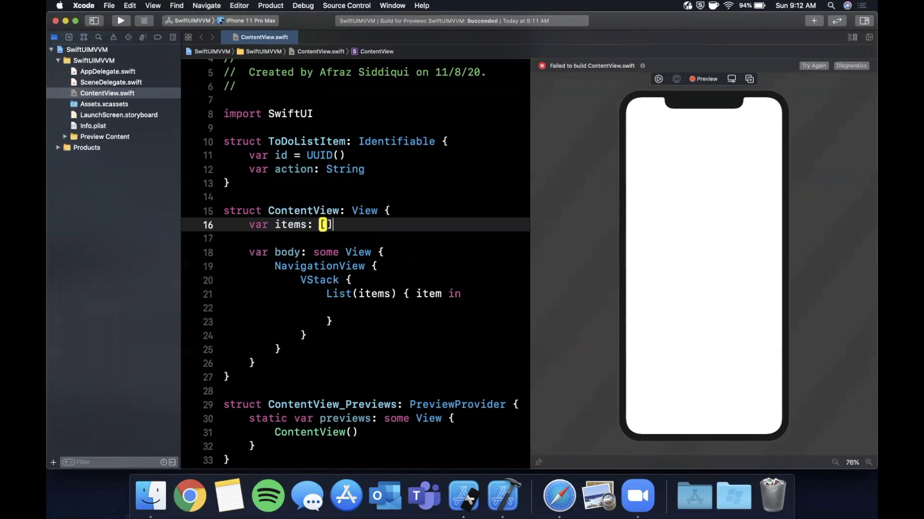
{"action": "type", "text": "ToDoListItem"}
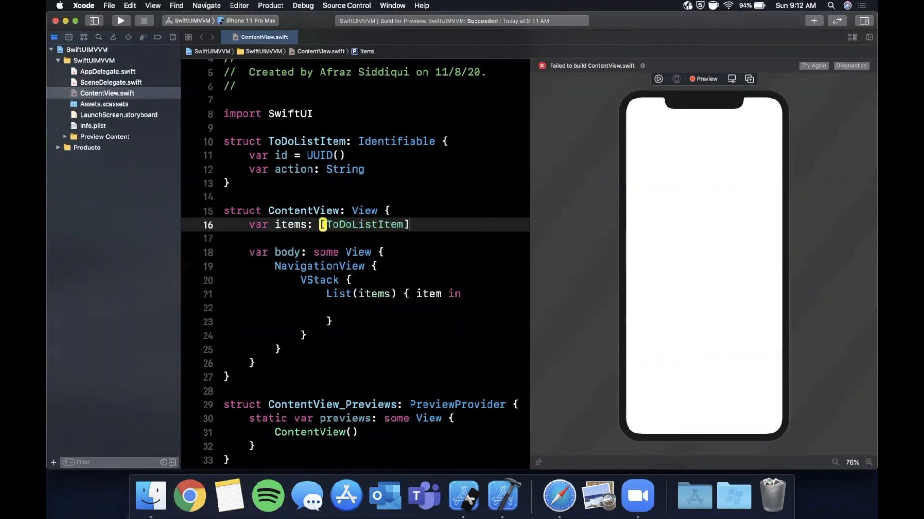
{"action": "type", "text": "() = ["}
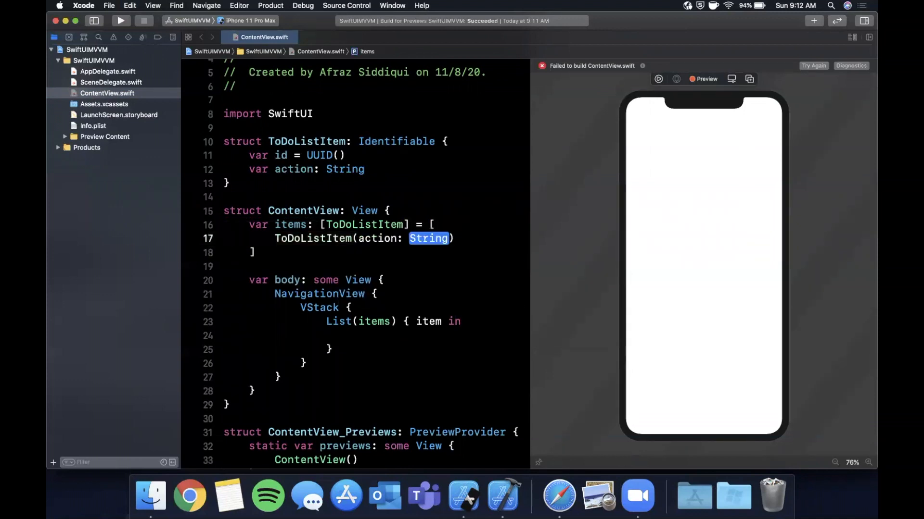
{"action": "type", "text": "\"Get Mo\""}
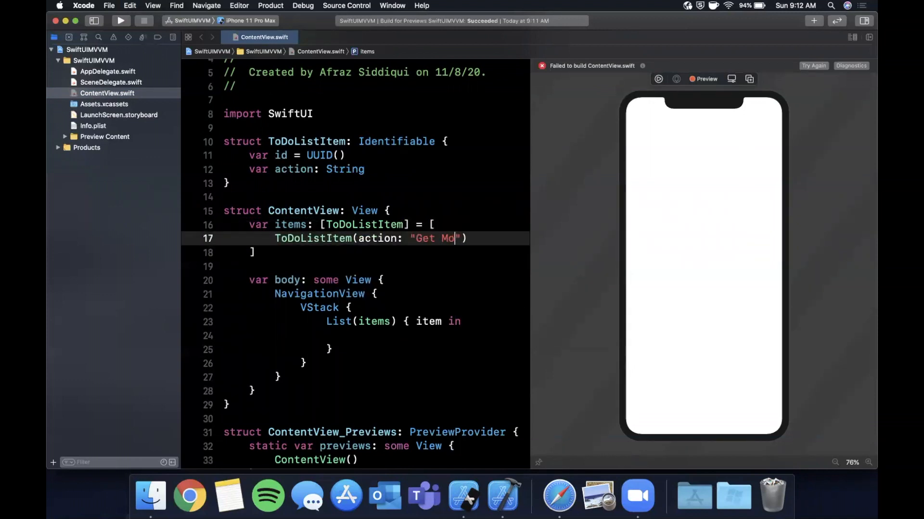
{"action": "type", "text": "lk"}
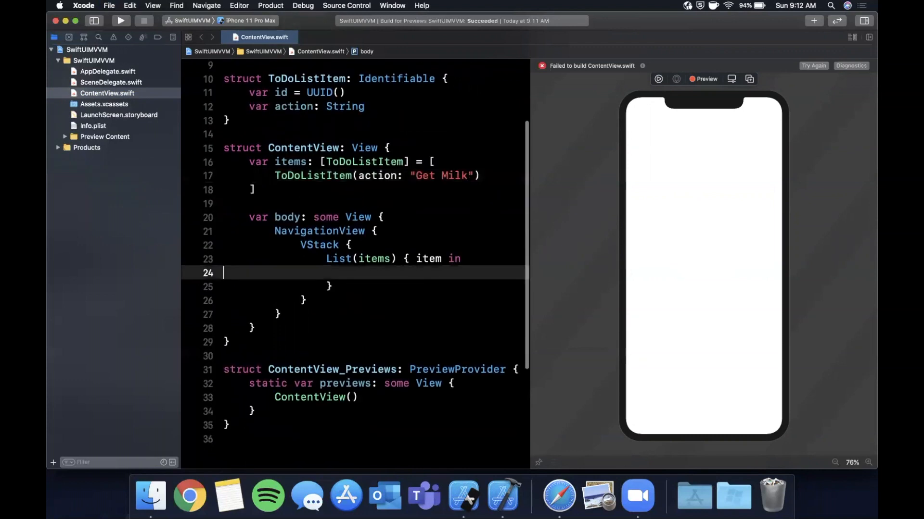
{"action": "type", "text": "Text"}
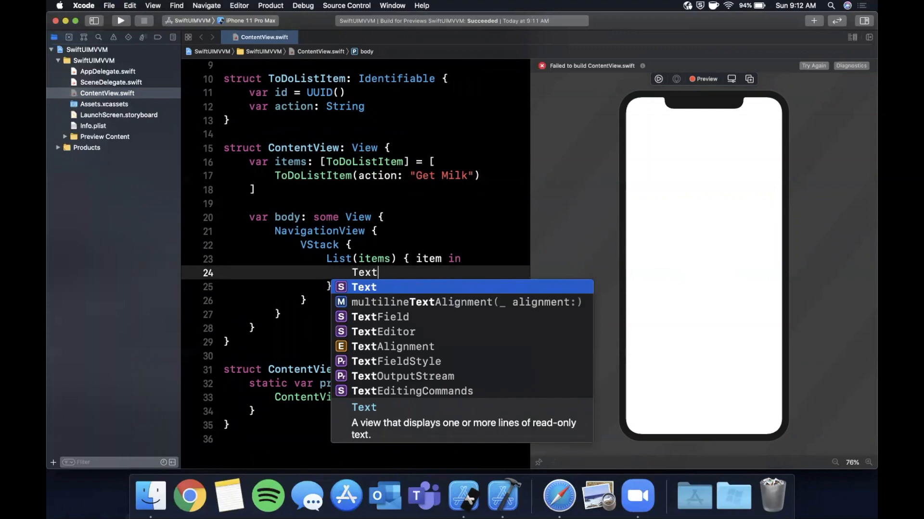
{"action": "type", "text": "(item."}
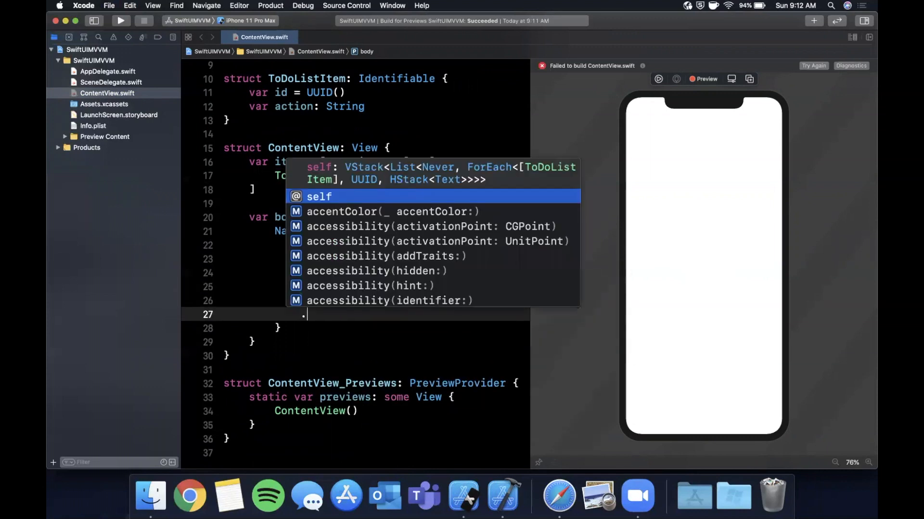
{"action": "type", "text": "navigationTitle(\"To Do"}
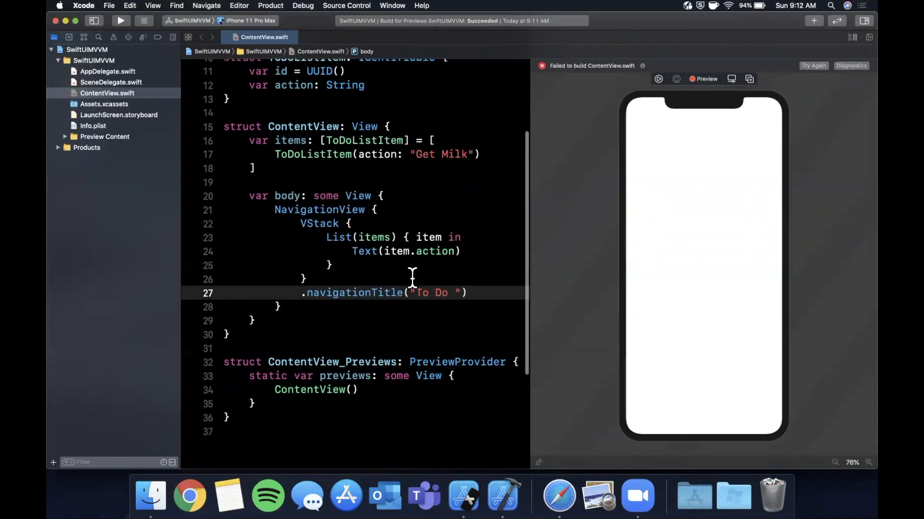
- Finish .navigationTitle("To Do List"), check the preview diagnostics, and rebuild the preview
{"action": "type", "text": "List"}
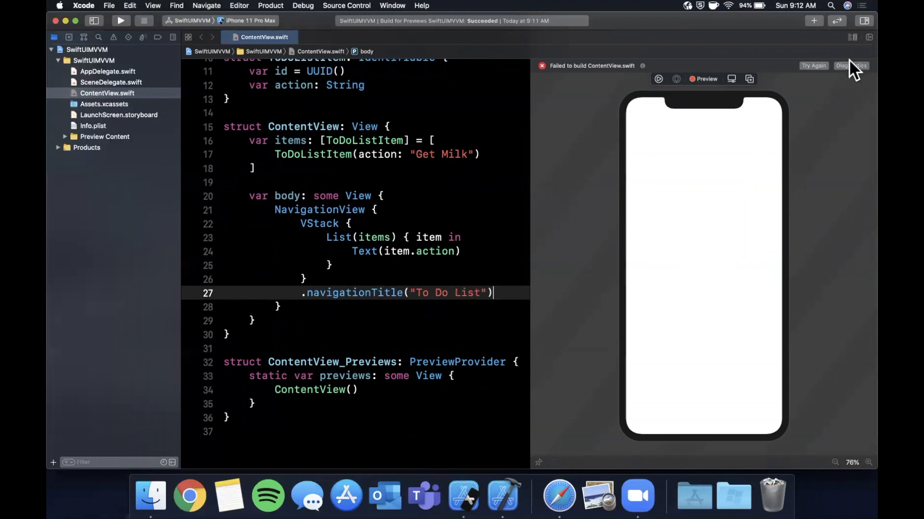
{"action": "left_click", "coordinate": [813, 65]}
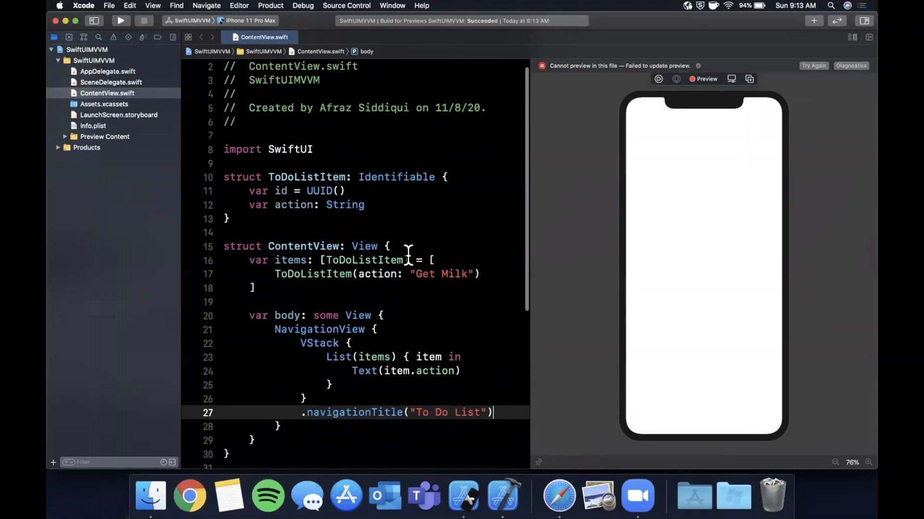
{"action": "scroll", "scroll_direction": "down", "scroll_amount": 3}
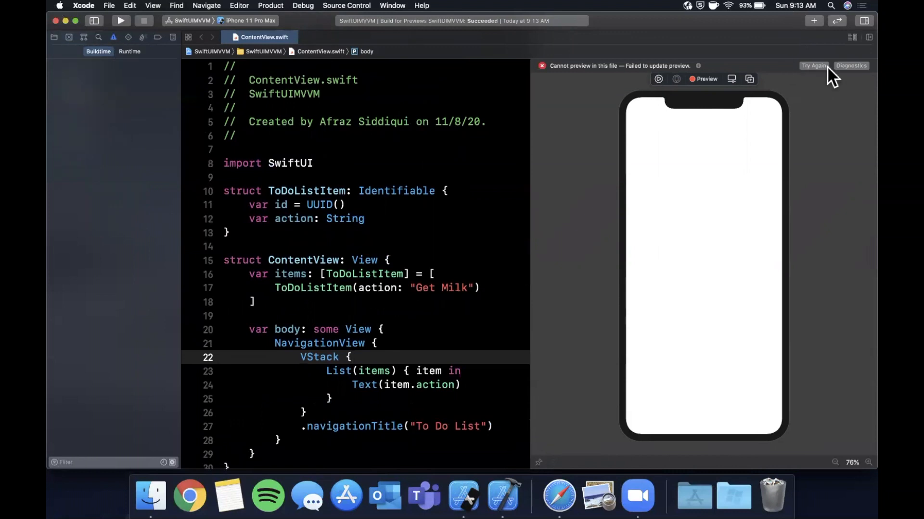
{"action": "left_click", "coordinate": [814, 65]}
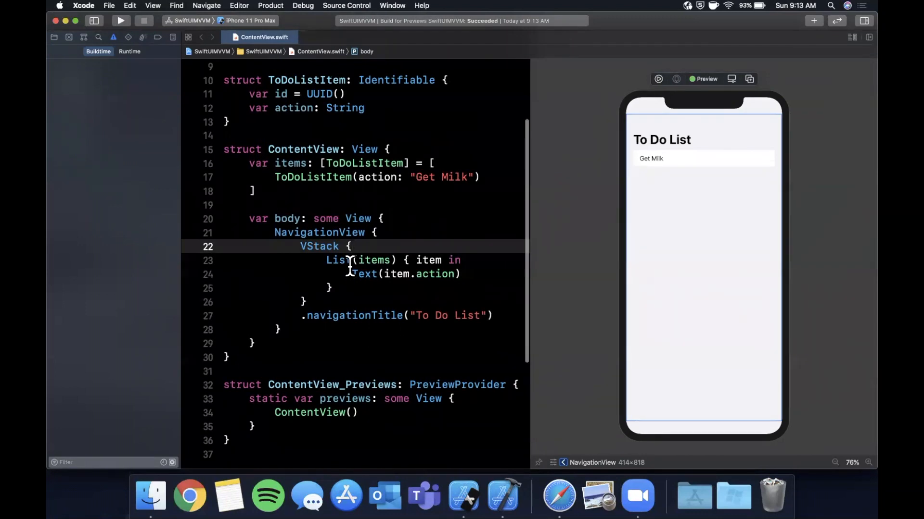
{"action": "mouse_move", "coordinate": [280, 200]}
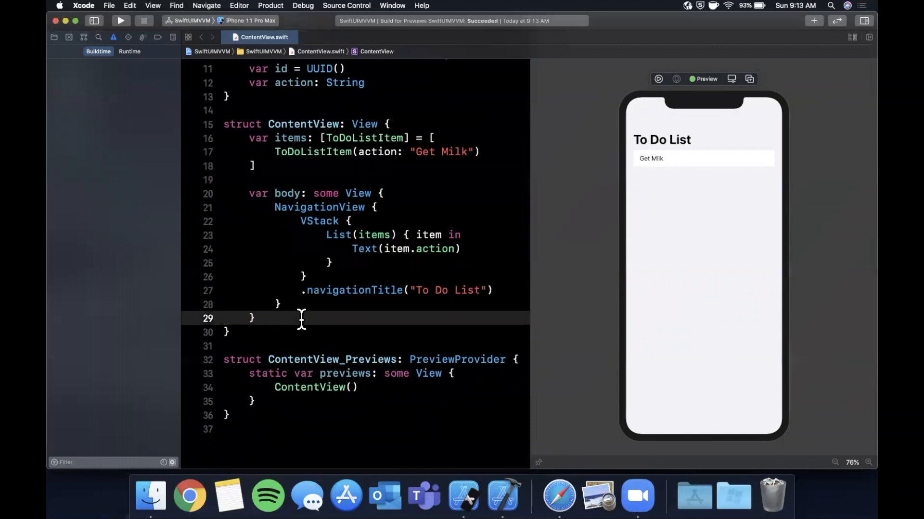
{"action": "scroll", "scroll_direction": "down", "scroll_amount": 3}
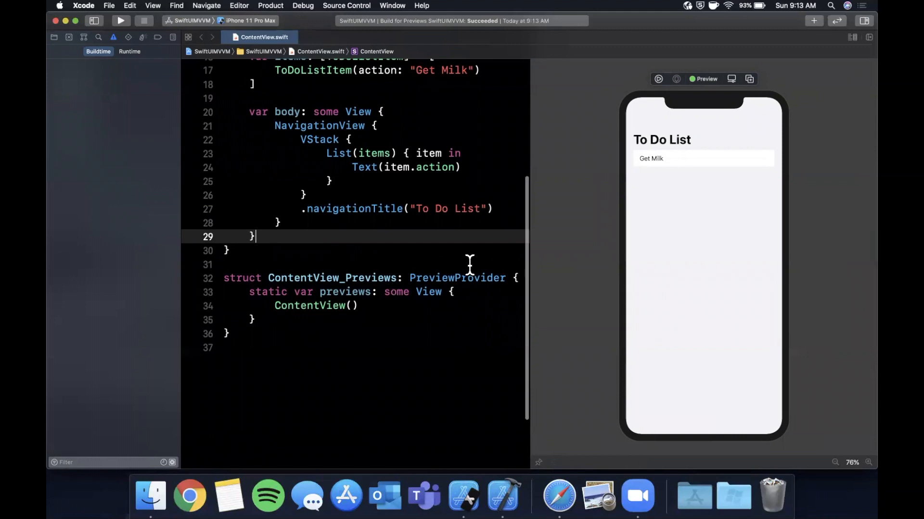
{"action": "left_click", "coordinate": [502, 209]}
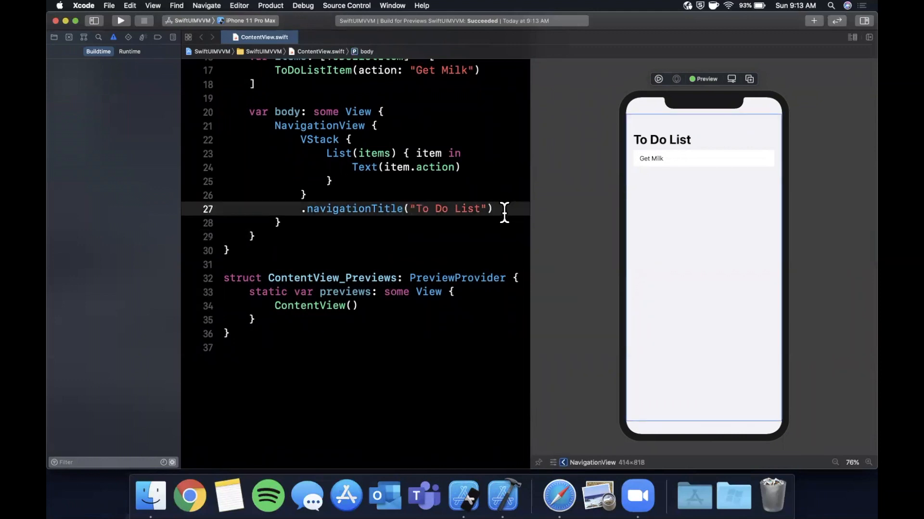
{"action": "mouse_move", "coordinate": [763, 125]}
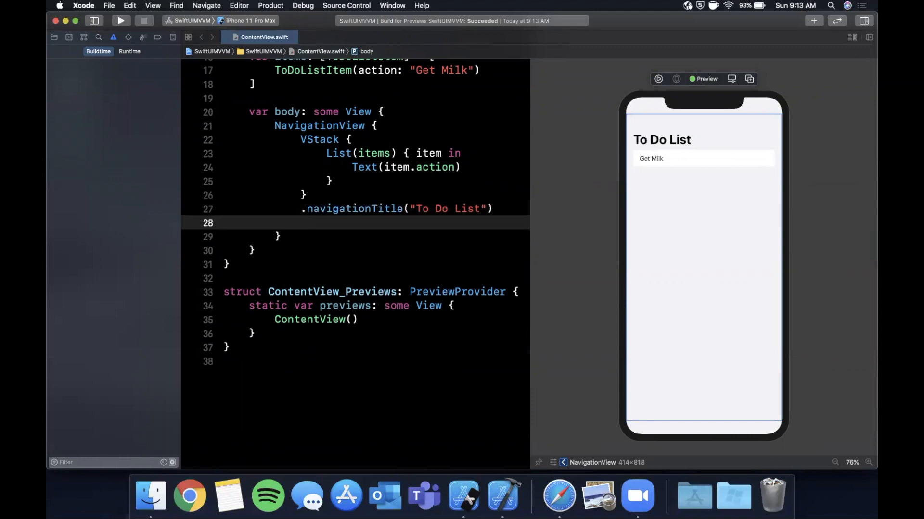
- Add a .navigationBarItems trailing Button using the Button(action:label:) completion
{"action": "type", "text": "."}
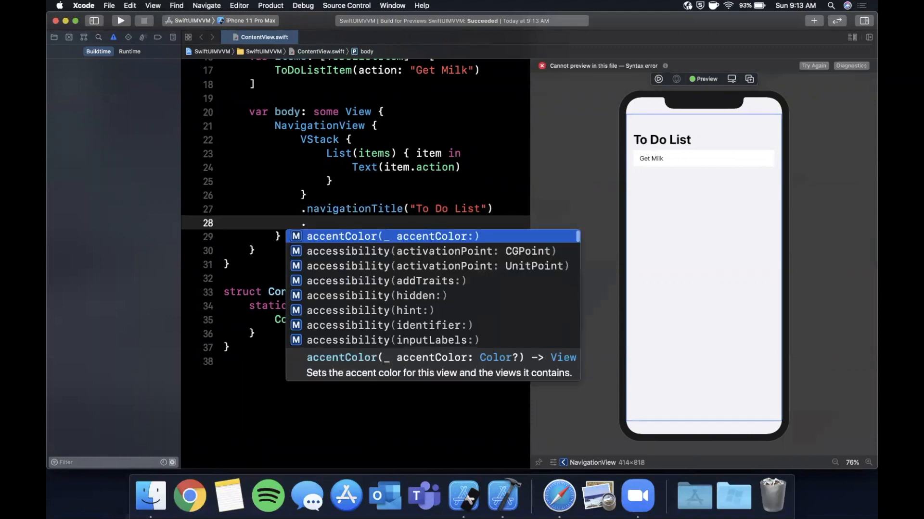
{"action": "type", "text": "navigationBarItems(trailing: View"}
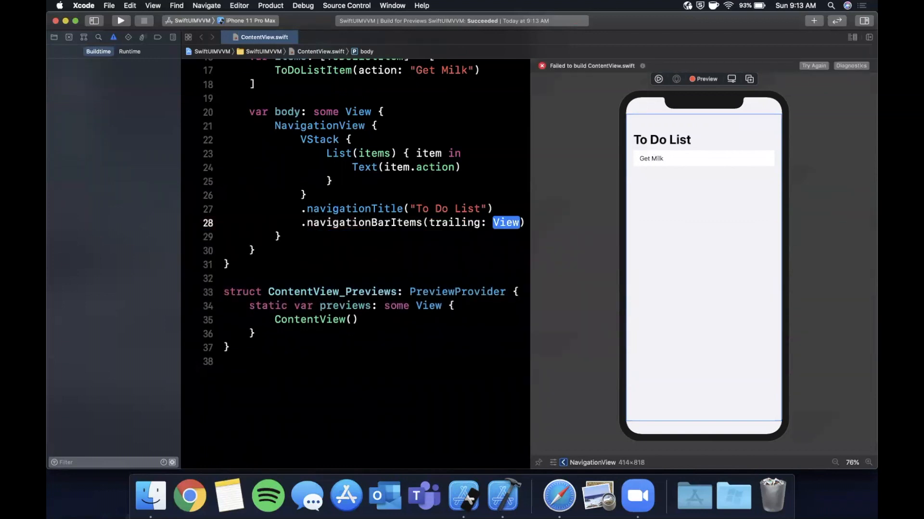
{"action": "type", "text": "Button(a"}
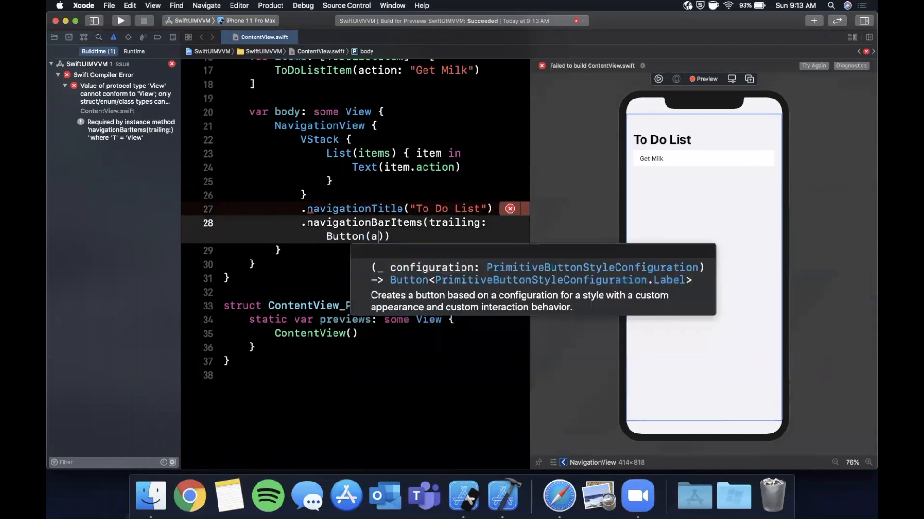
{"action": "key", "text": "backspace"}
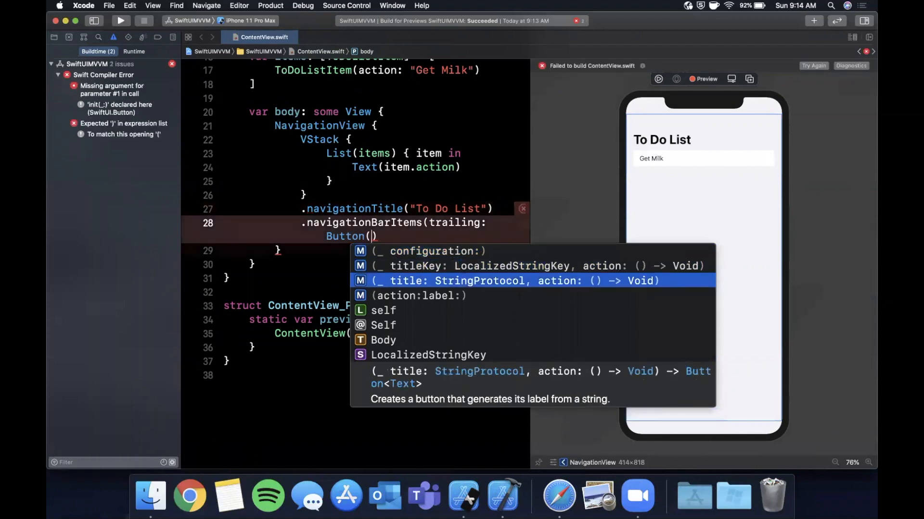
{"action": "left_click", "coordinate": [418, 296]}
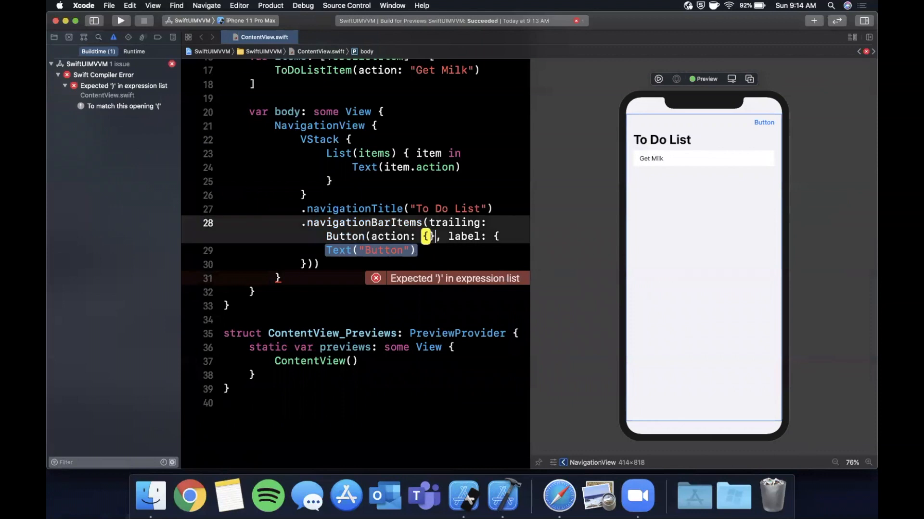
- Leave the button action empty and label it Text("Refresh")
{"action": "key", "text": "return"}
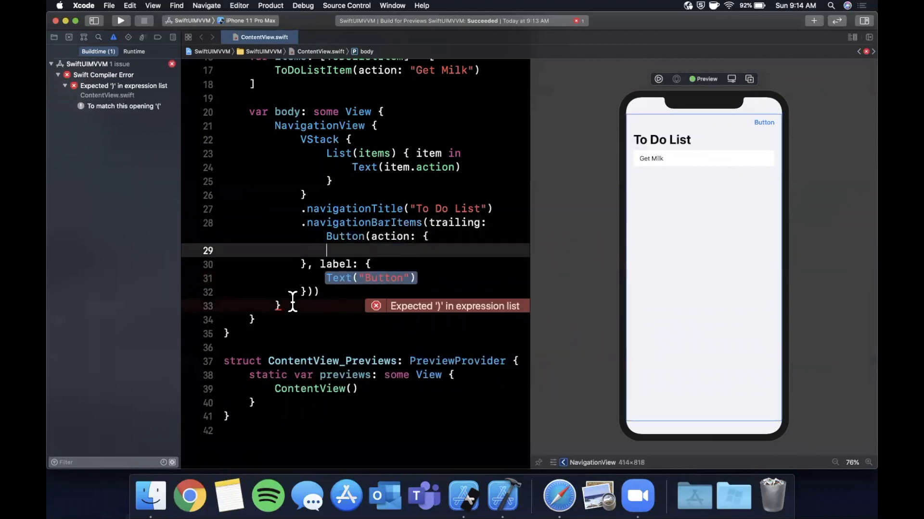
{"action": "type", "text": "T"}
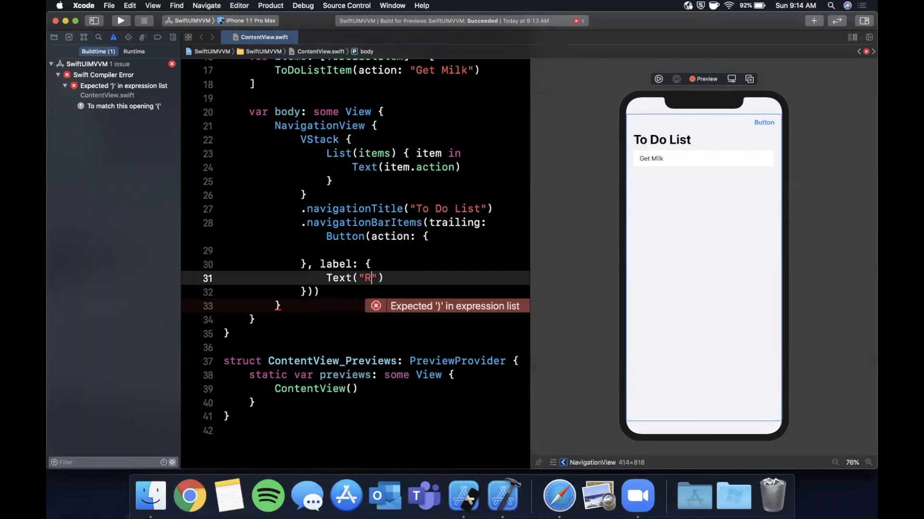
{"action": "type", "text": "efresh"}
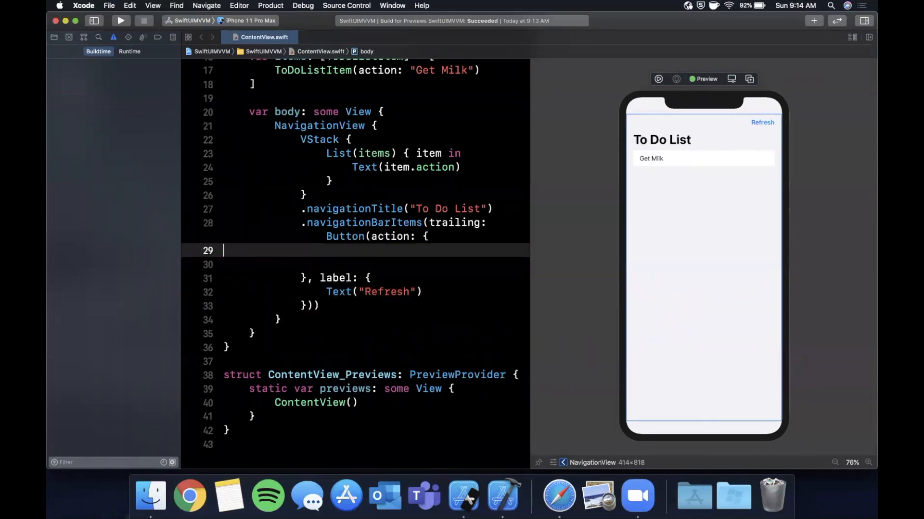
- Declare class ToDoList: ObservableObject { } above struct ContentView
{"action": "scroll", "scroll_direction": "down", "scroll_amount": 3}
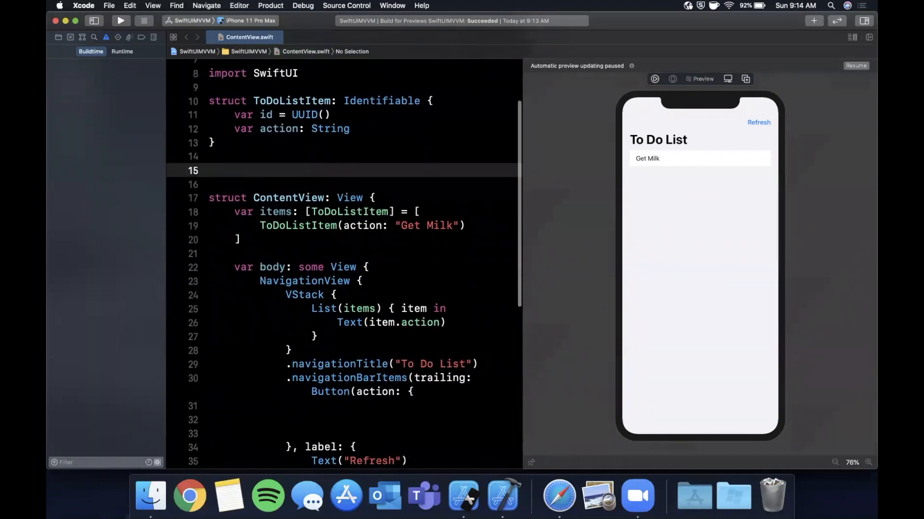
{"action": "type", "text": "class"}
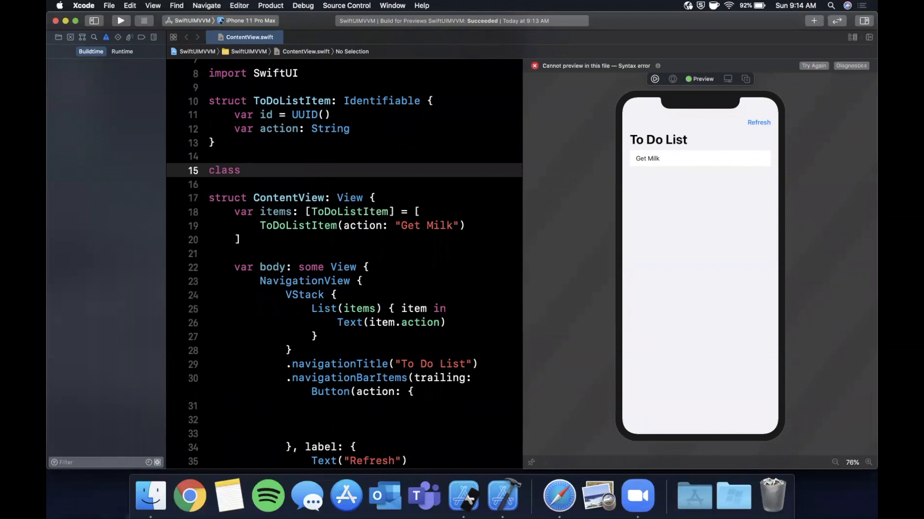
{"action": "type", "text": "T"}
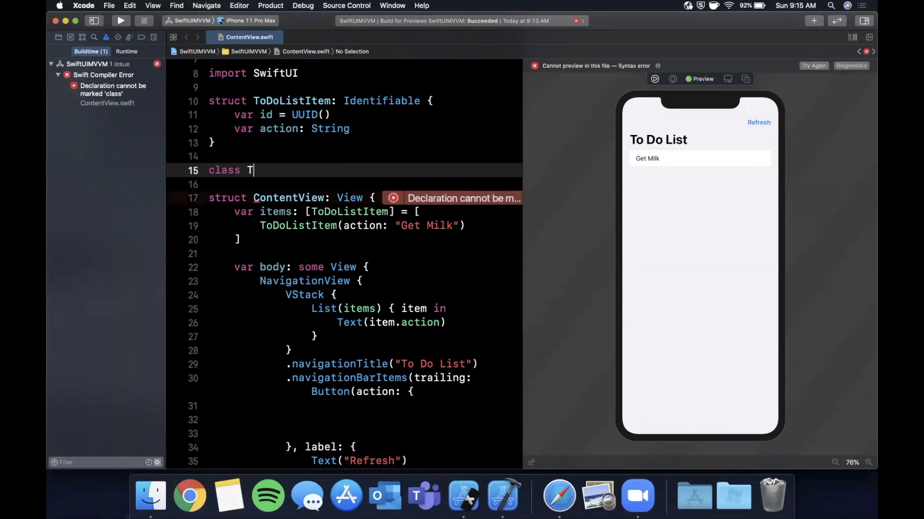
{"action": "type", "text": "oDoList: ObservableObject"}
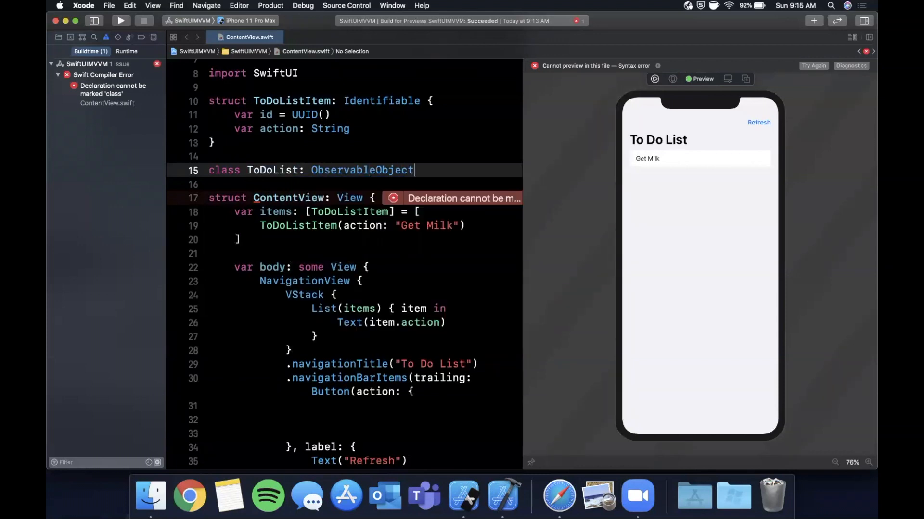
{"action": "type", "text": "{"}
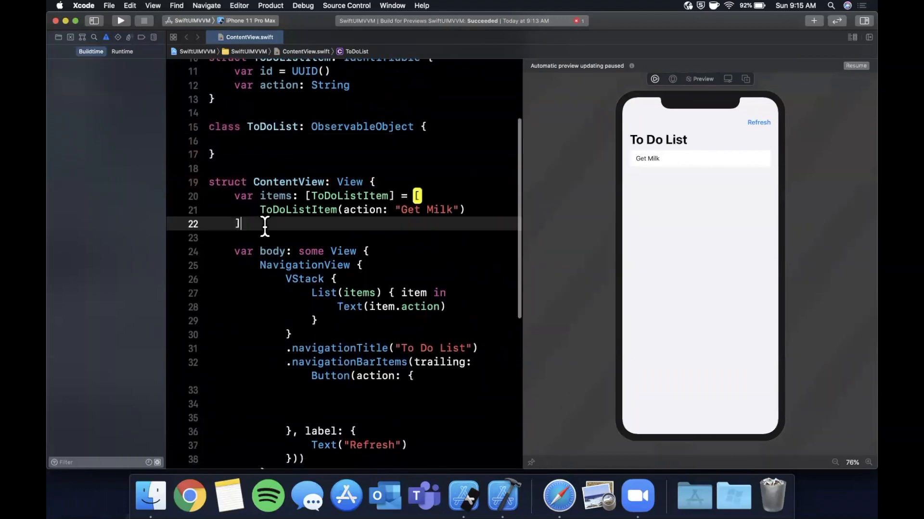
{"action": "double_click", "coordinate": [242, 195]}
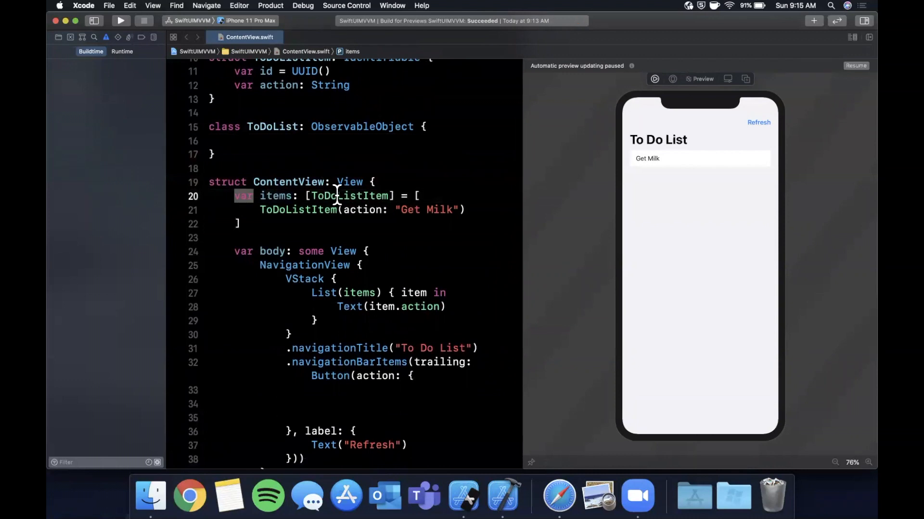
{"action": "left_click", "coordinate": [237, 224]}
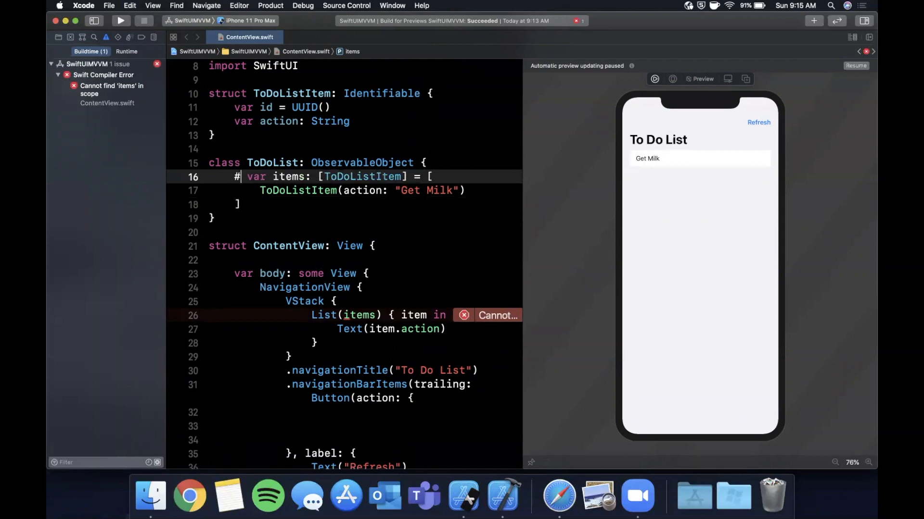
{"action": "type", "text": "@Published"}
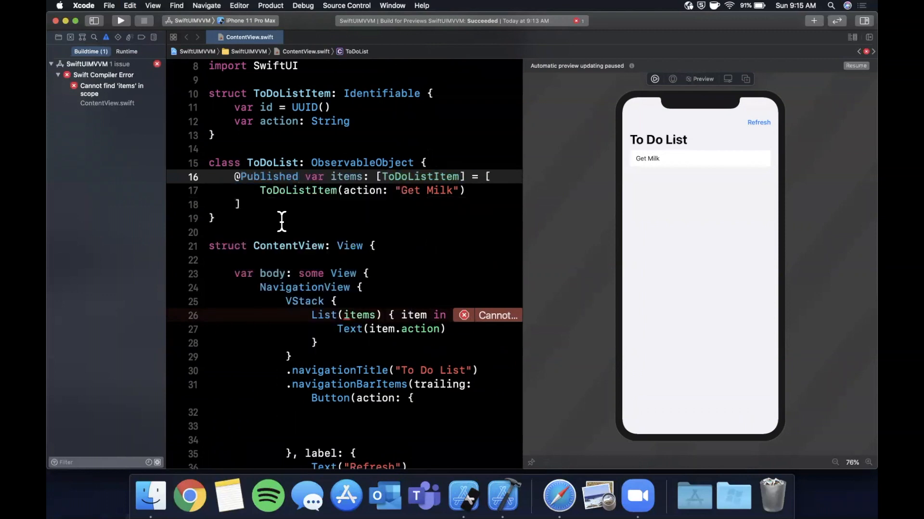
{"action": "scroll", "scroll_direction": "down", "scroll_amount": 3}
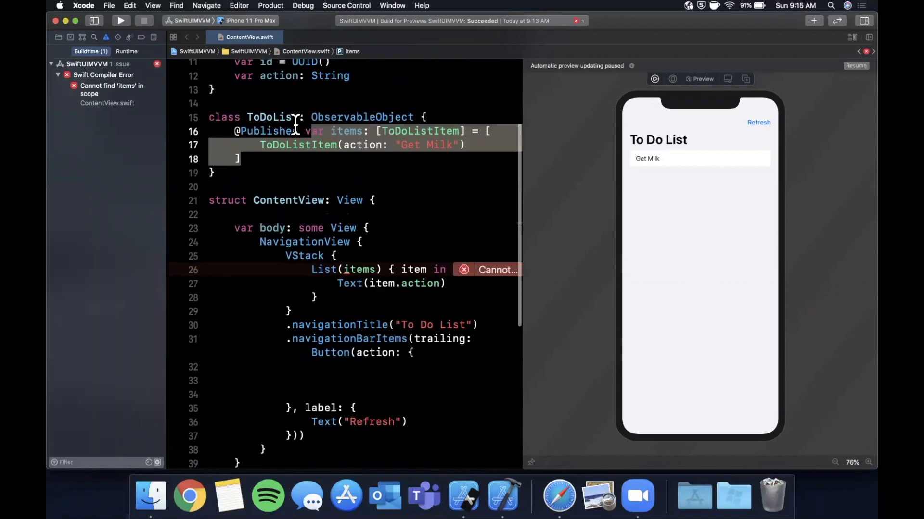
{"action": "scroll", "scroll_direction": "down", "scroll_amount": 3}
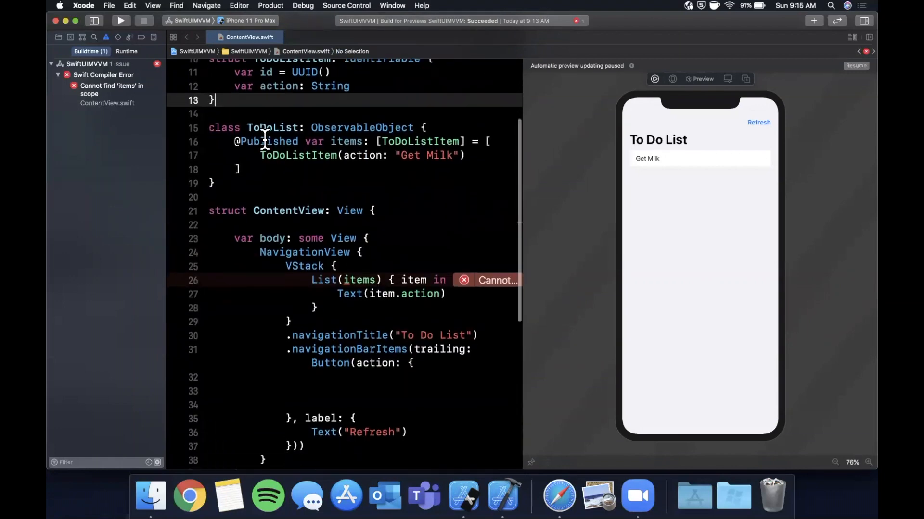
{"action": "scroll", "scroll_direction": "down", "scroll_amount": 3}
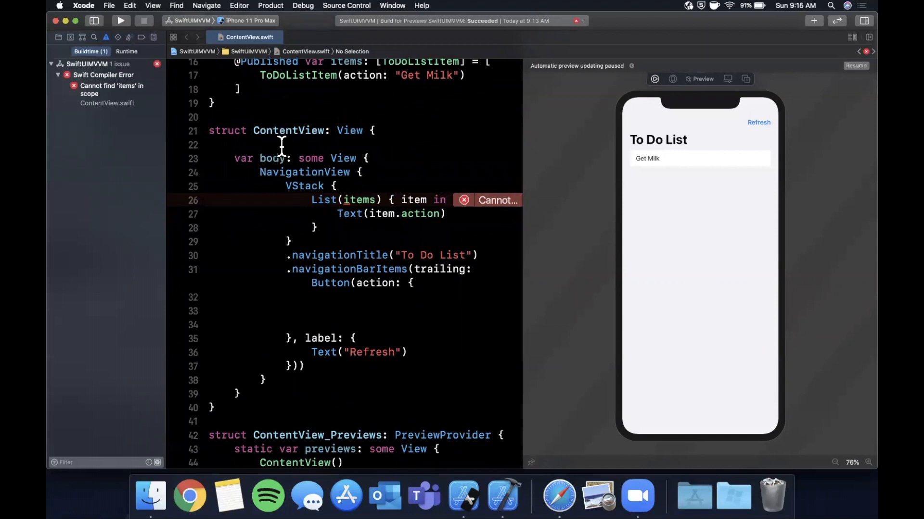
{"action": "type", "text": "var"}
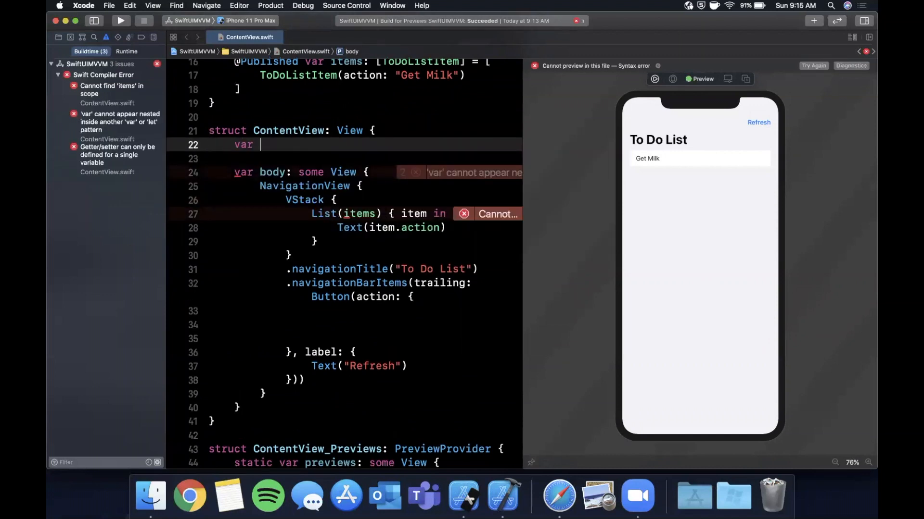
{"action": "type", "text": "viewModel: ToDoList"}
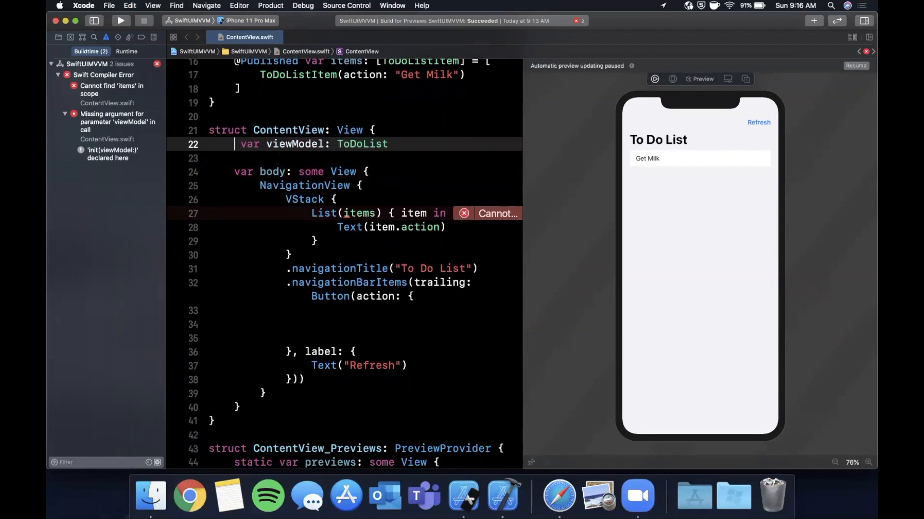
{"action": "type", "text": "@observed"}
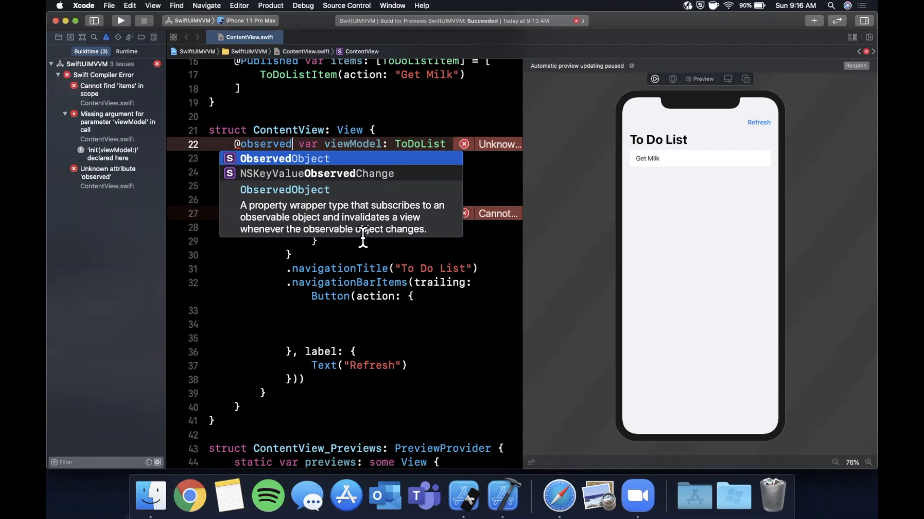
{"action": "mouse_move", "coordinate": [452, 240]}
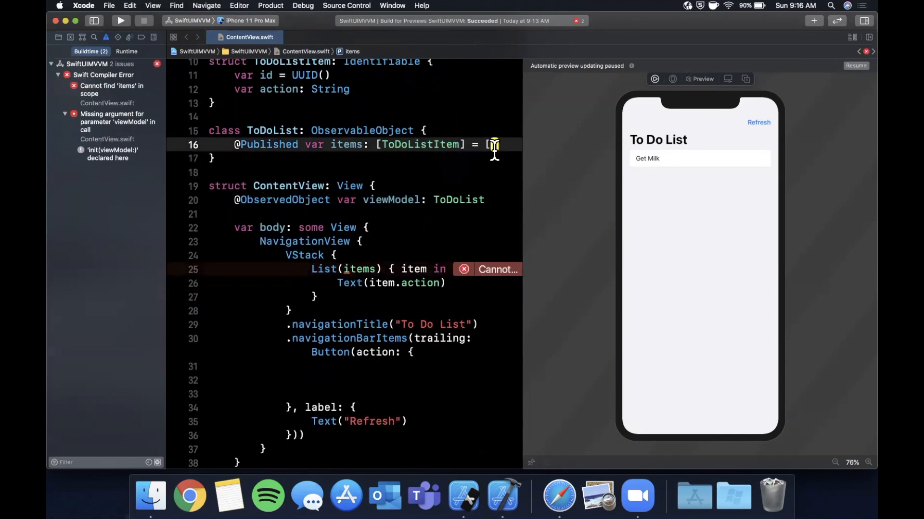
- Initialise viewModel with ToDoList() and empty the published items array
{"action": "scroll", "scroll_direction": "down", "scroll_amount": 3}
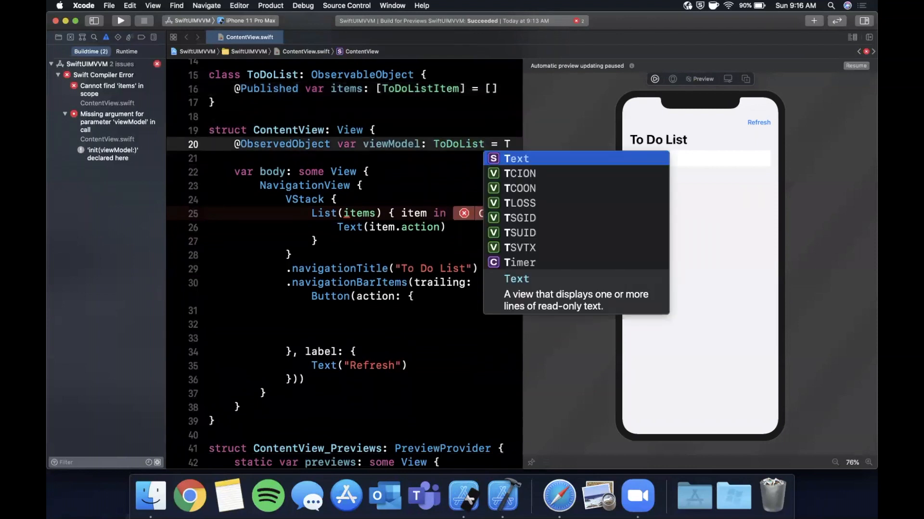
{"action": "type", "text": "ToDoListItem"}
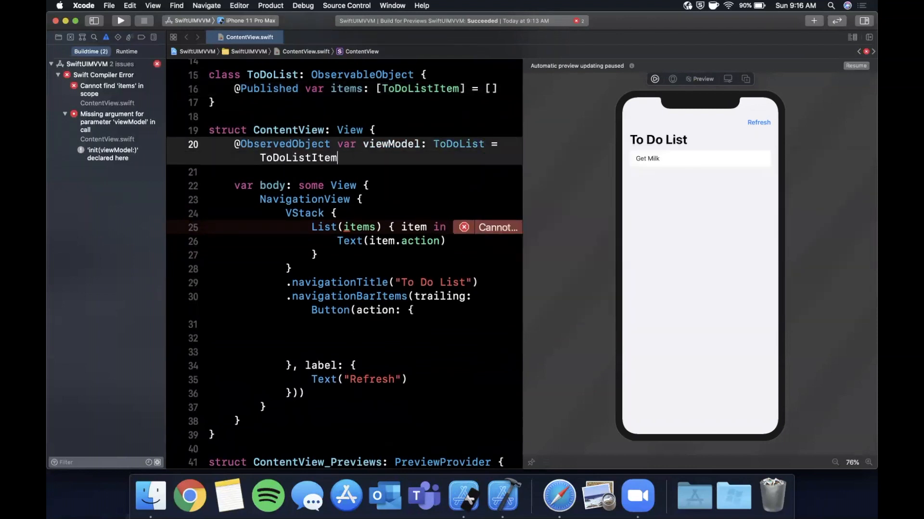
{"action": "key", "text": "Backspace"}
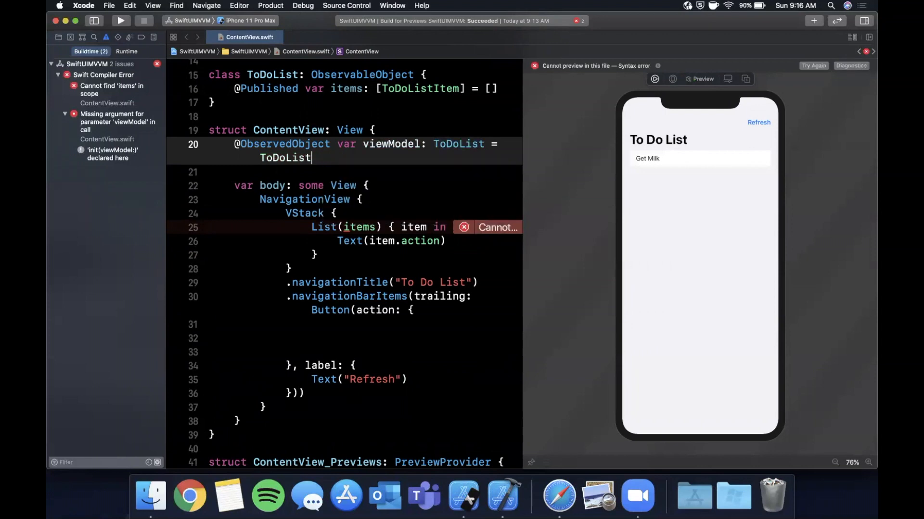
{"action": "type", "text": "()"}
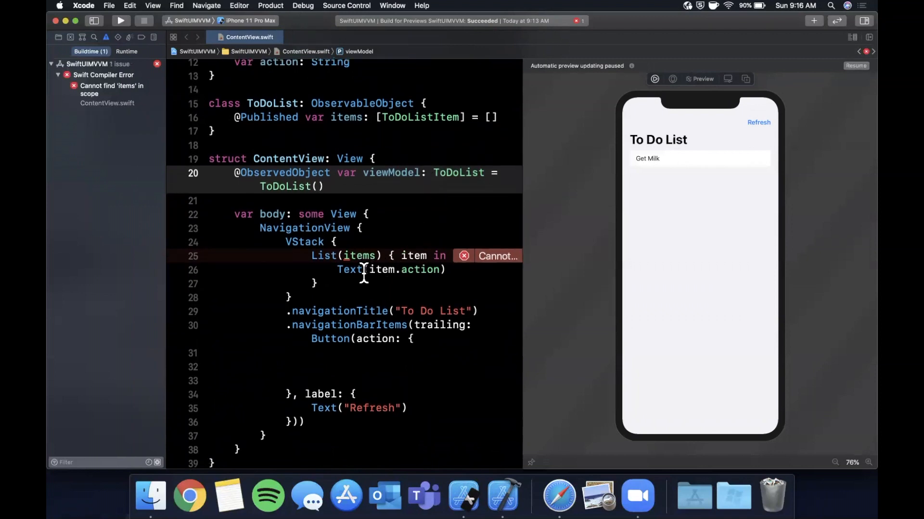
- Change List(items) to List(viewModel.items) and resume the preview showing an empty list
{"action": "scroll", "scroll_direction": "up", "scroll_amount": 3}
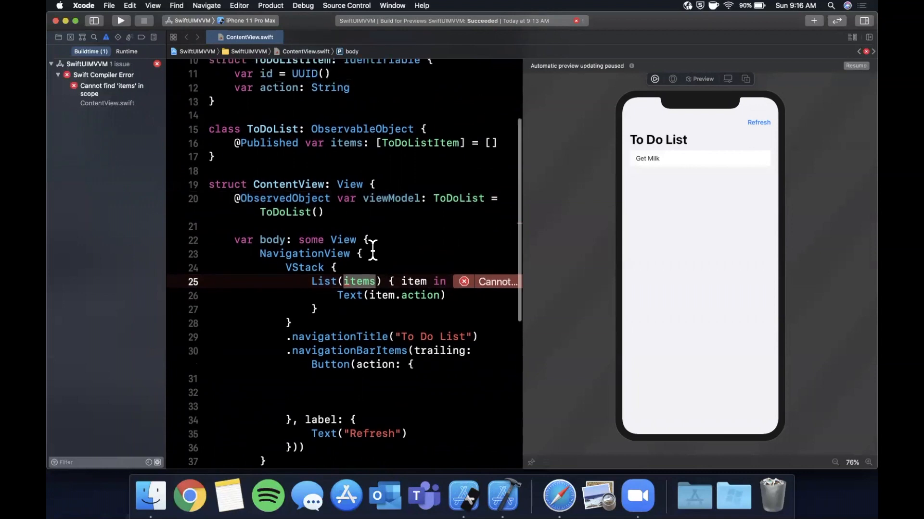
{"action": "type", "text": "viewModel."}
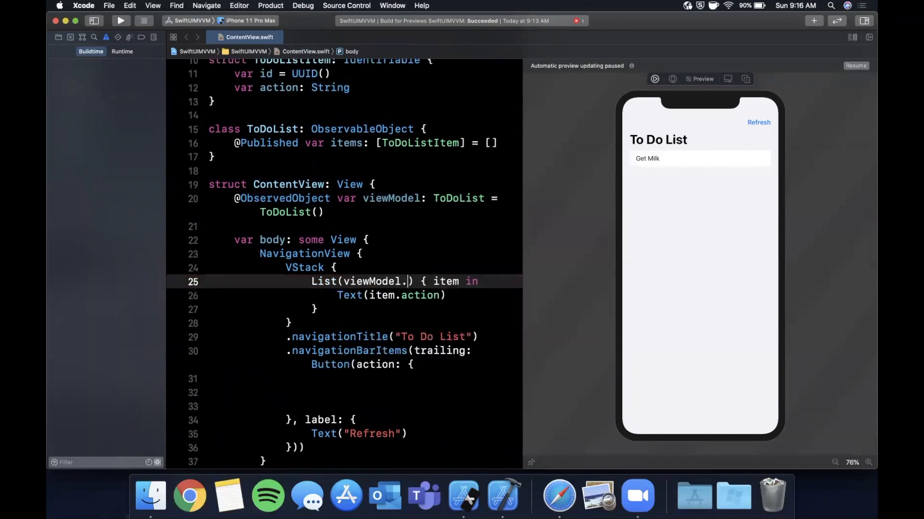
{"action": "type", "text": "items"}
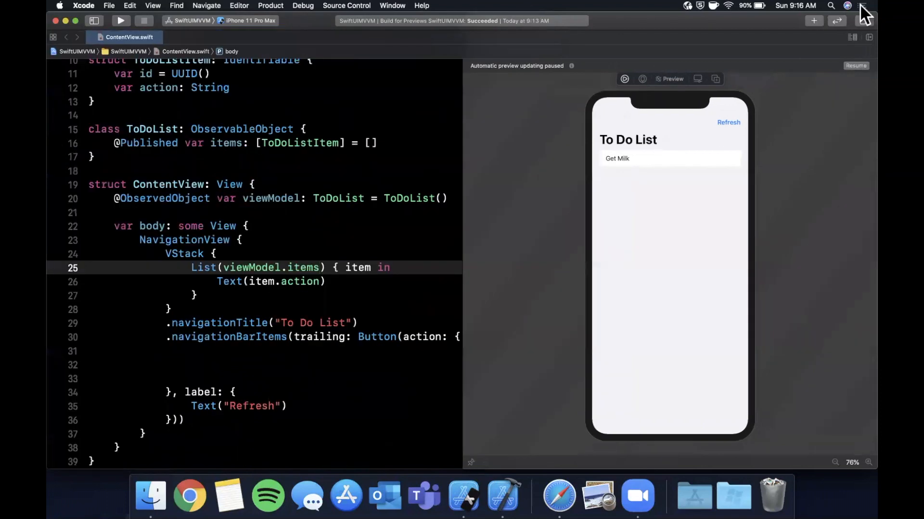
{"action": "left_click", "coordinate": [855, 65]}
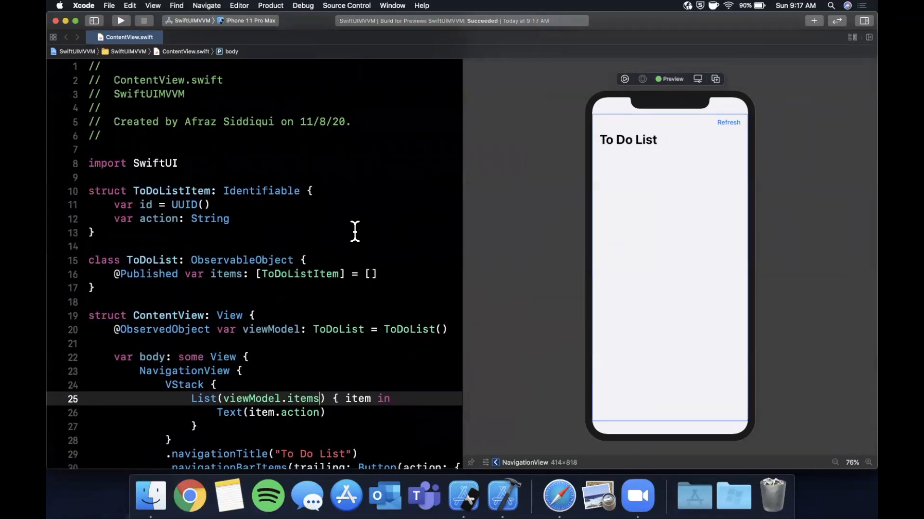
{"action": "mouse_move", "coordinate": [728, 175]}
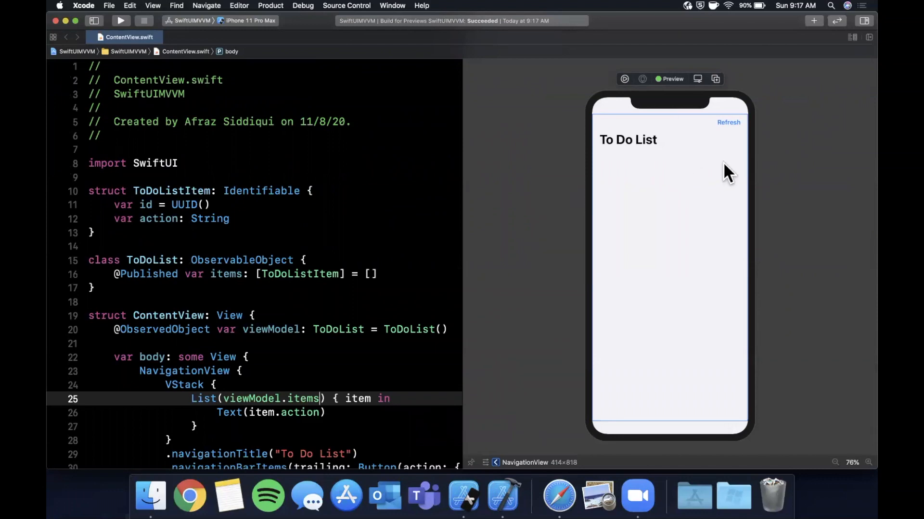
{"action": "mouse_move", "coordinate": [155, 225]}
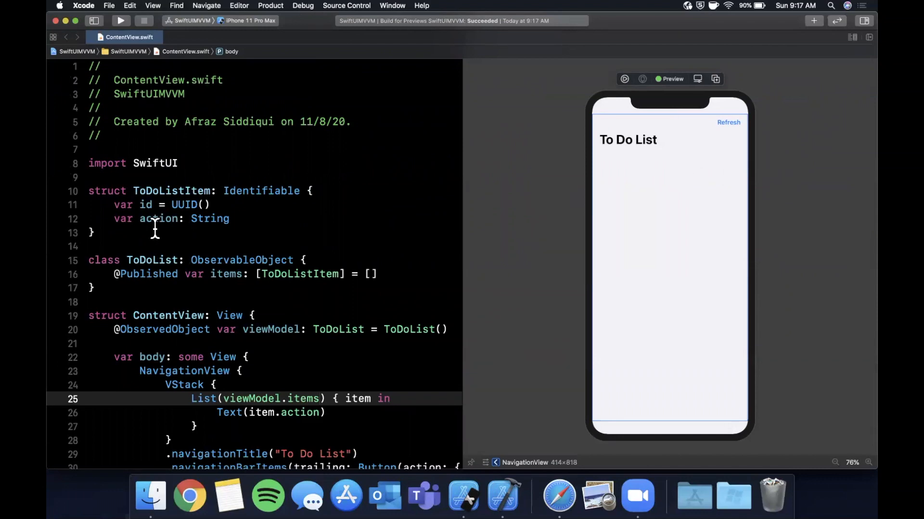
{"action": "scroll", "scroll_direction": "down", "scroll_amount": 3}
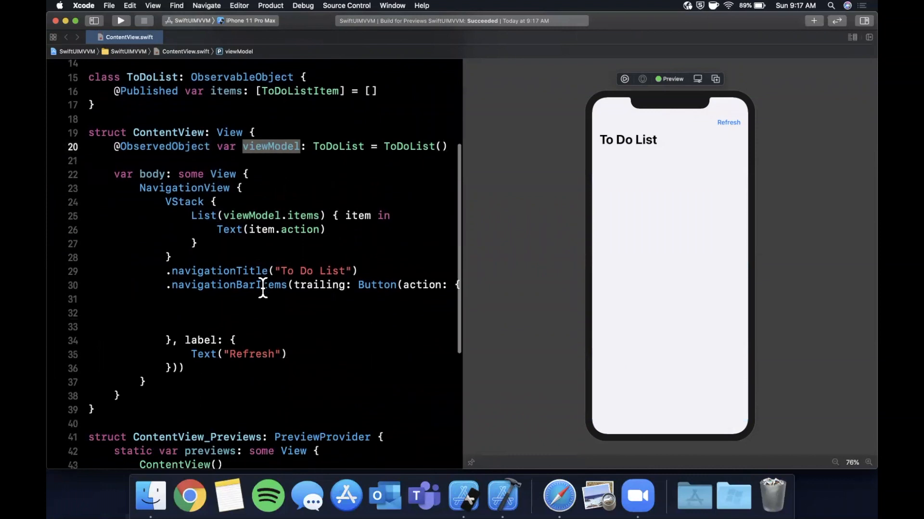
- In the Refresh action set self.viewModel.items to a ToDoListItem array starting with Go Running
{"action": "left_click", "coordinate": [192, 311]}
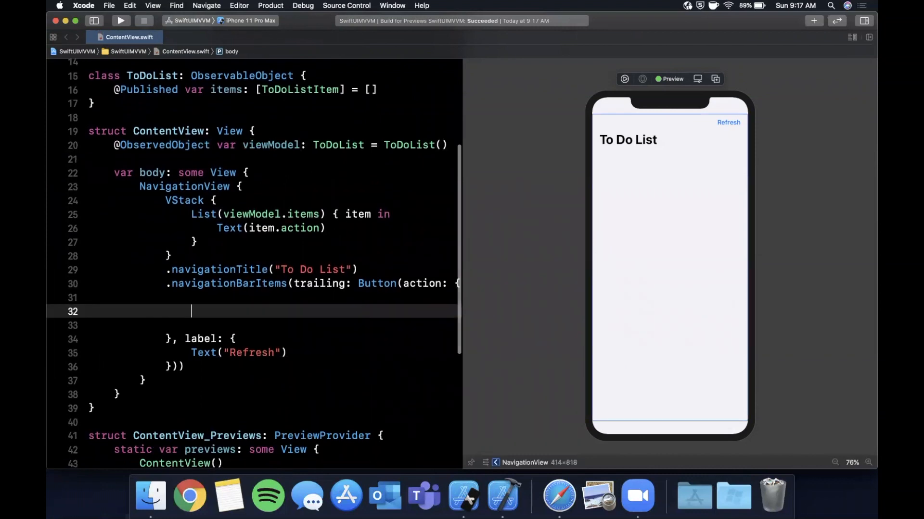
{"action": "type", "text": "self.viewModel."}
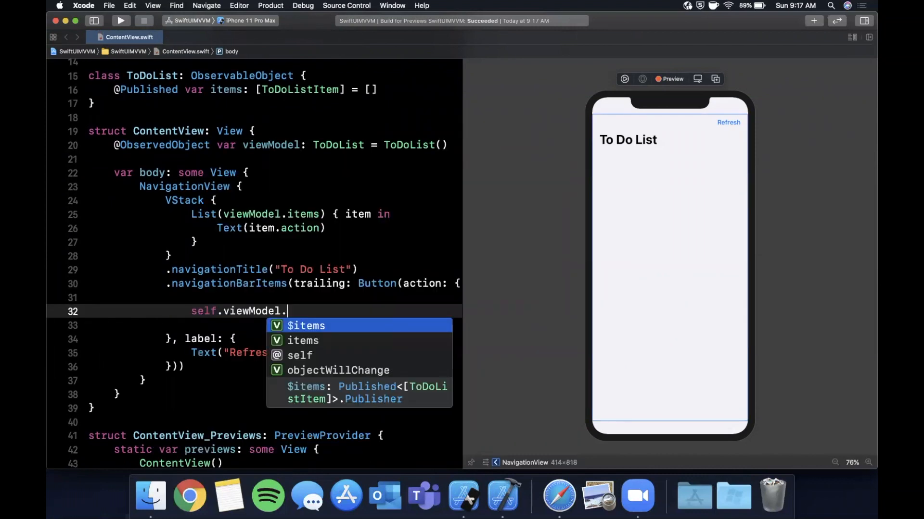
{"action": "type", "text": "items = ["}
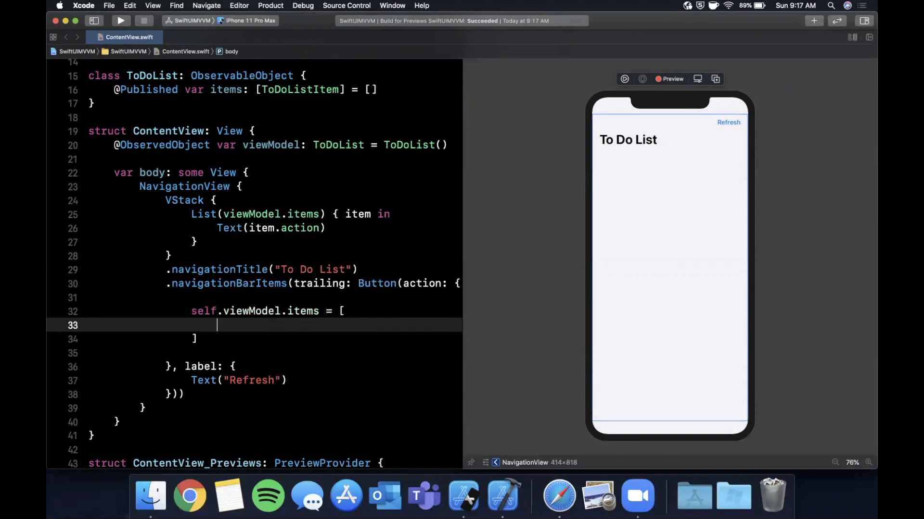
{"action": "type", "text": "ToDoListItem(action: \"Go"}
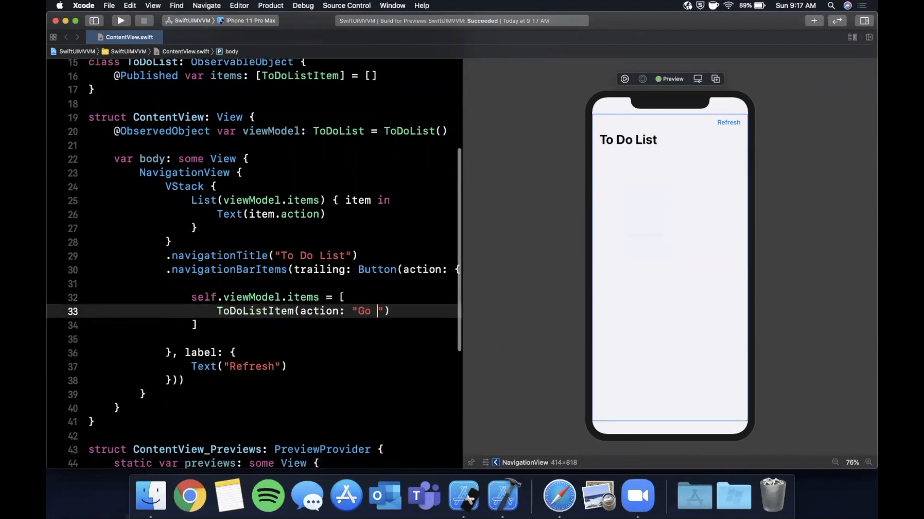
{"action": "type", "text": "Running"}
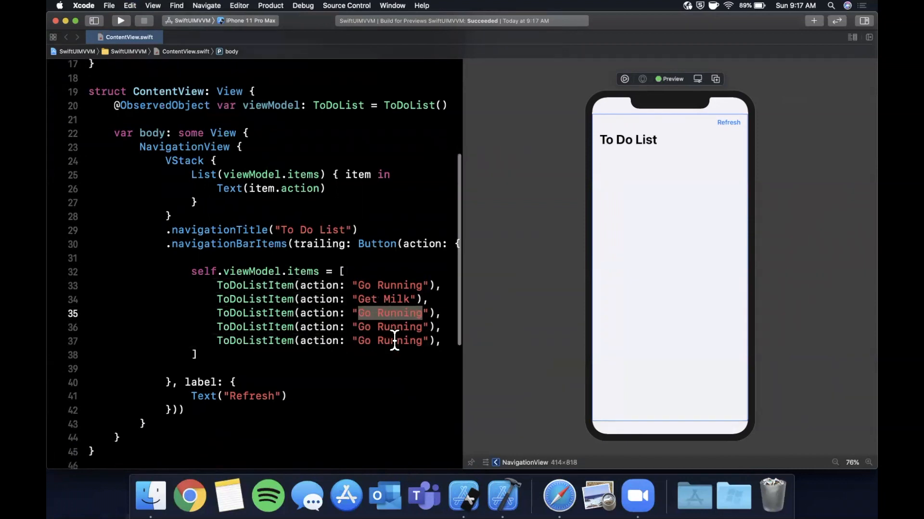
- Add the Do Work, Upload Video and Teach SwiftUI items to the array
{"action": "type", "text": "Do Work"}
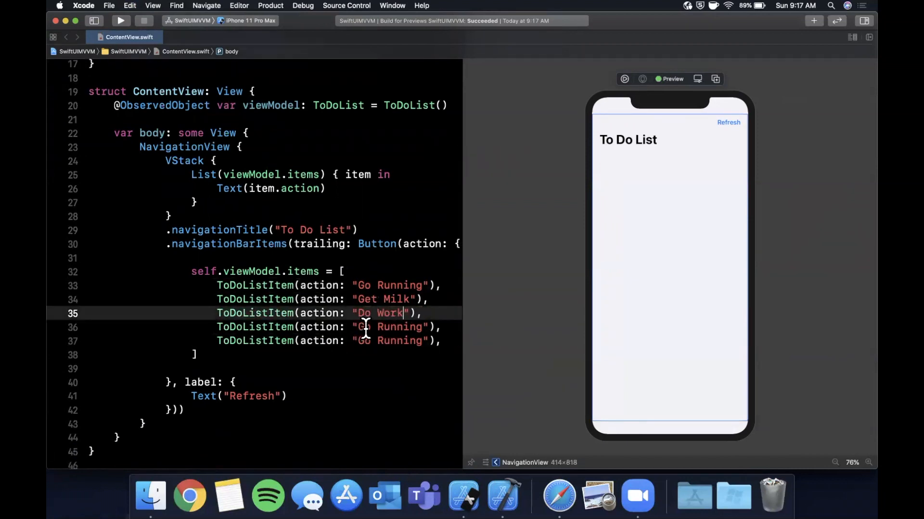
{"action": "type", "text": "Upload"}
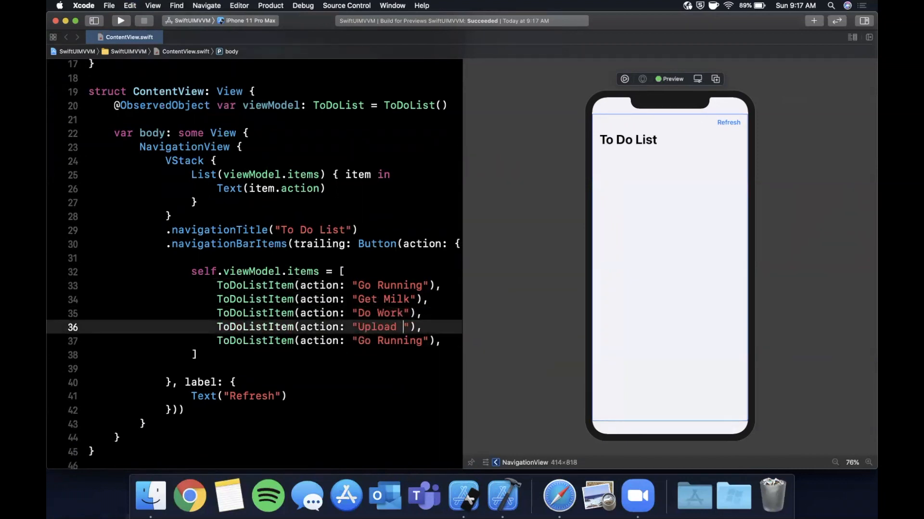
{"action": "type", "text": "Video"}
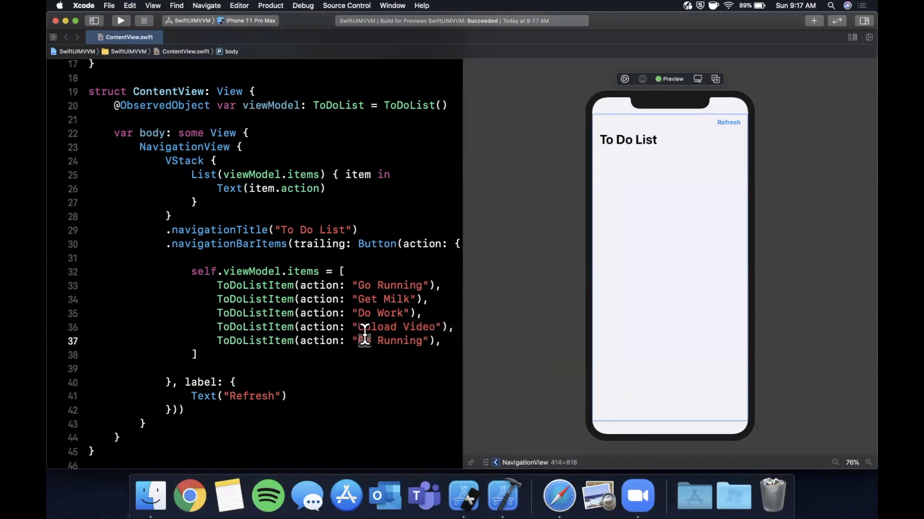
{"action": "type", "text": "Teach Swift"}
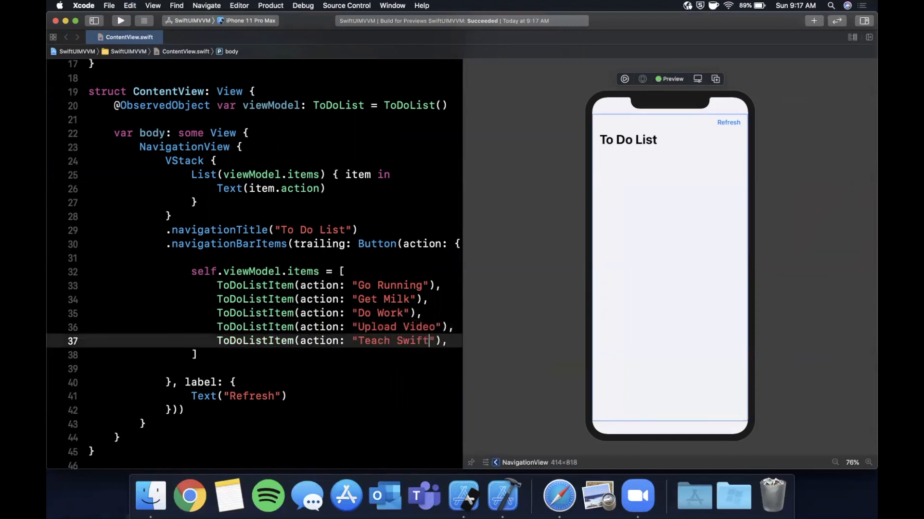
{"action": "type", "text": "UI"}
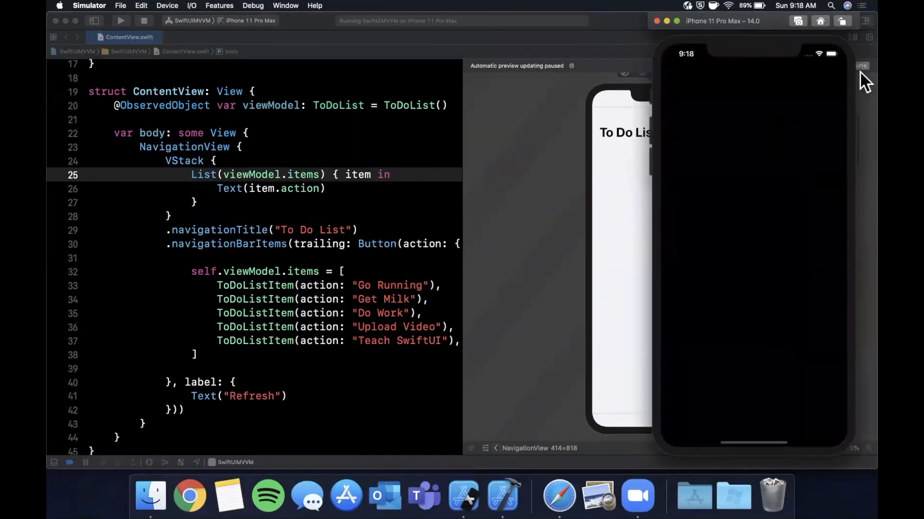
{"action": "mouse_move", "coordinate": [857, 109]}
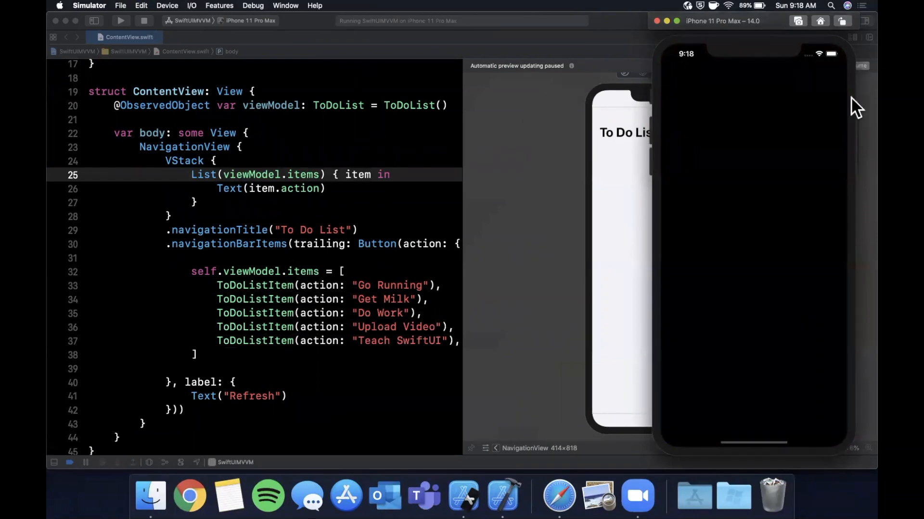
{"action": "mouse_move", "coordinate": [818, 103]}
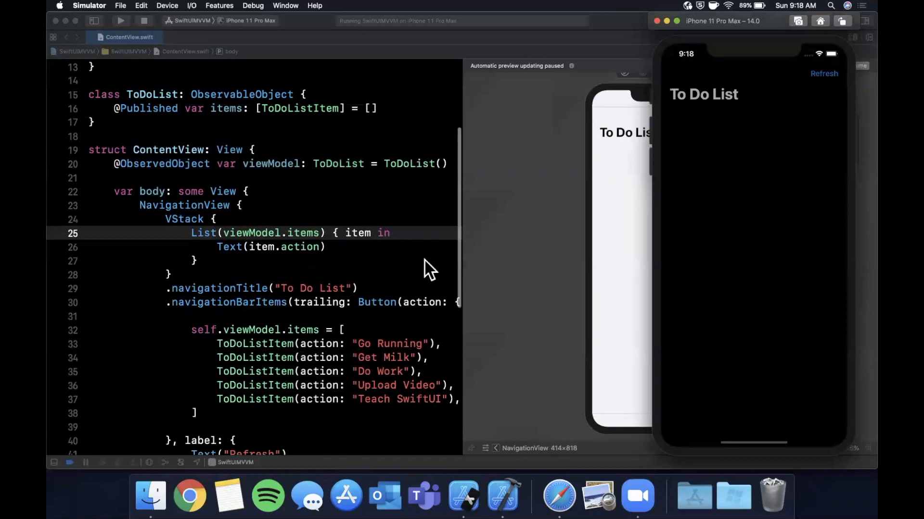
- Tap Refresh in the Simulator to fill the list with the five to-do items
{"action": "scroll", "scroll_direction": "down", "scroll_amount": 3}
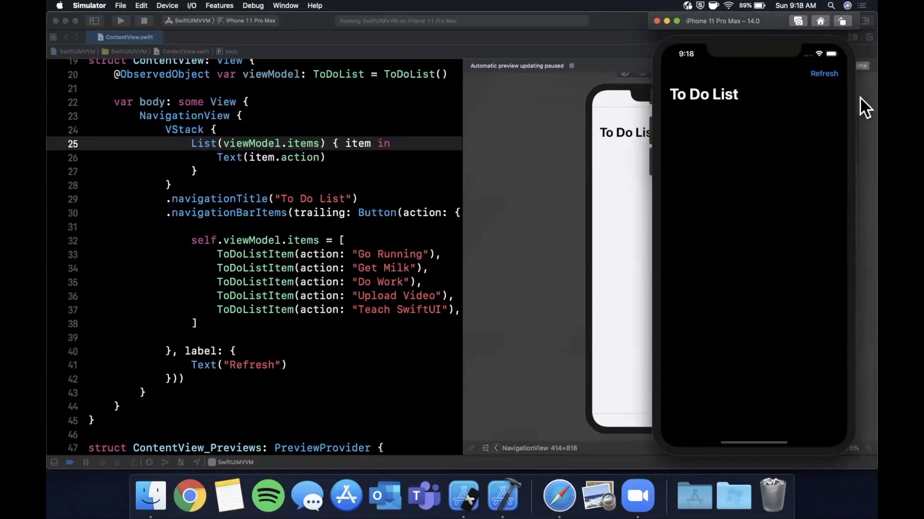
{"action": "left_click", "coordinate": [822, 74]}
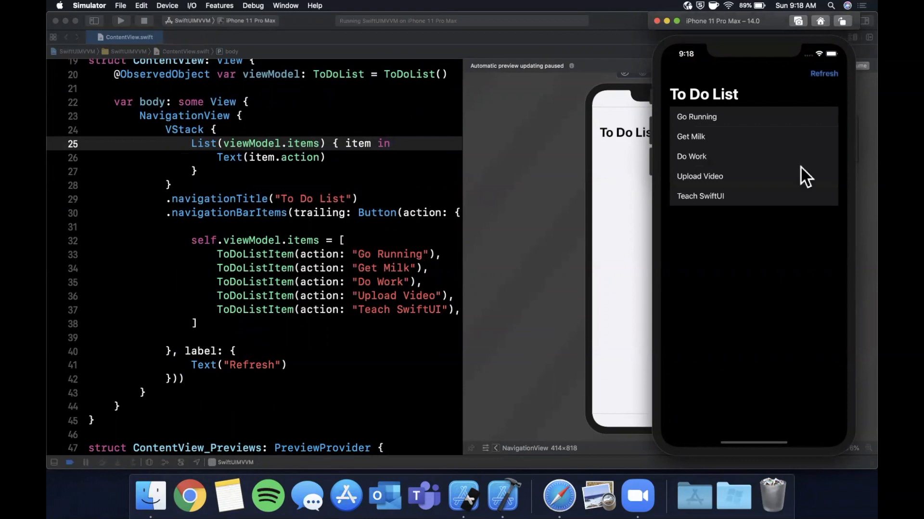
{"action": "mouse_move", "coordinate": [760, 316]}
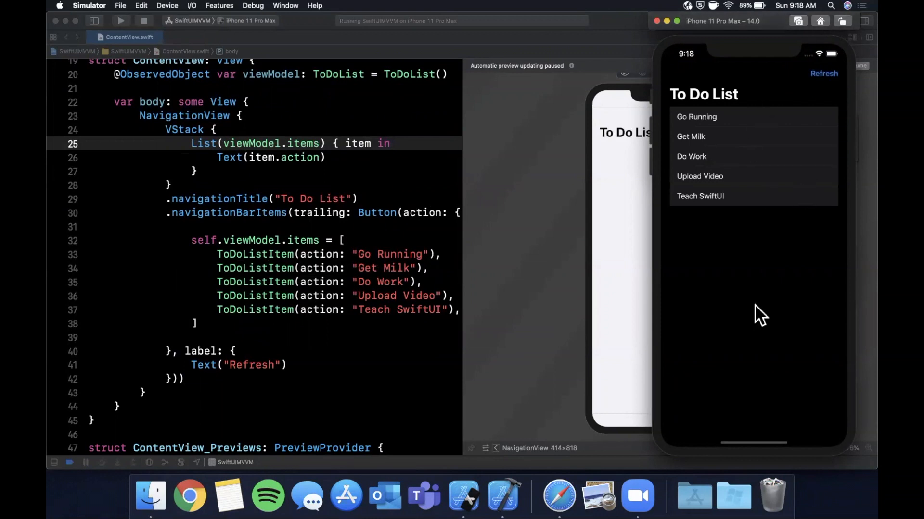
{"action": "mouse_move", "coordinate": [416, 350]}
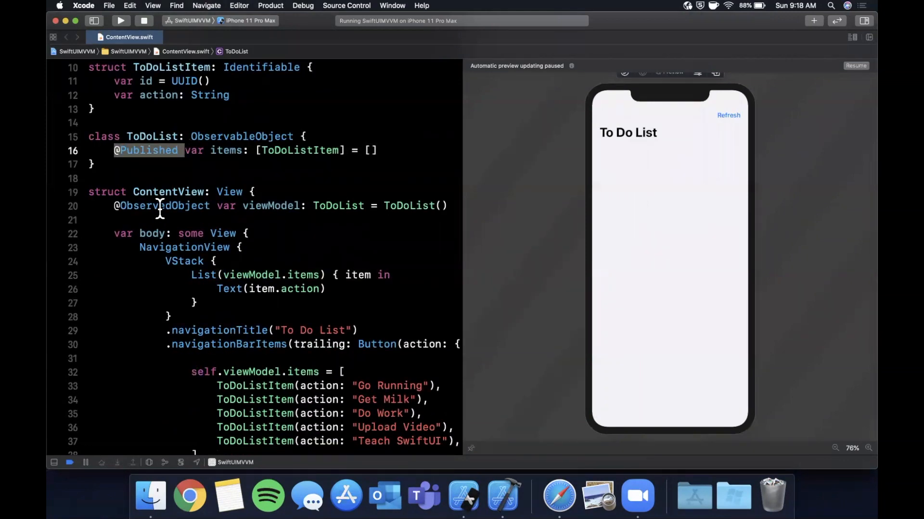
{"action": "double_click", "coordinate": [164, 206]}
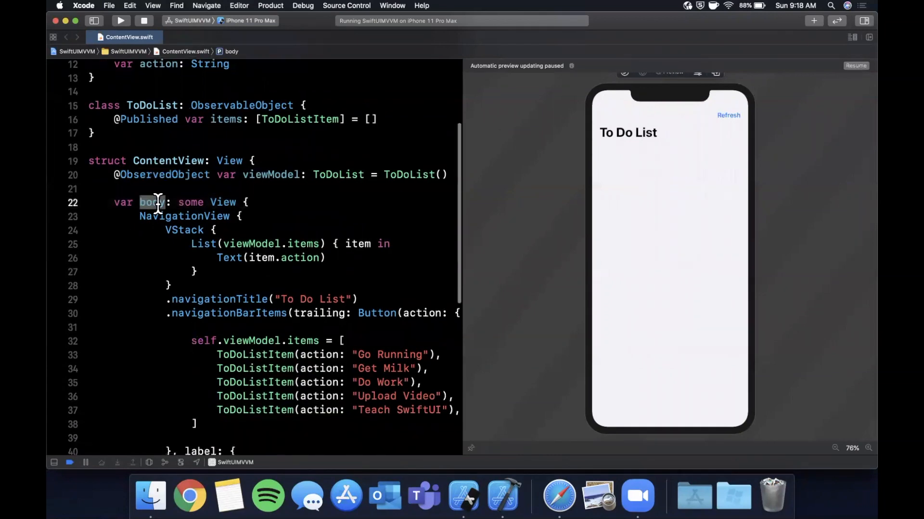
{"action": "scroll", "scroll_direction": "down", "scroll_amount": 3}
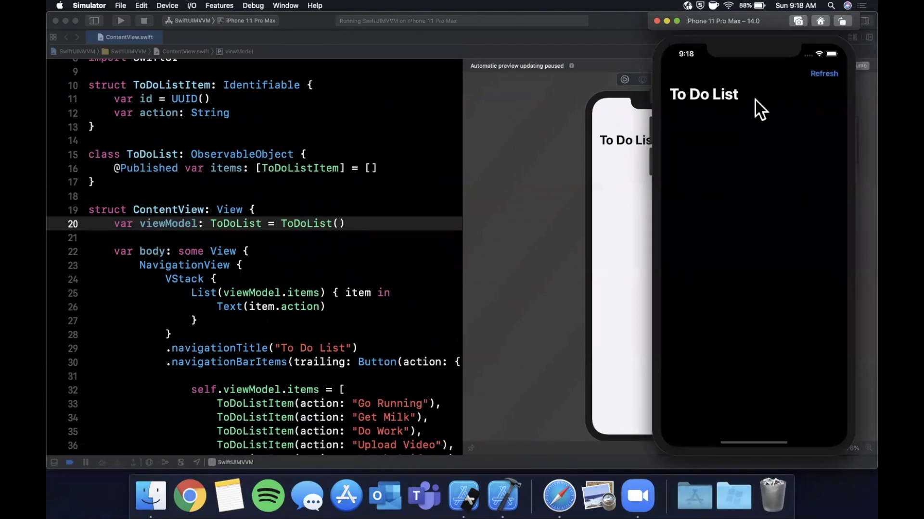
{"action": "scroll", "scroll_direction": "down", "scroll_amount": 3}
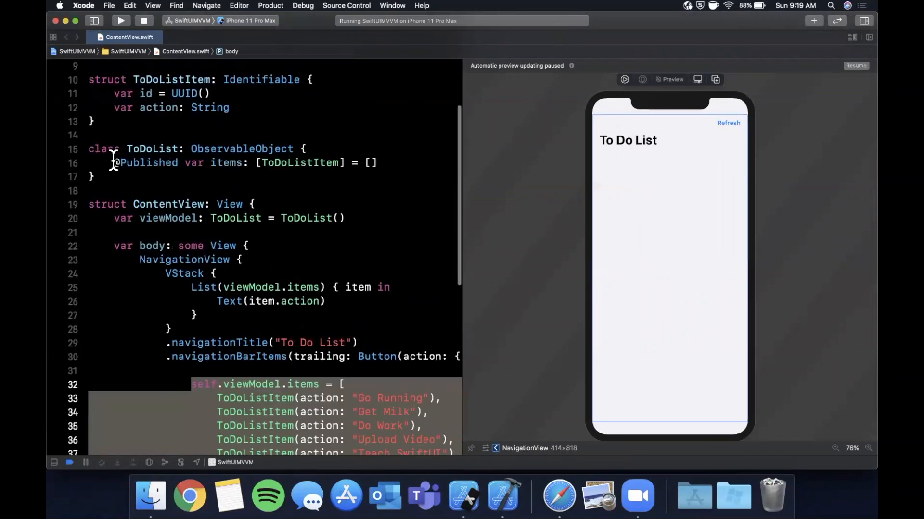
{"action": "scroll", "scroll_direction": "down", "scroll_amount": 3}
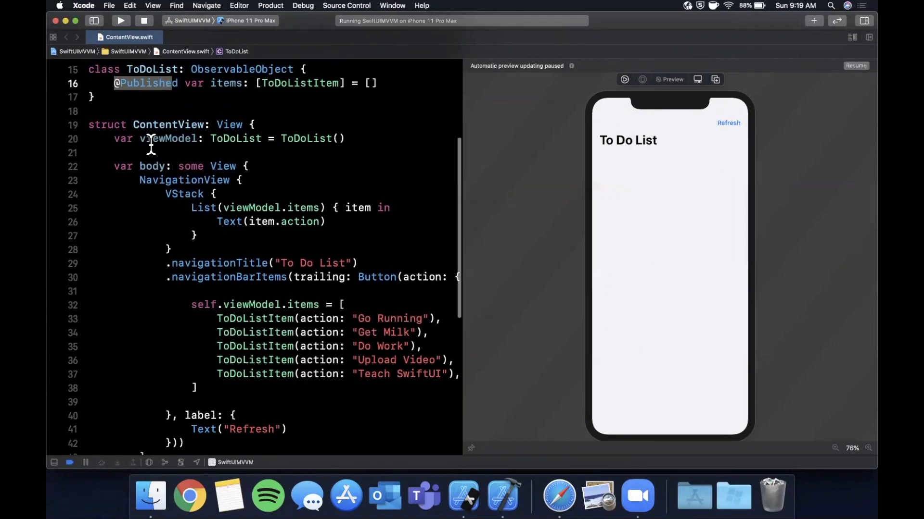
{"action": "type", "text": "@ObservedObject"}
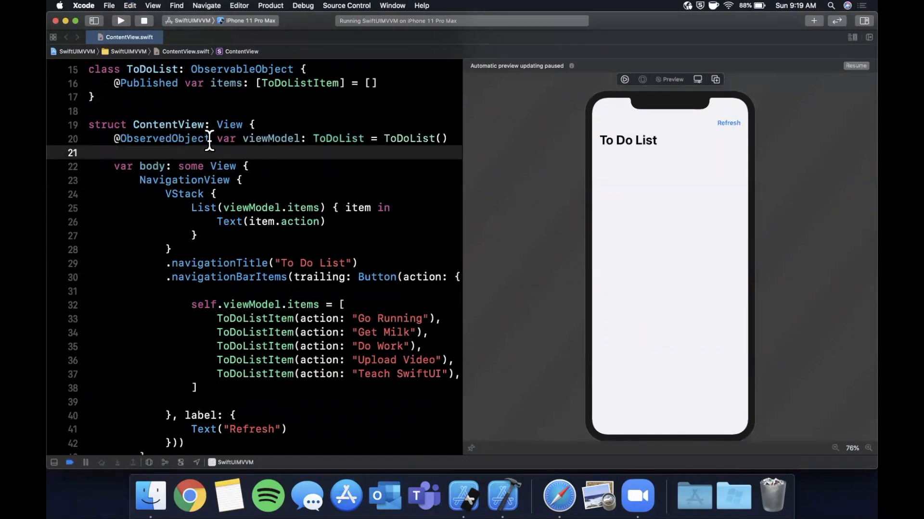
{"action": "double_click", "coordinate": [271, 139]}
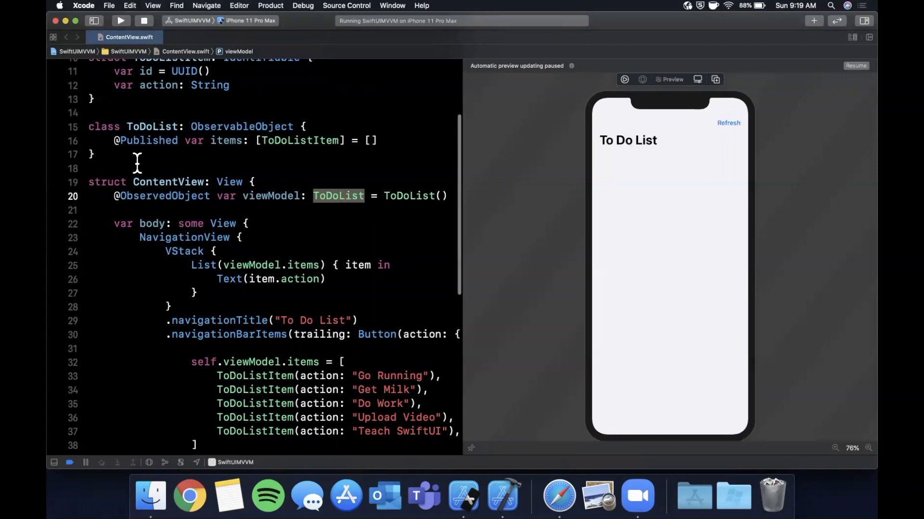
{"action": "double_click", "coordinate": [148, 140]}
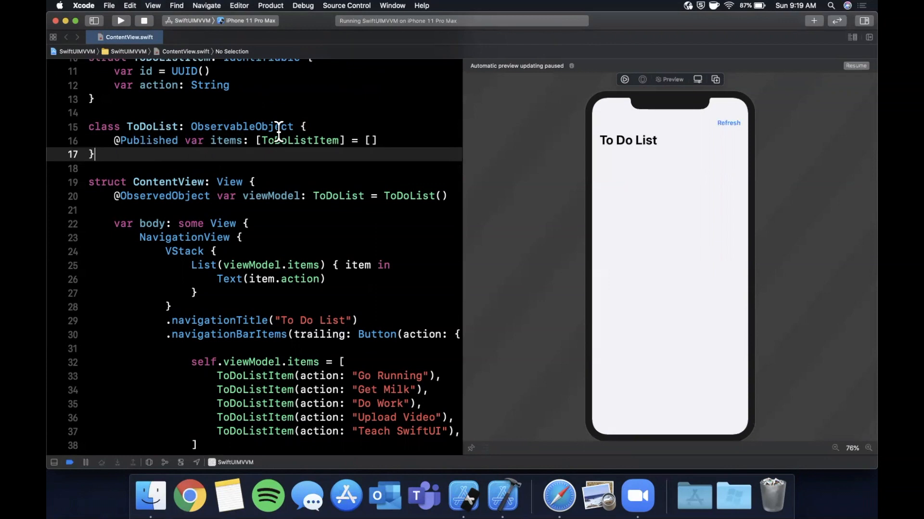
{"action": "mouse_move", "coordinate": [64, 198]}
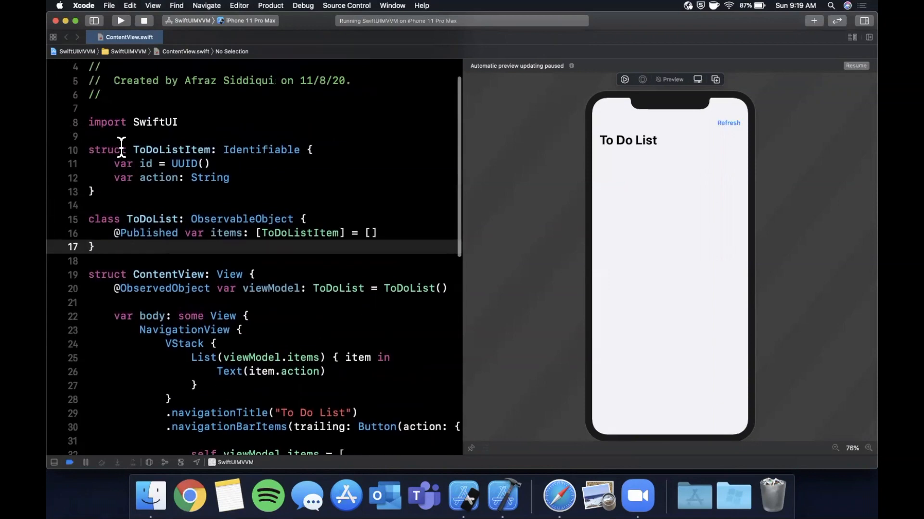
{"action": "double_click", "coordinate": [172, 150]}
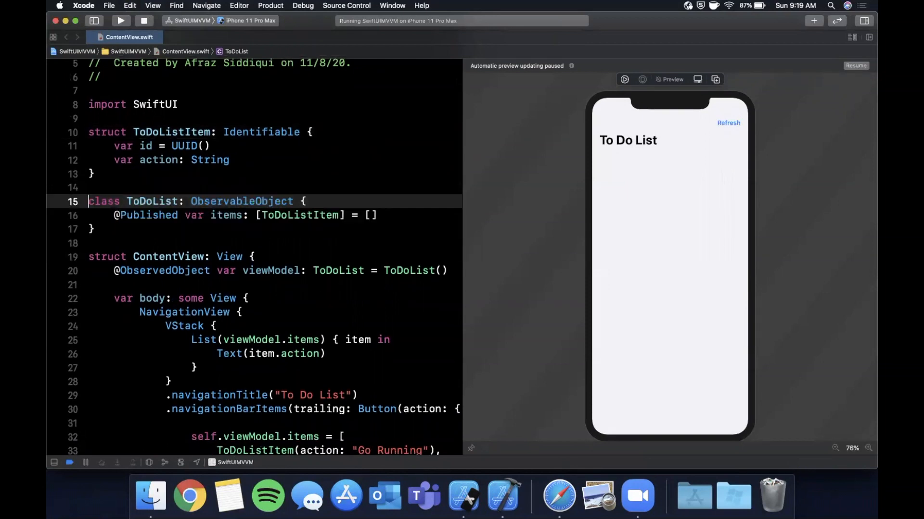
- Highlight ObservableObject, viewModel and ObservedObject while explaining how they connect
{"action": "scroll", "scroll_direction": "down", "scroll_amount": 3}
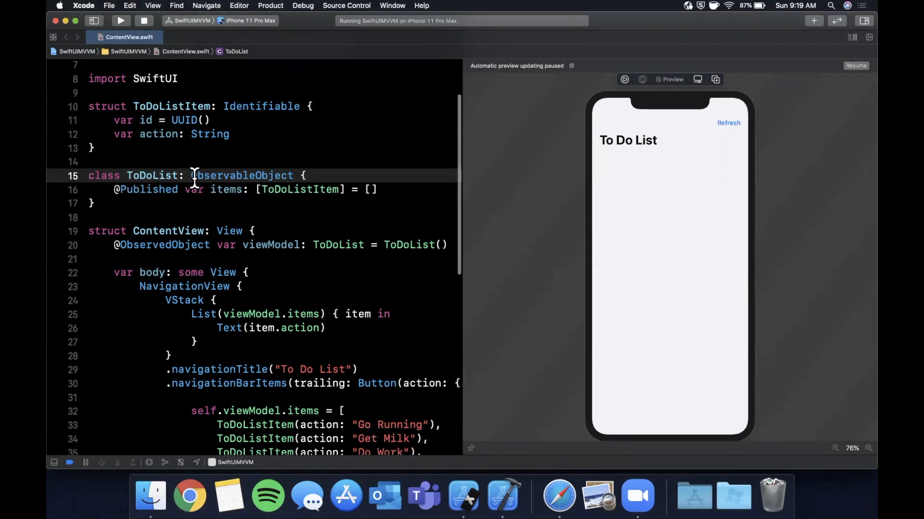
{"action": "double_click", "coordinate": [241, 175]}
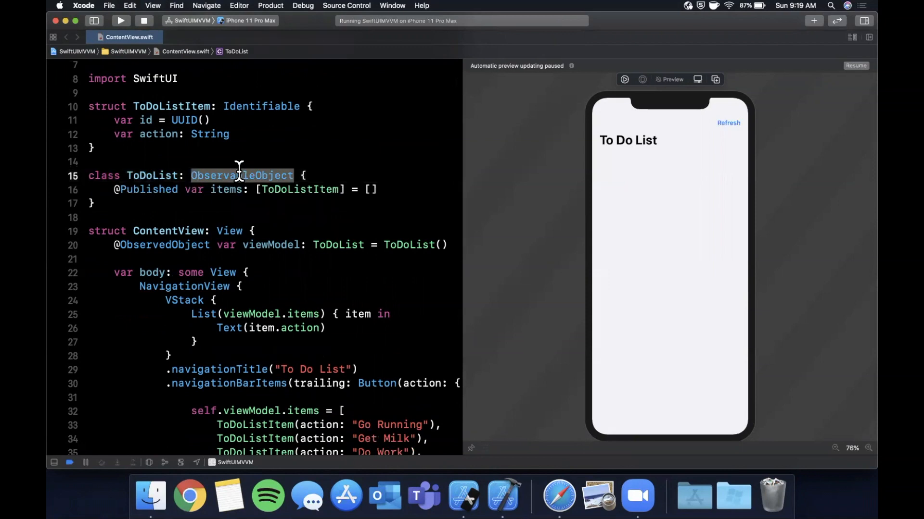
{"action": "mouse_move", "coordinate": [196, 189]}
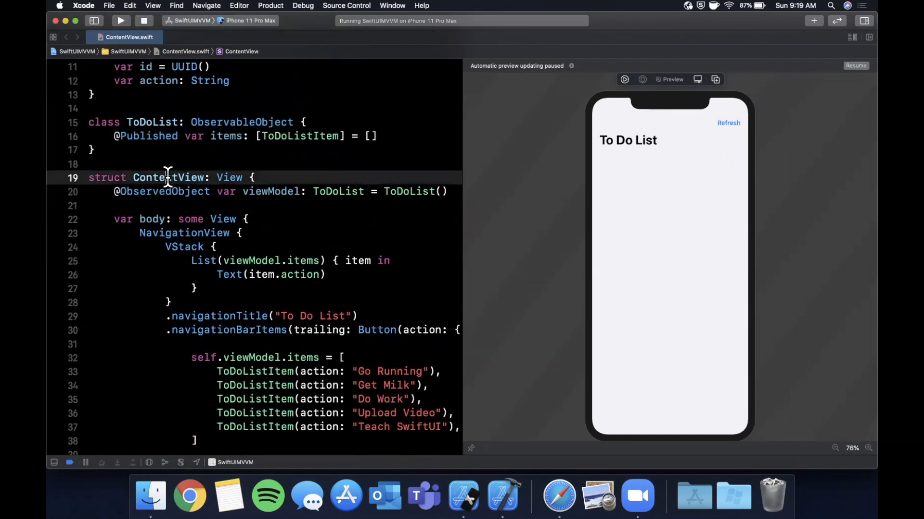
{"action": "double_click", "coordinate": [272, 192]}
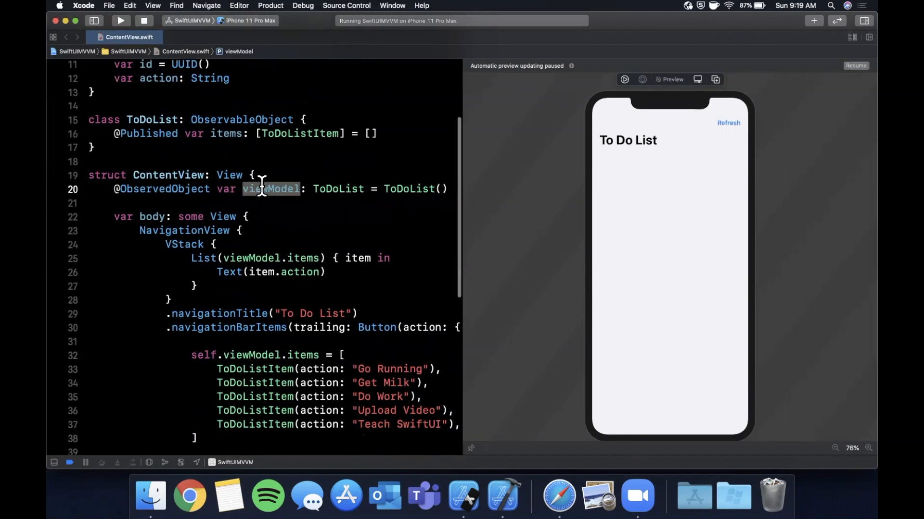
{"action": "scroll", "scroll_direction": "down", "scroll_amount": 3}
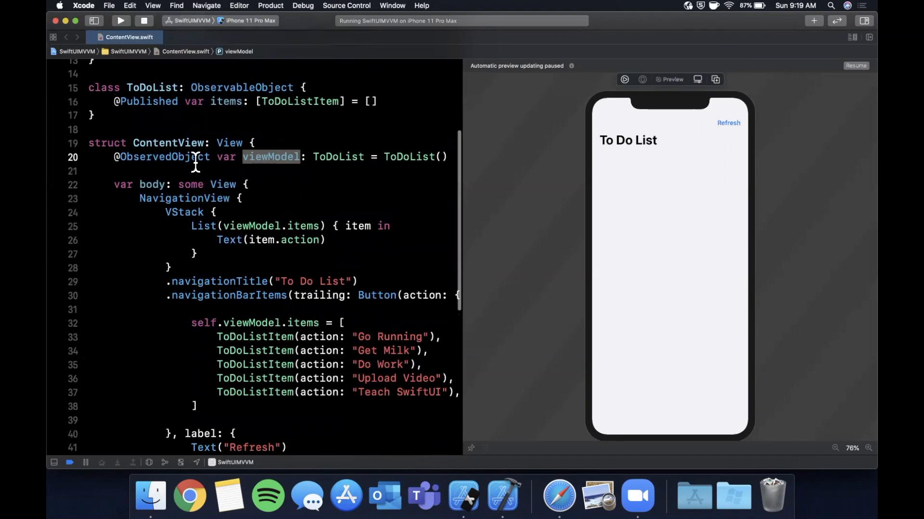
{"action": "double_click", "coordinate": [162, 157]}
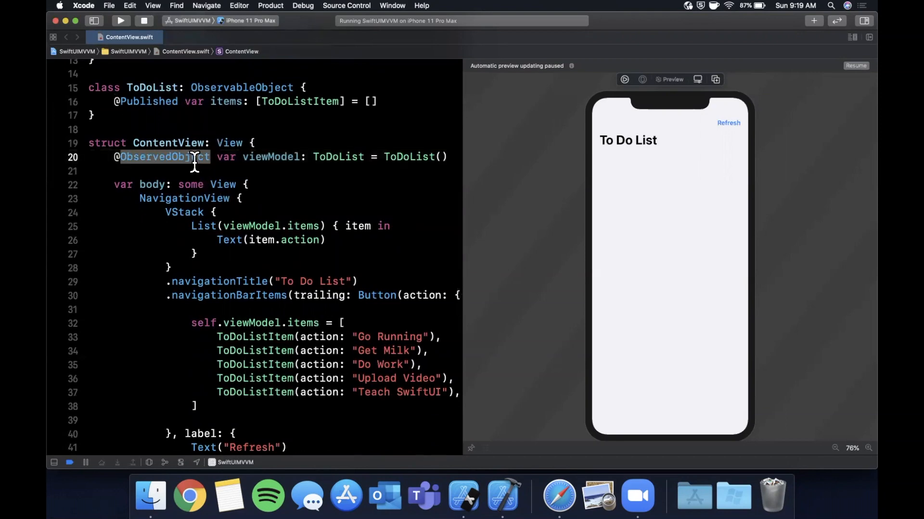
{"action": "scroll", "scroll_direction": "down", "scroll_amount": 3}
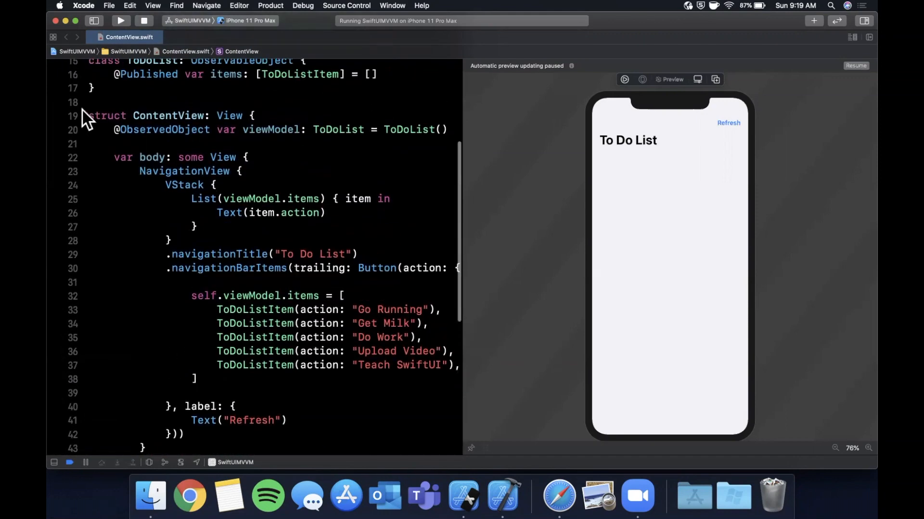
{"action": "mouse_move", "coordinate": [863, 12]}
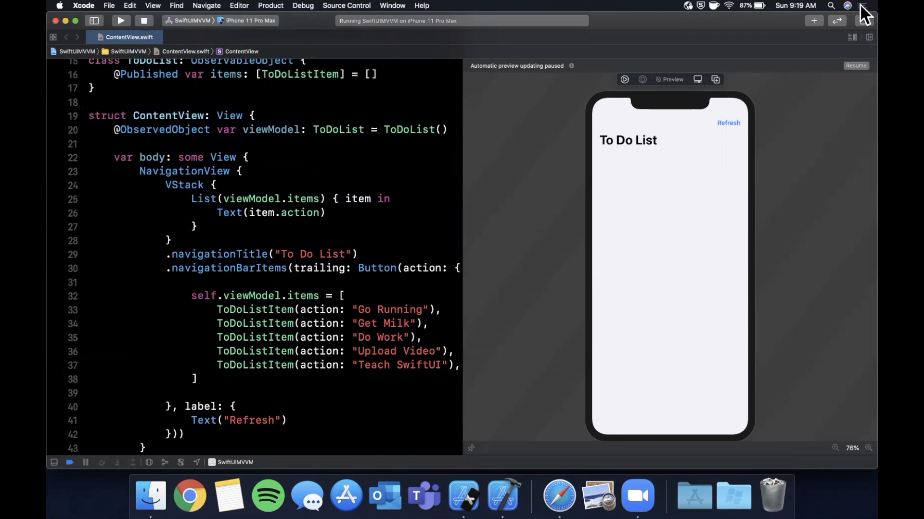
- Resume the paused canvas so the rebuilt preview shows an empty To Do List
{"action": "left_click", "coordinate": [855, 65]}
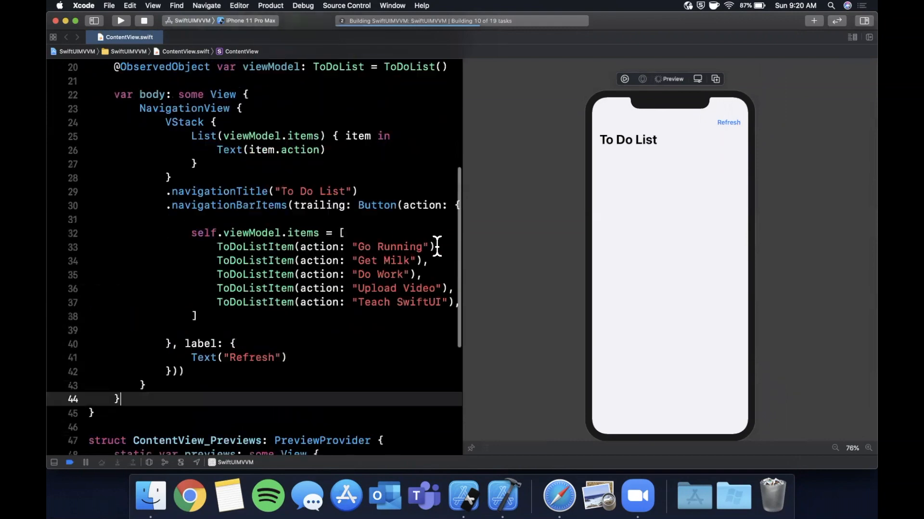
{"action": "left_click", "coordinate": [120, 21]}
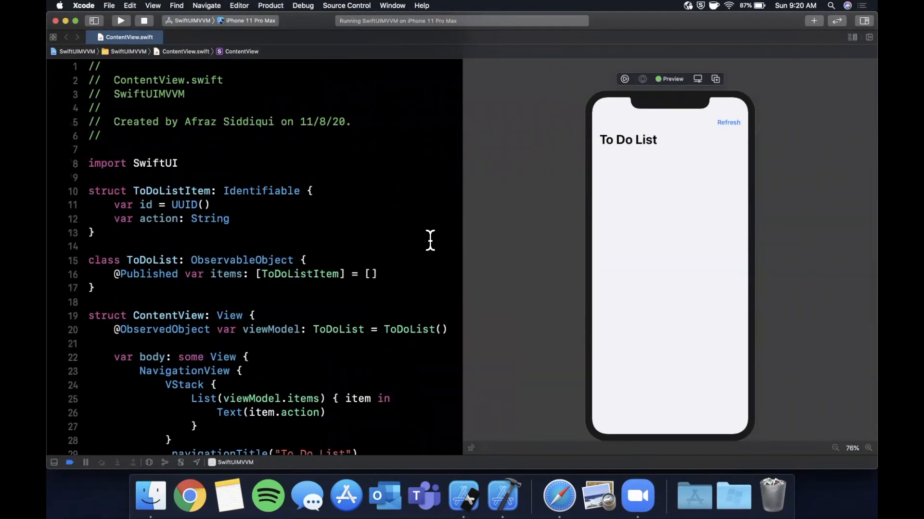
{"action": "mouse_move", "coordinate": [413, 231]}
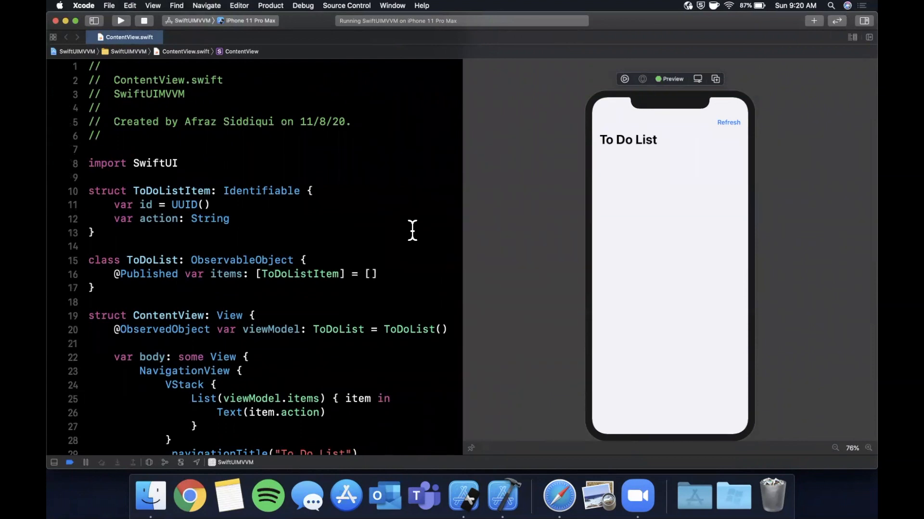